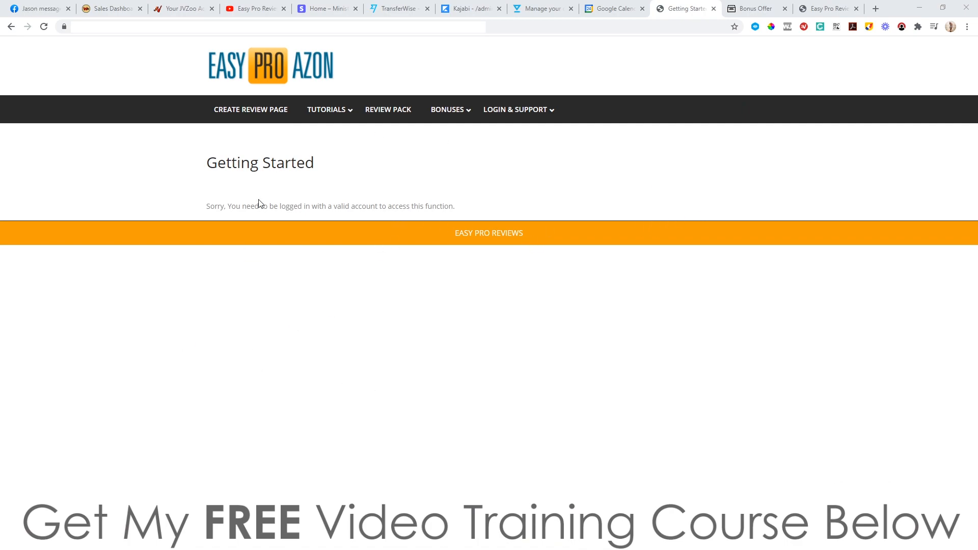
mouse_move(251, 109)
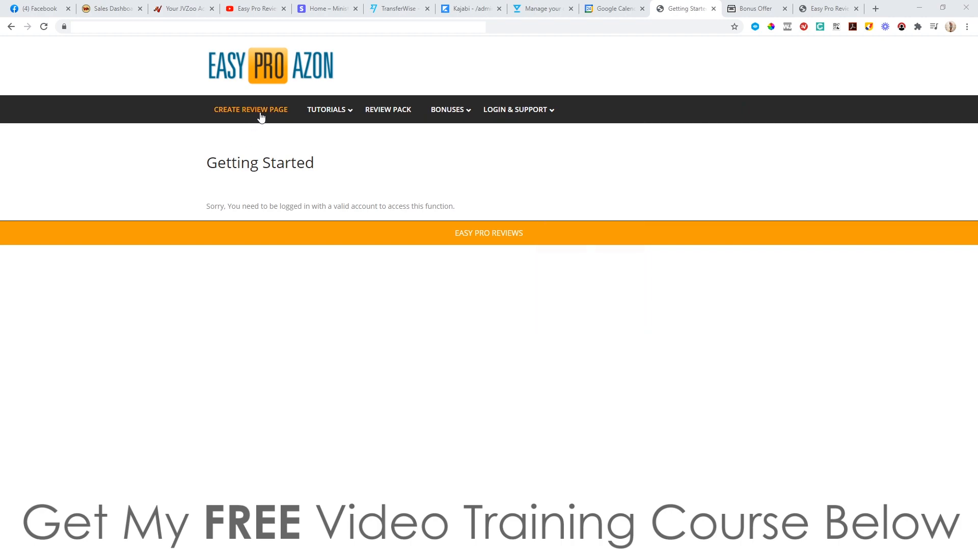
Start creating a new review page from the Getting Started page.
click(251, 109)
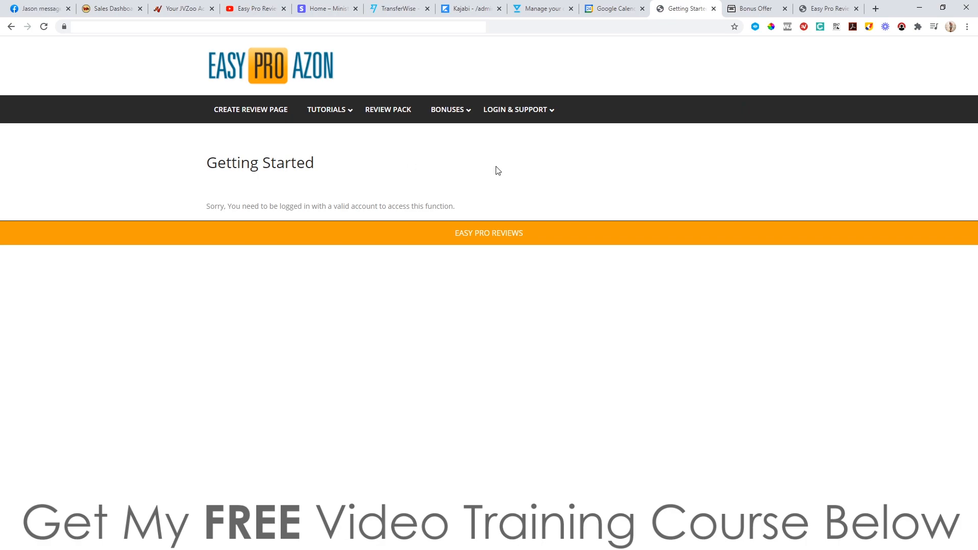
mouse_move(301, 265)
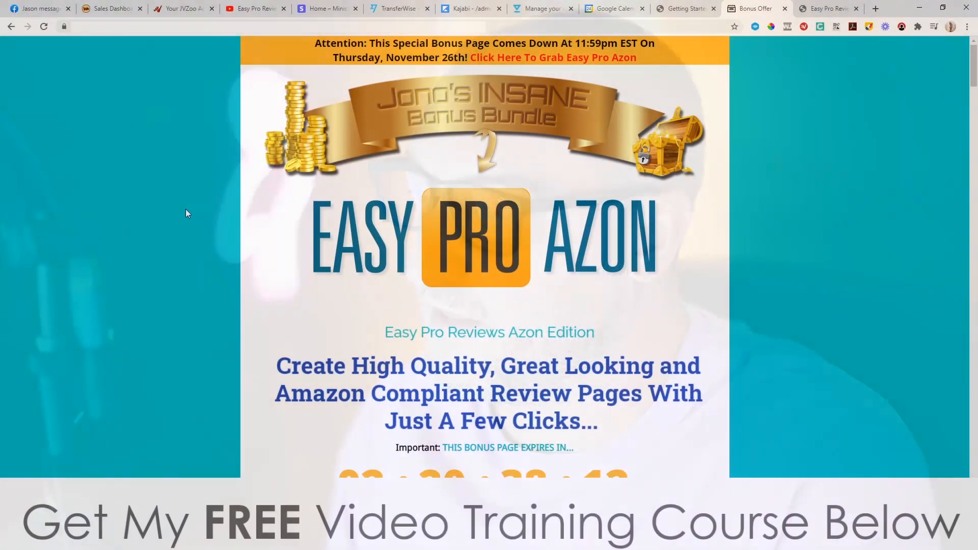
Browse the bonus offer and sales pages down to Bonus #1, Continuum Pro access.
scroll(down, 3)
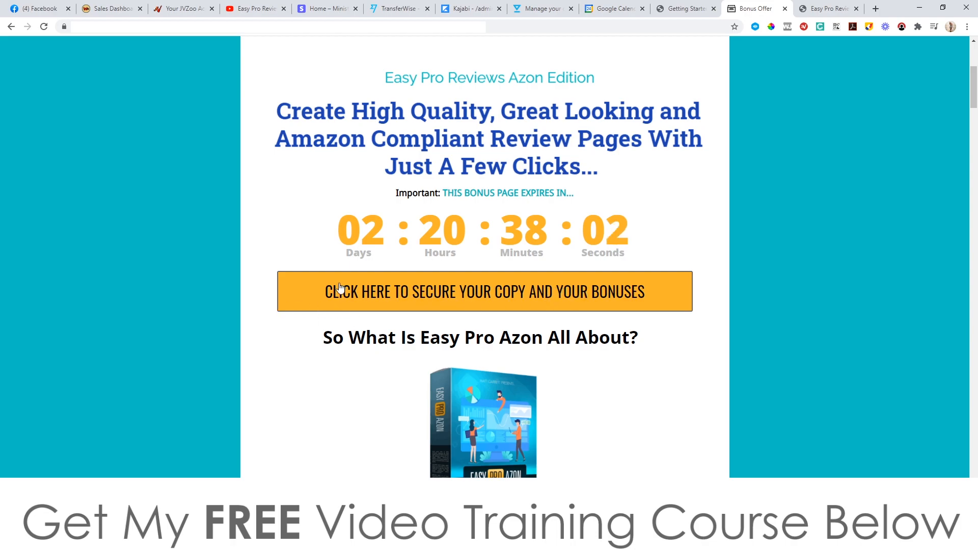
click(827, 8)
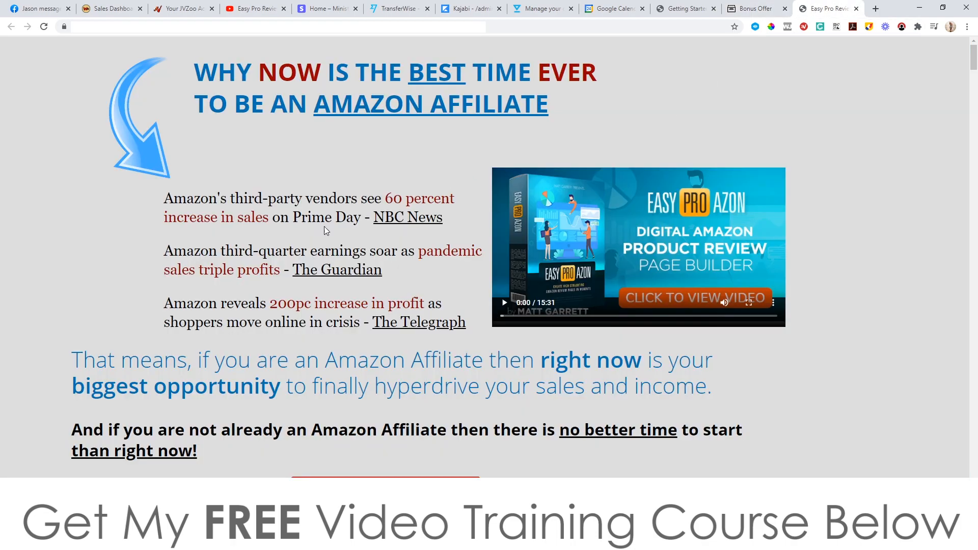
scroll(down, 3)
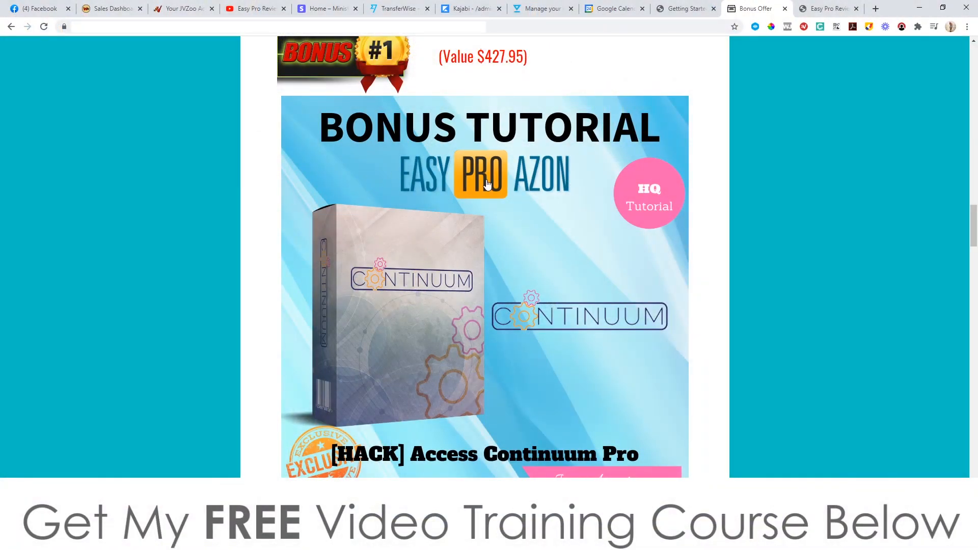
mouse_move(374, 342)
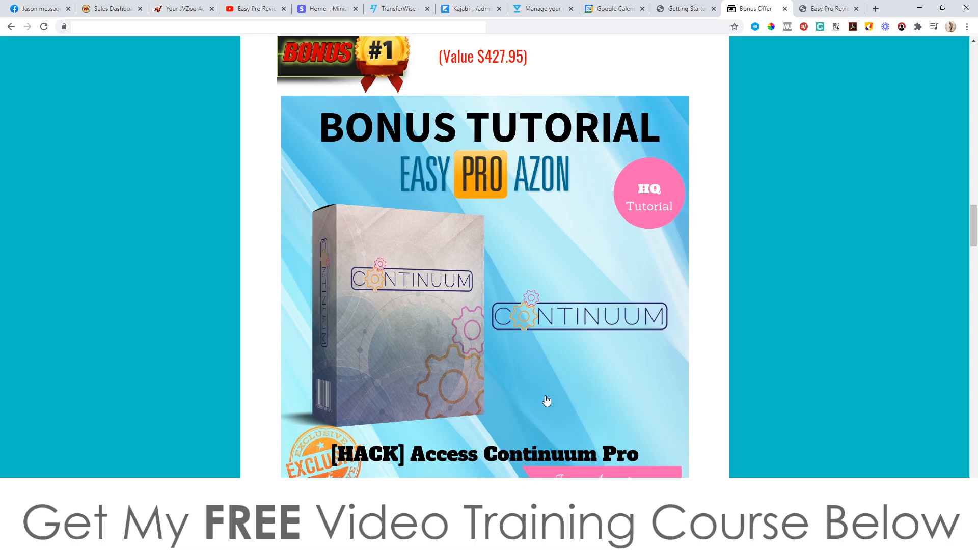
mouse_move(288, 320)
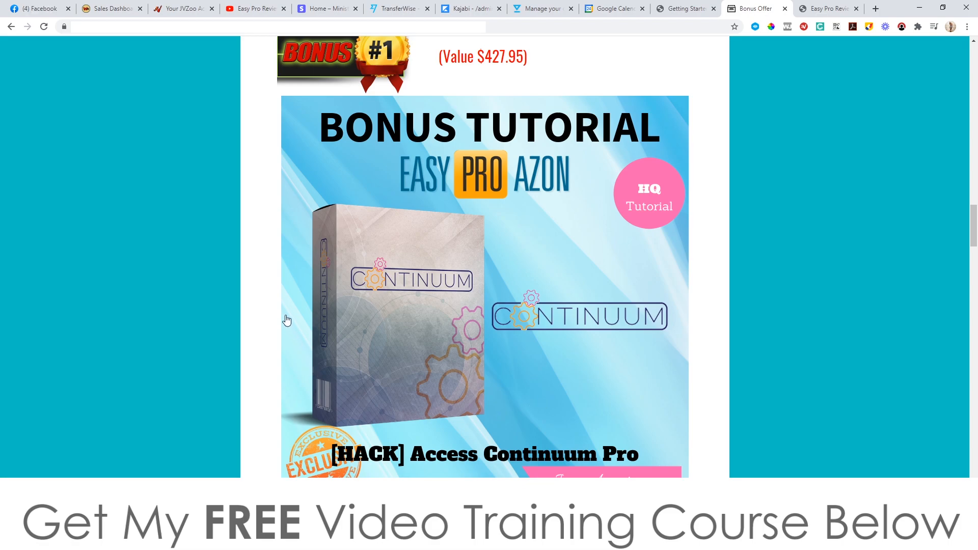
mouse_move(256, 306)
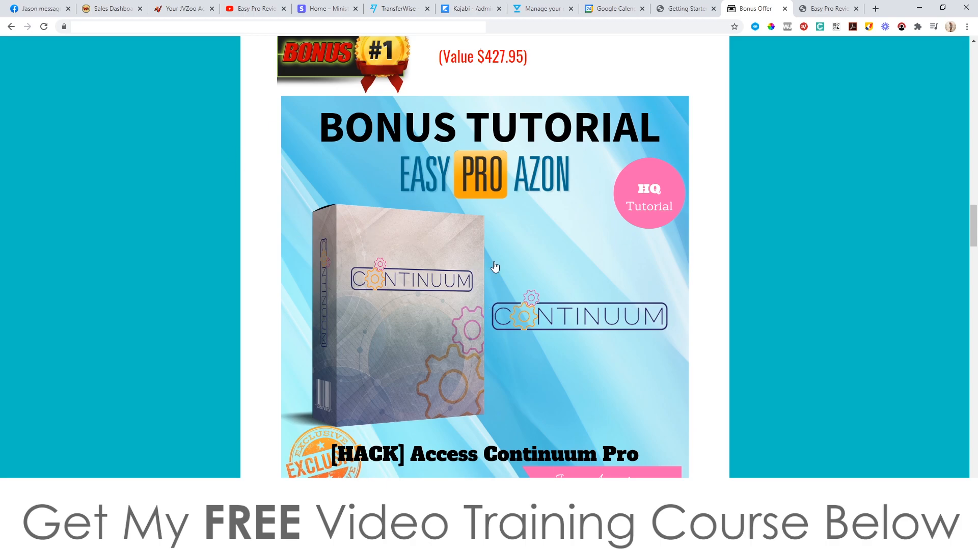
mouse_move(434, 294)
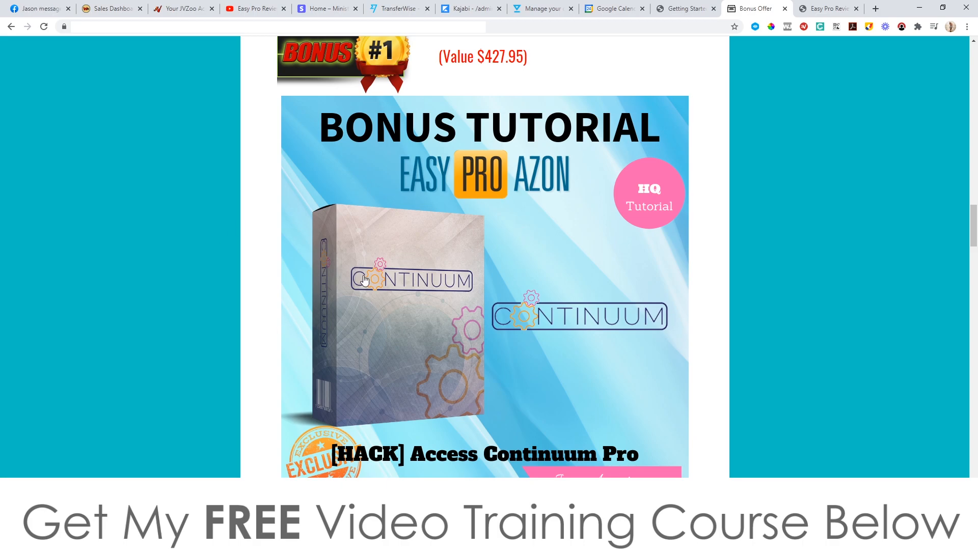
Scroll through Bonuses #2 to #5 down to the special all vendor bonuses offer.
scroll(down, 3)
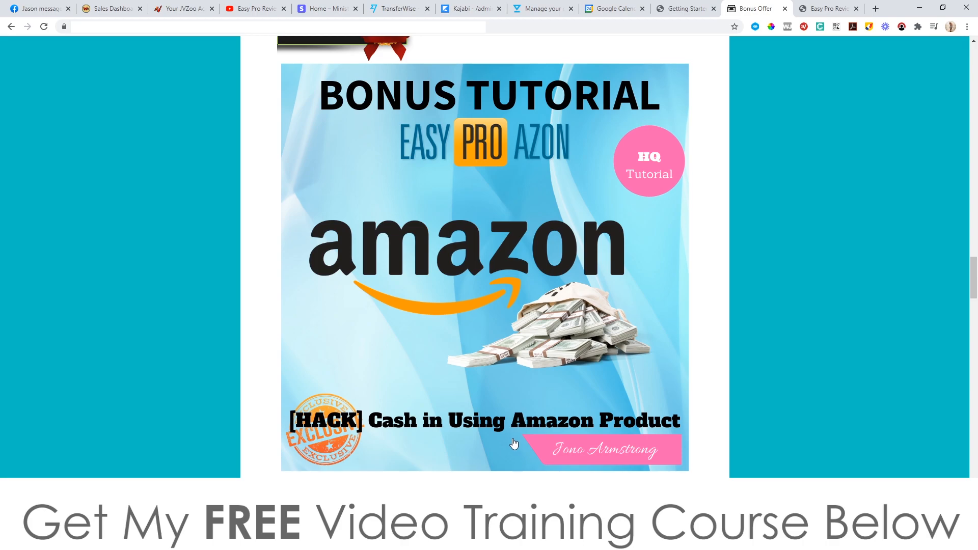
scroll(down, 3)
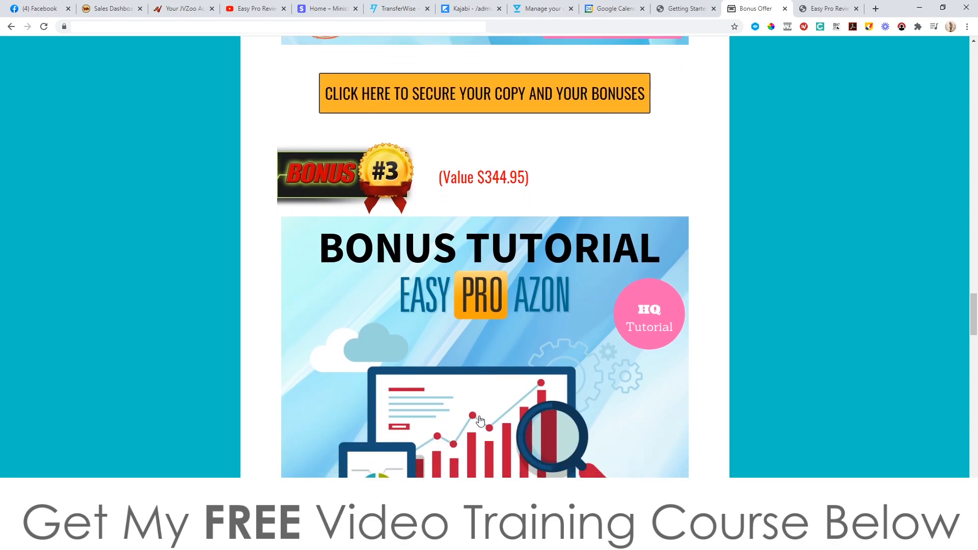
scroll(down, 3)
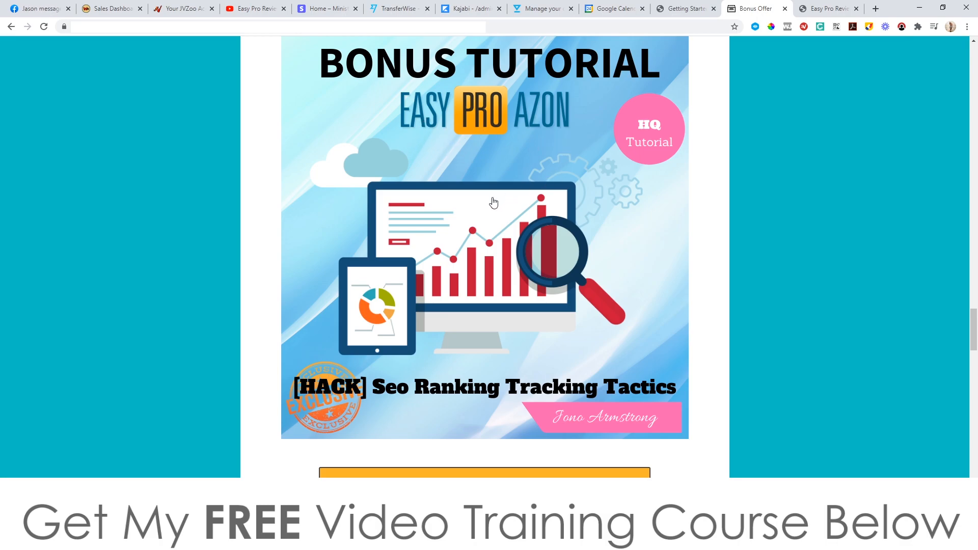
mouse_move(438, 416)
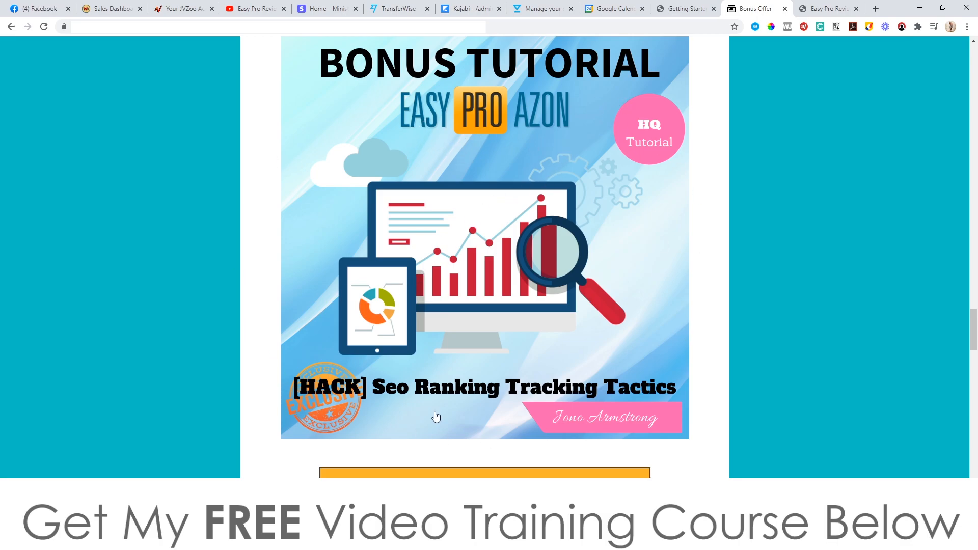
scroll(down, 3)
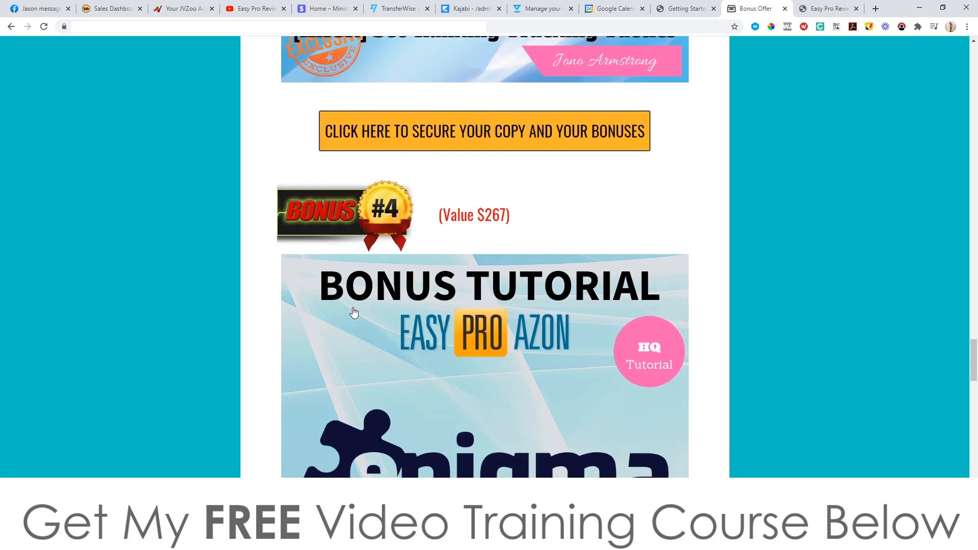
scroll(down, 3)
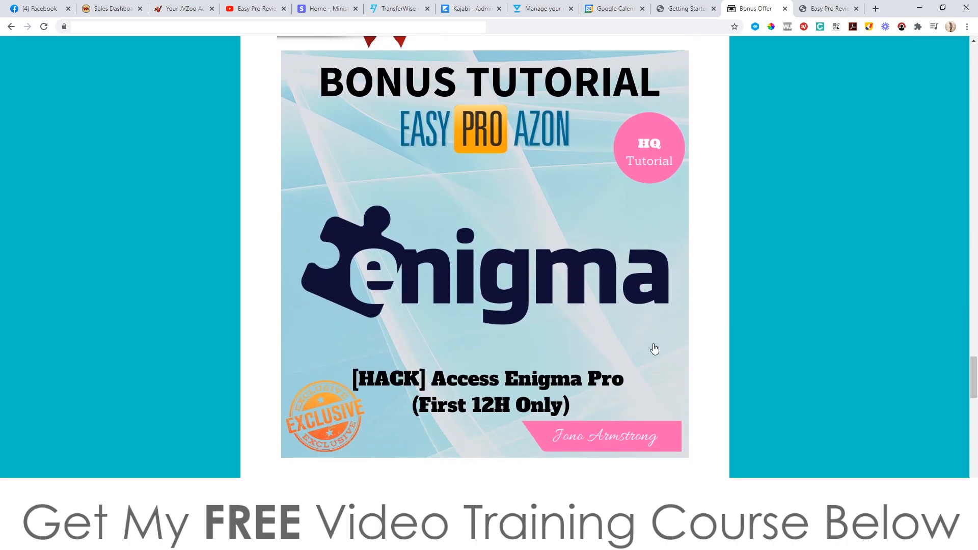
mouse_move(605, 304)
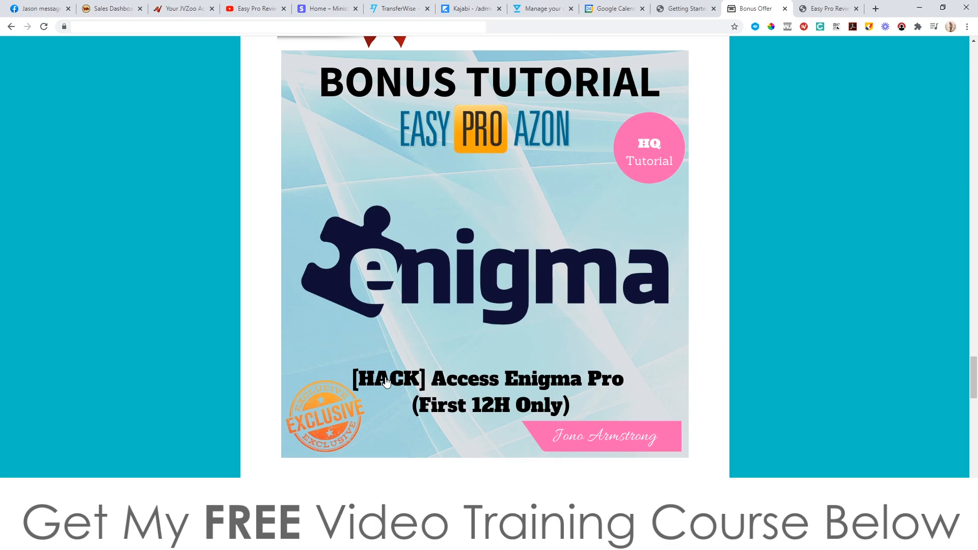
mouse_move(596, 262)
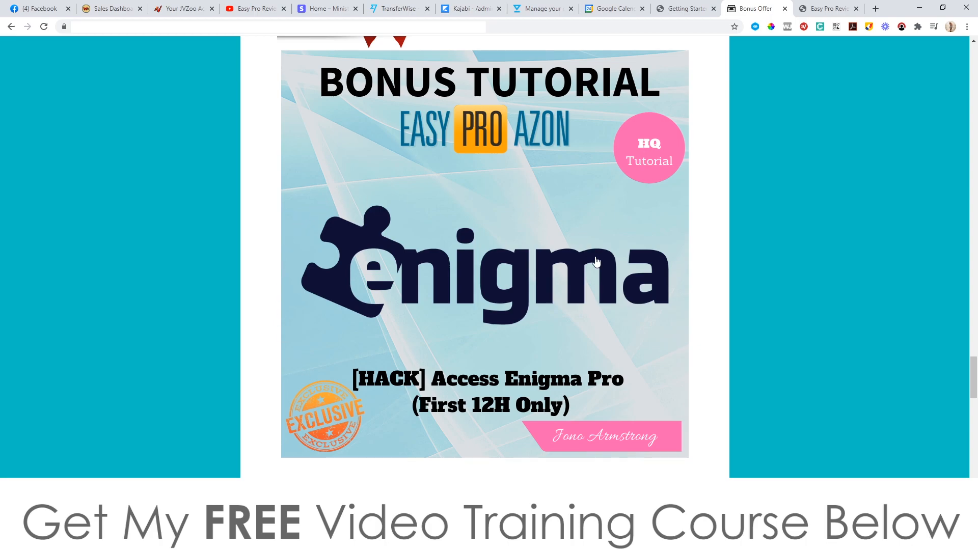
mouse_move(300, 287)
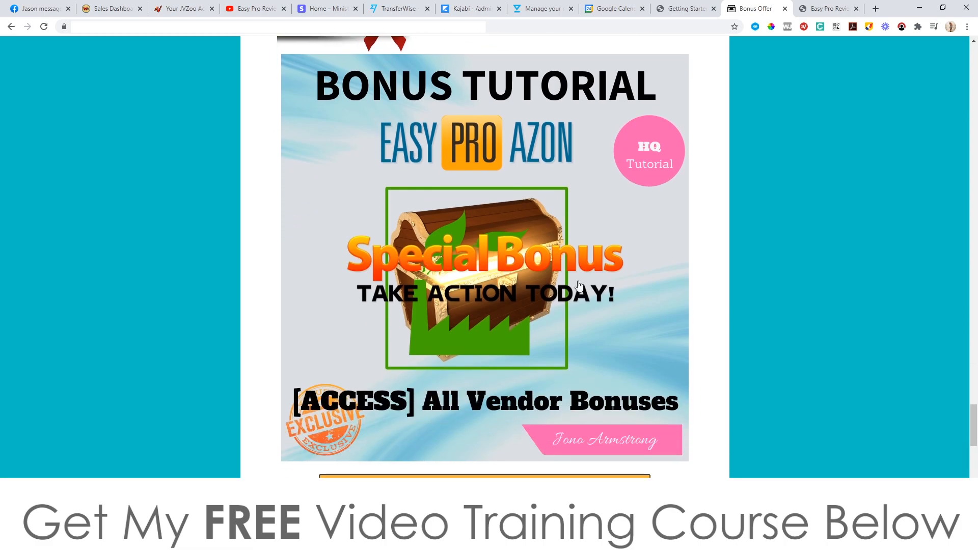
mouse_move(541, 261)
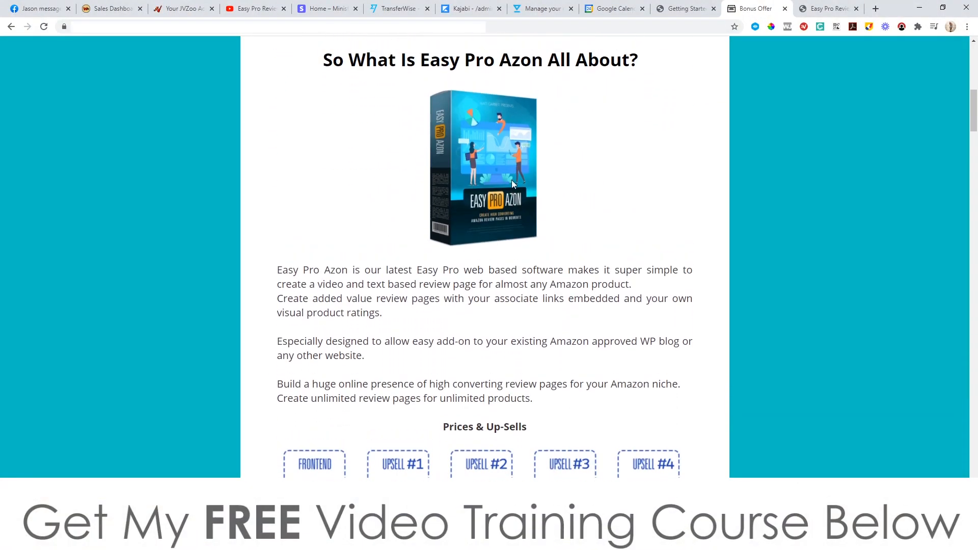
Review the top of the bonus page, then visit the Warrior Plus affiliate dashboard.
scroll(up, 3)
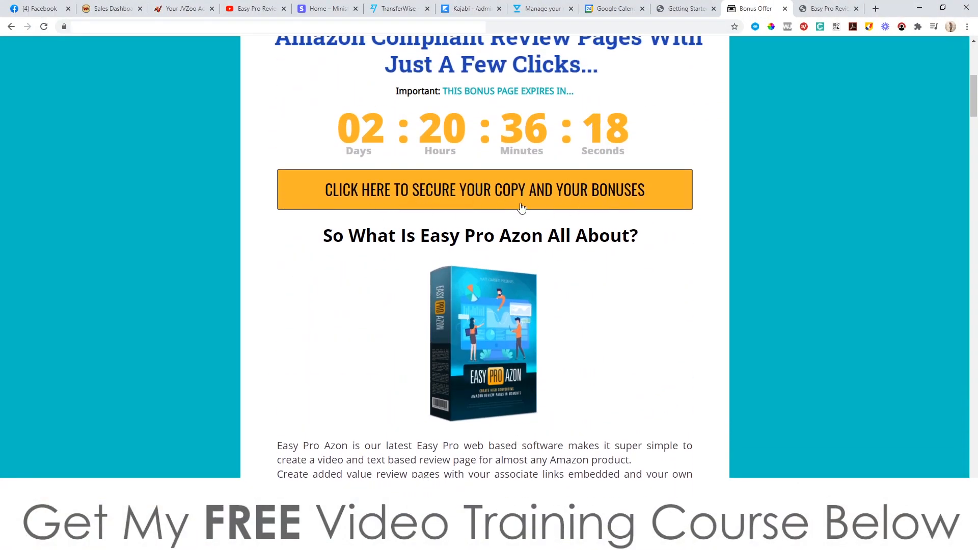
mouse_move(535, 202)
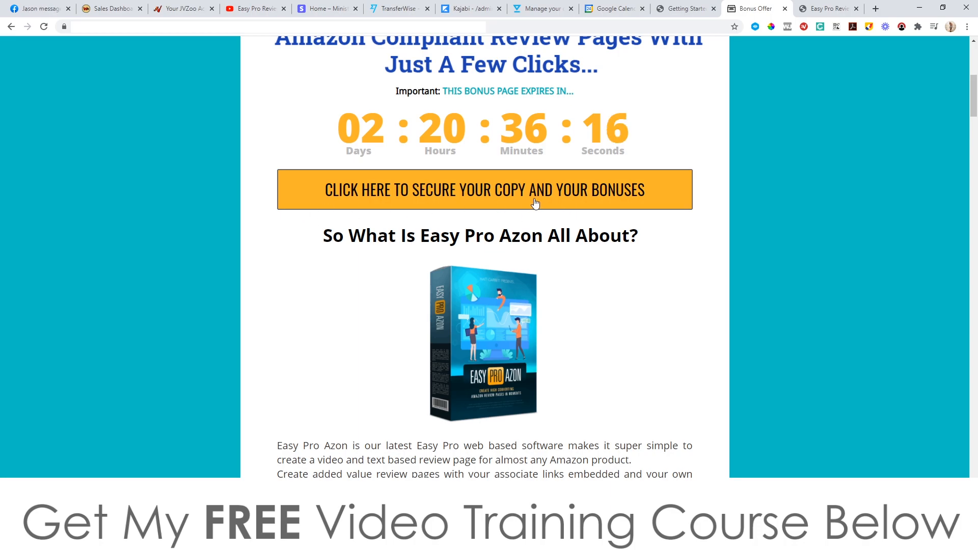
mouse_move(323, 199)
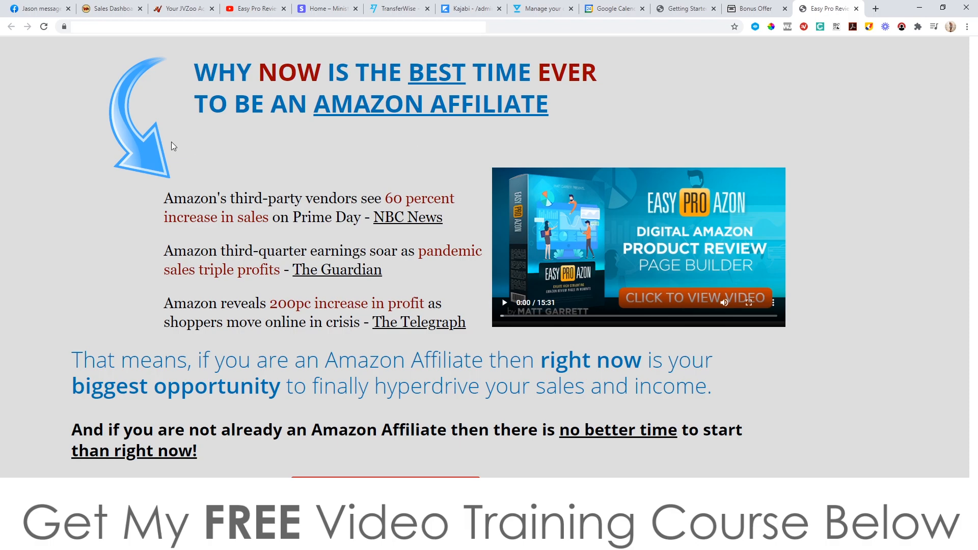
scroll(down, 3)
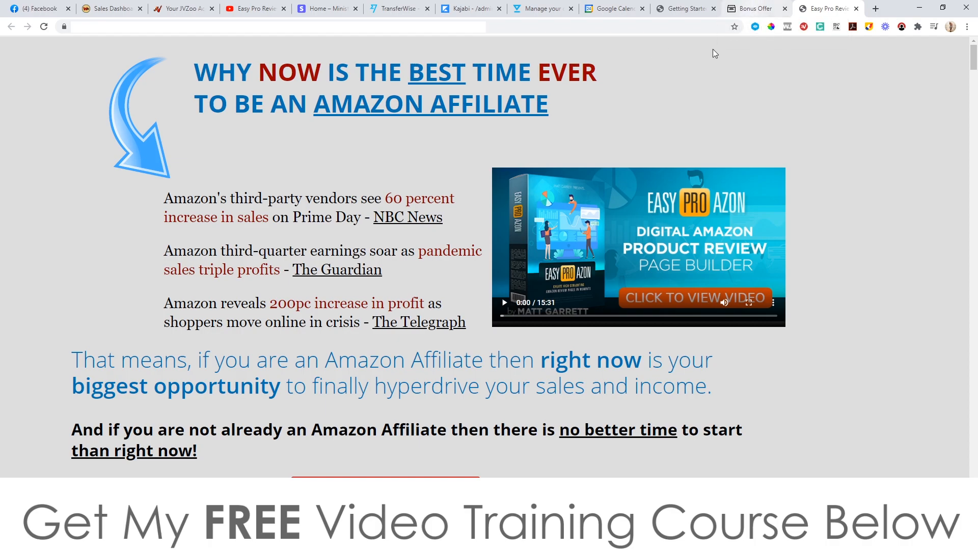
click(112, 8)
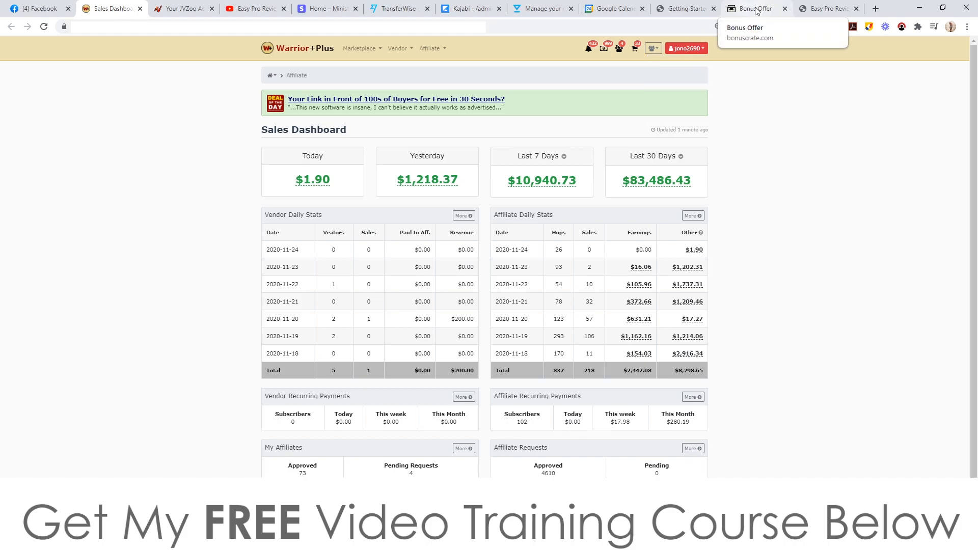
Return to the bonus offer page and reach the bonus delivery instructions and thank-you message.
click(752, 8)
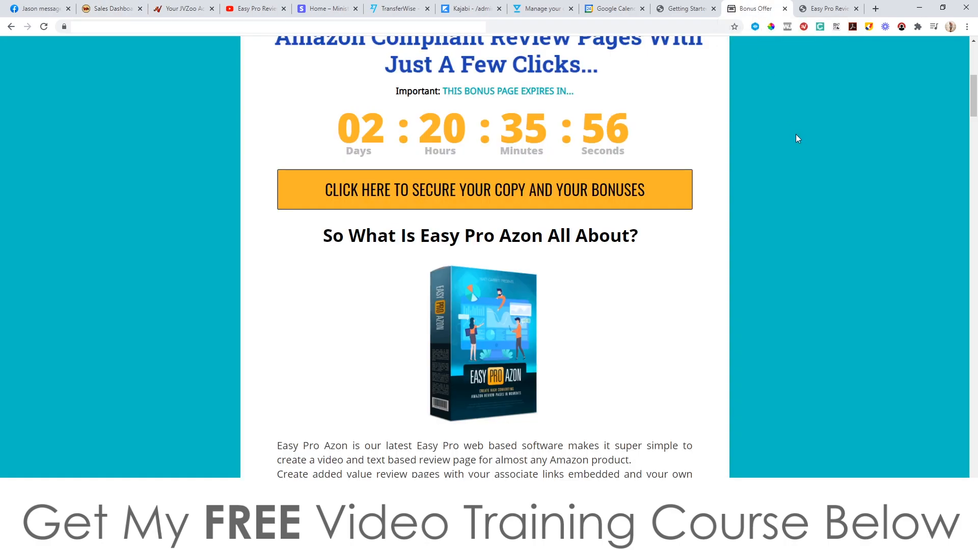
scroll(down, 3)
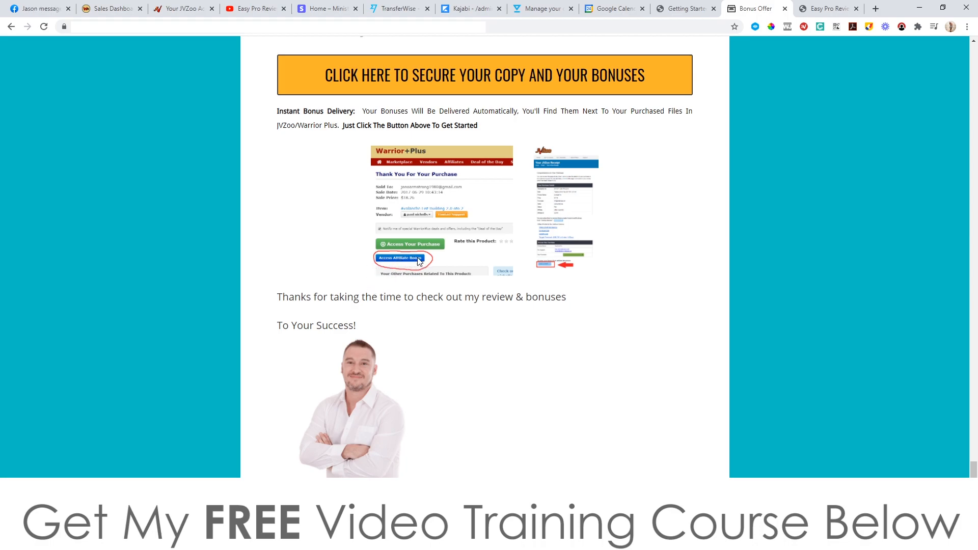
scroll(down, 3)
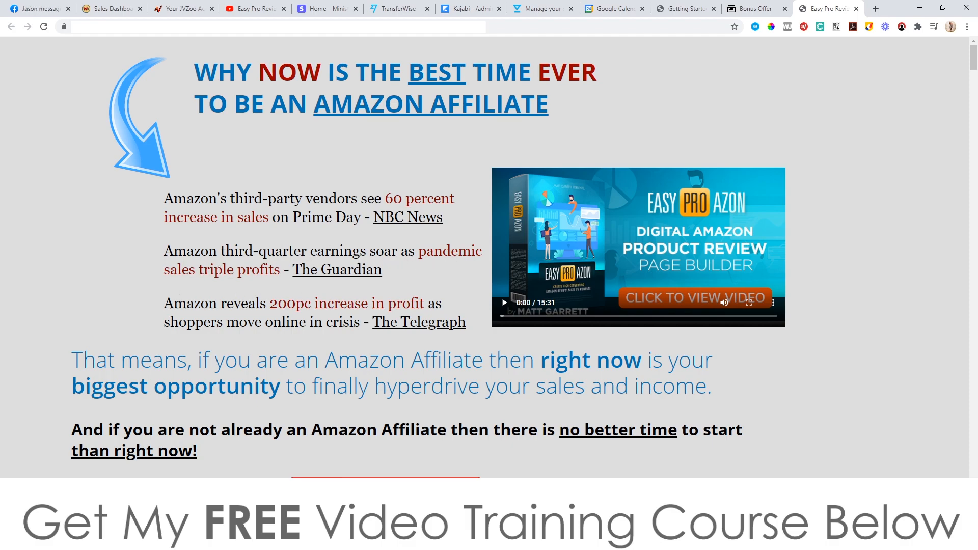
Look over the bonus offer sections up and down the page.
scroll(down, 3)
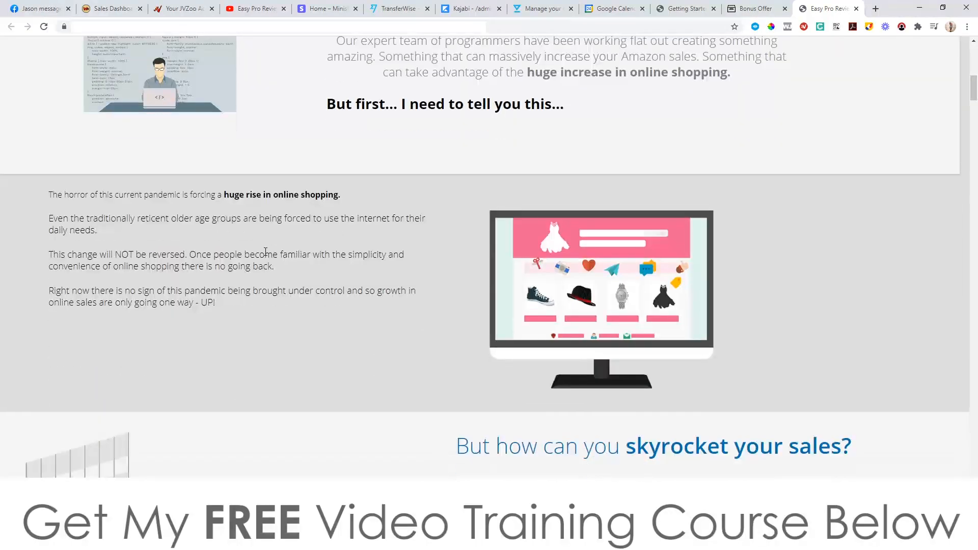
scroll(down, 3)
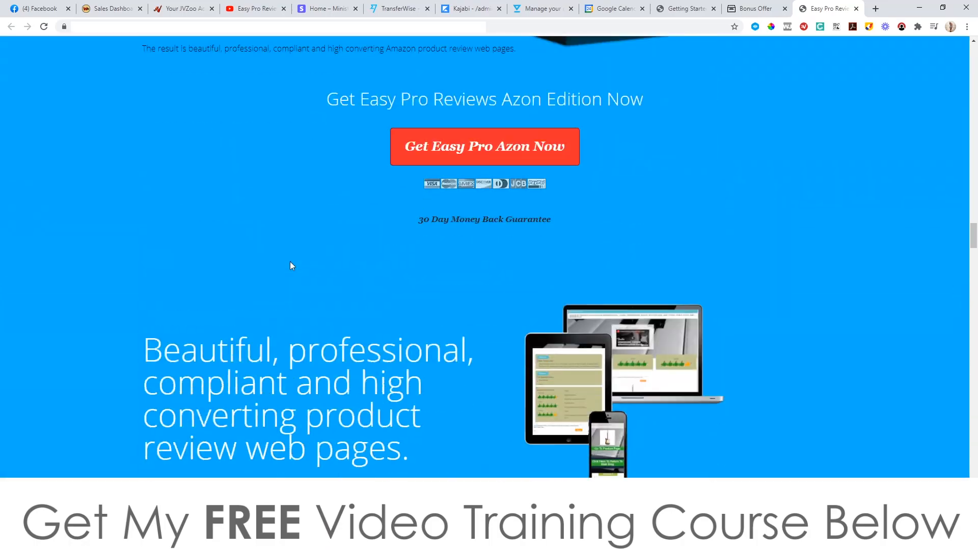
scroll(up, 3)
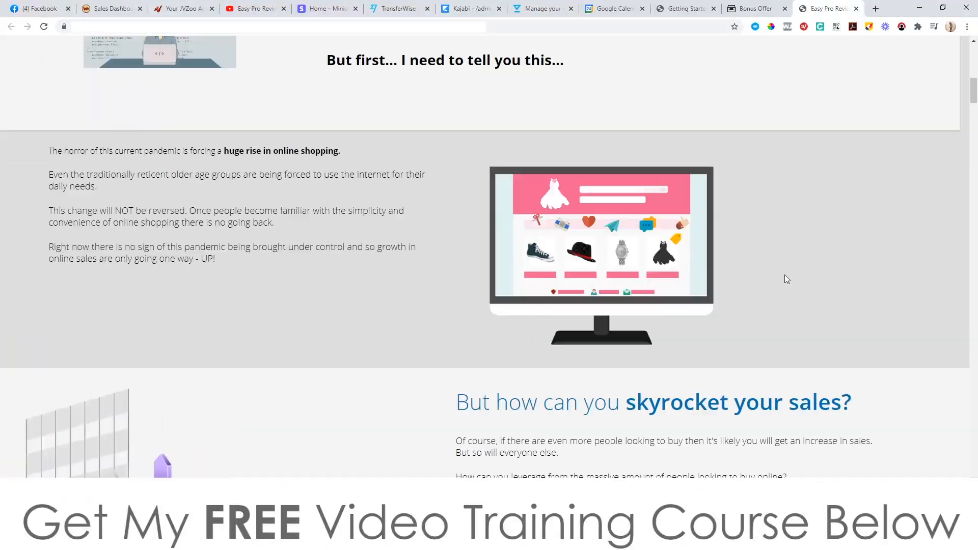
Revisit the bonus offer page, then bring up the Easy Pro Reviews Getting Started form.
click(755, 8)
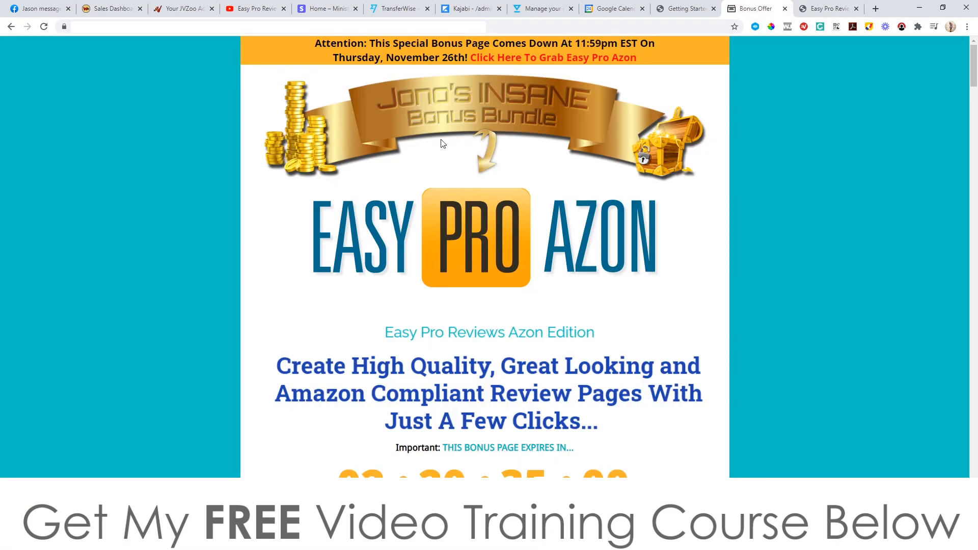
scroll(down, 3)
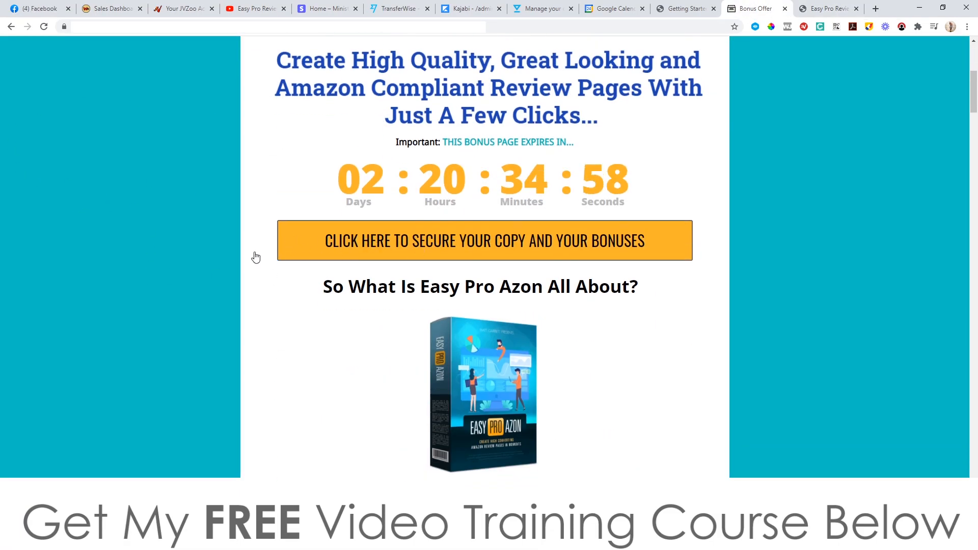
click(827, 8)
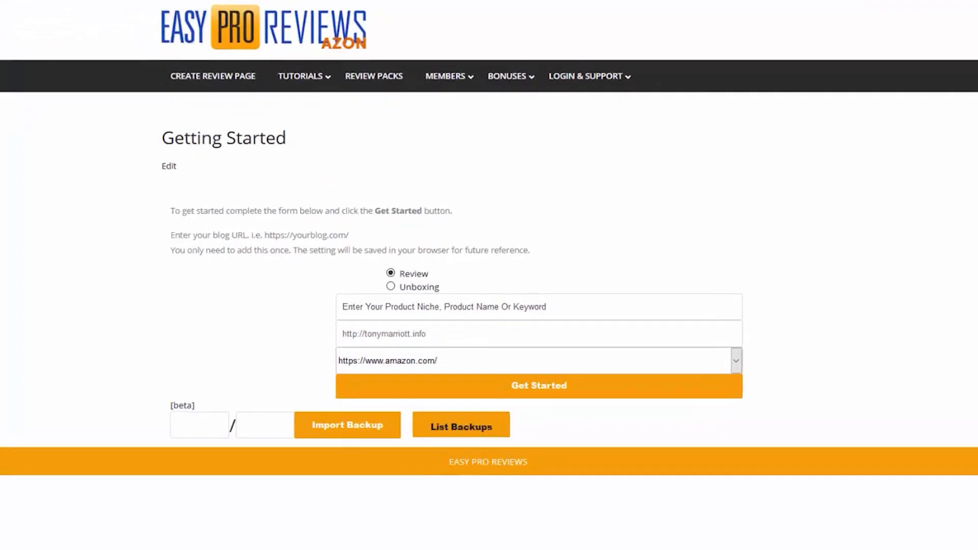
Enter 'Electric guitar' as the product niche, keeping the saved blog URL.
scroll(down, 3)
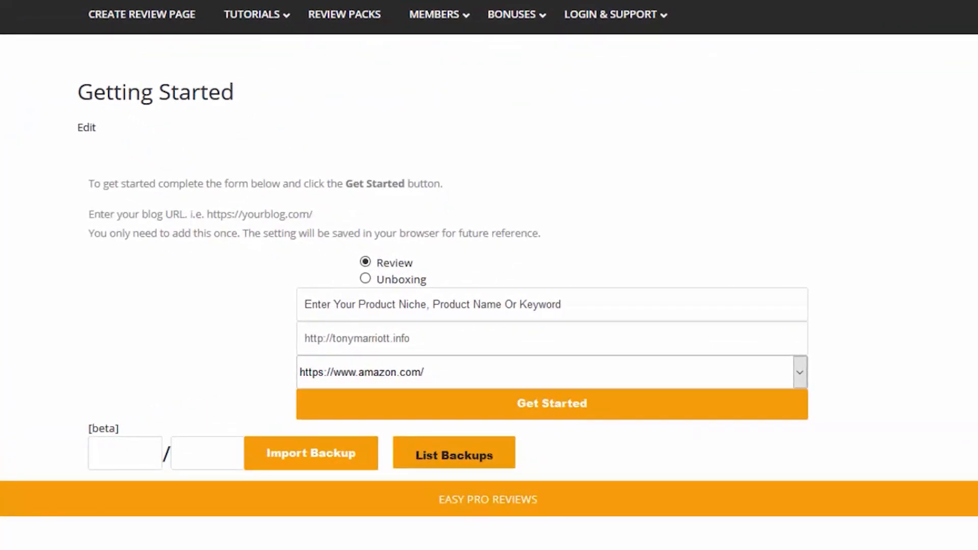
mouse_move(516, 305)
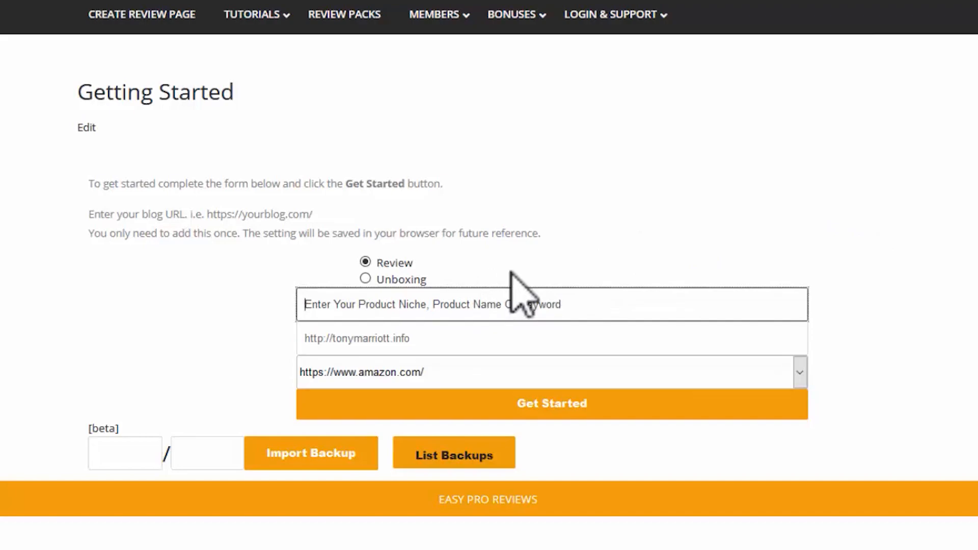
text(Electric g)
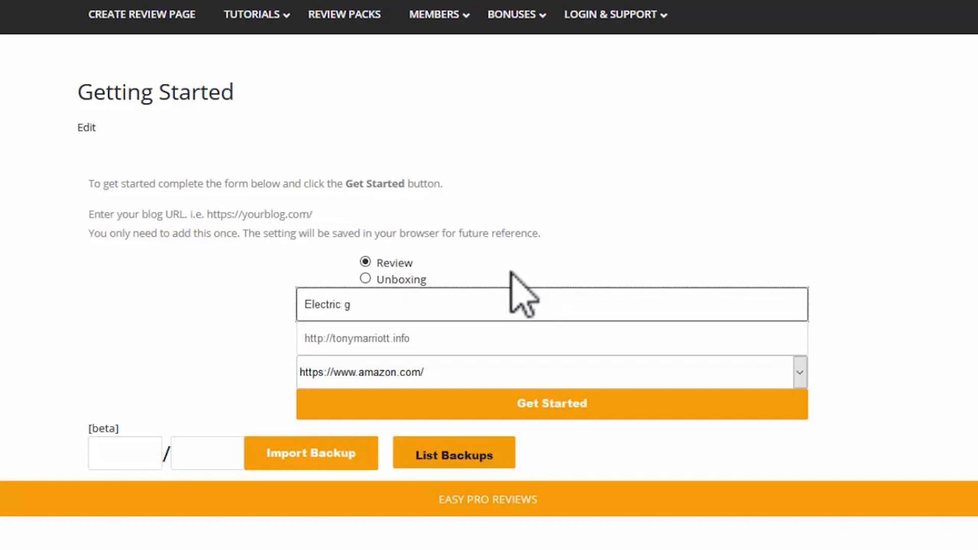
text(uitar)
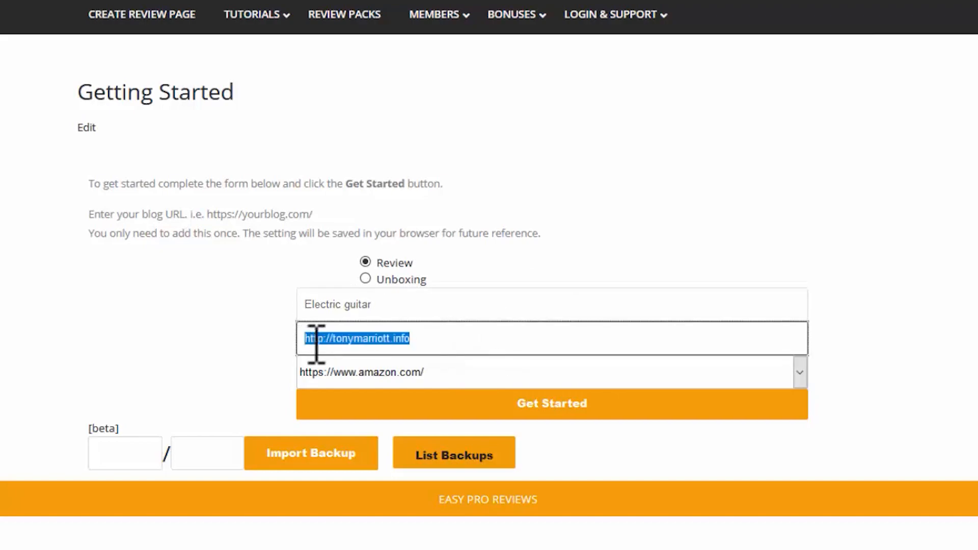
click(440, 338)
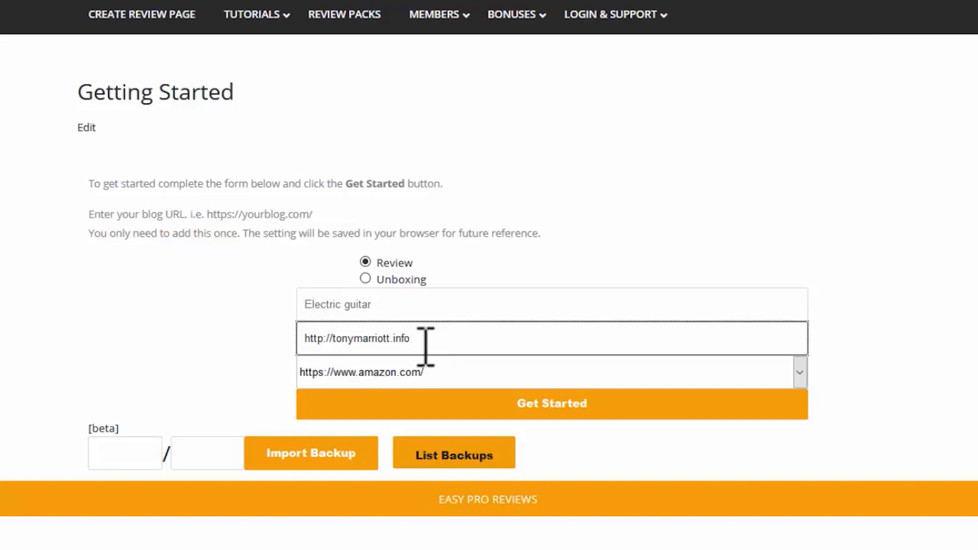
mouse_move(459, 384)
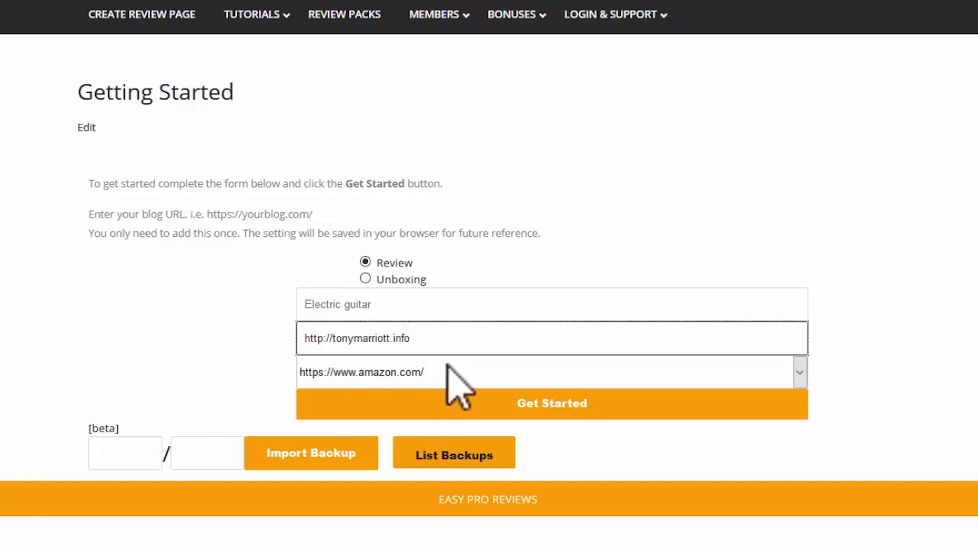
Keep amazon.com selected as the Amazon marketplace.
click(799, 373)
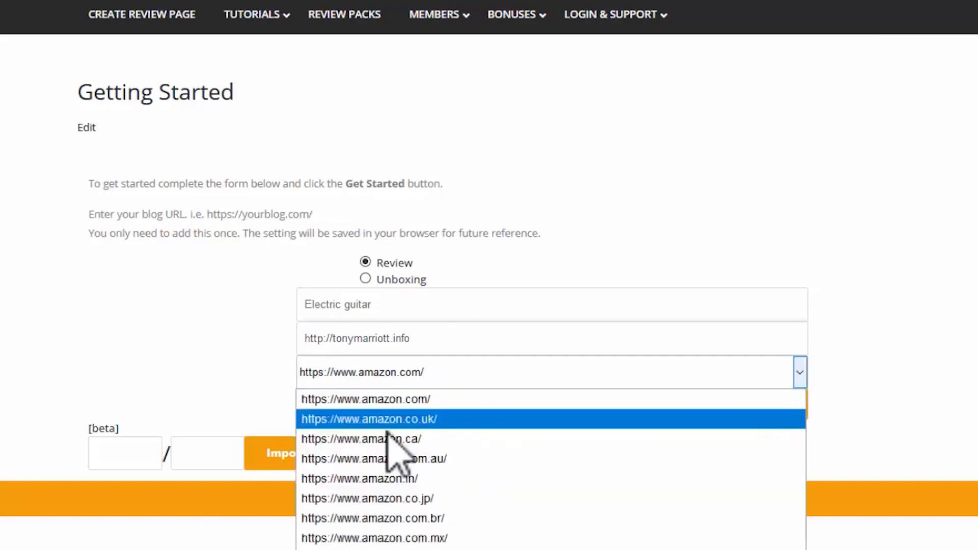
mouse_move(429, 400)
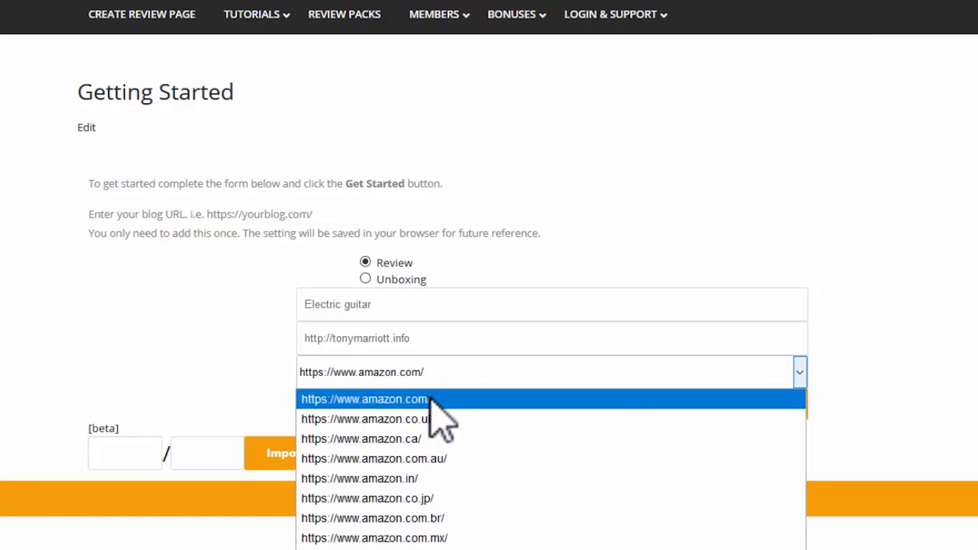
click(365, 400)
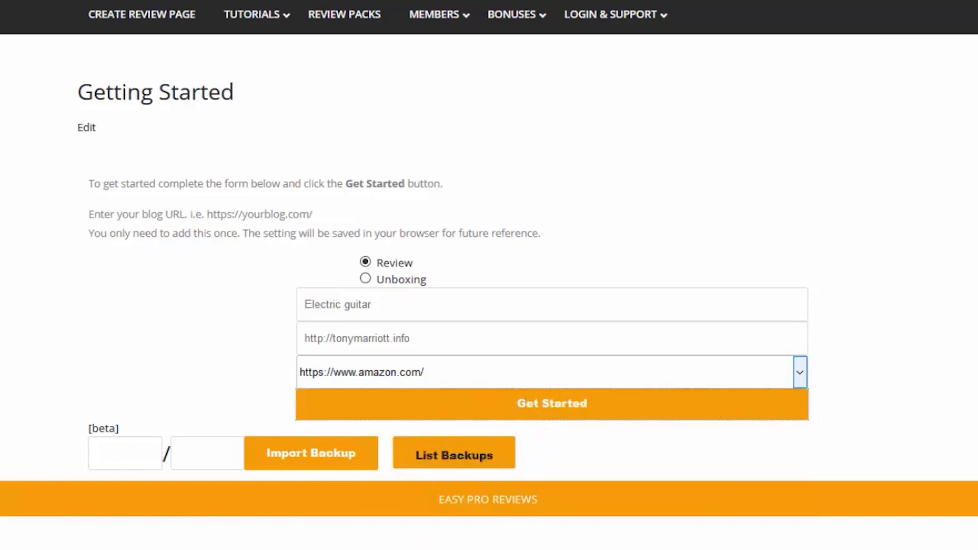
Submit the keyword and fill the personal intro/brand with the saved name 'Jamie James'.
click(552, 404)
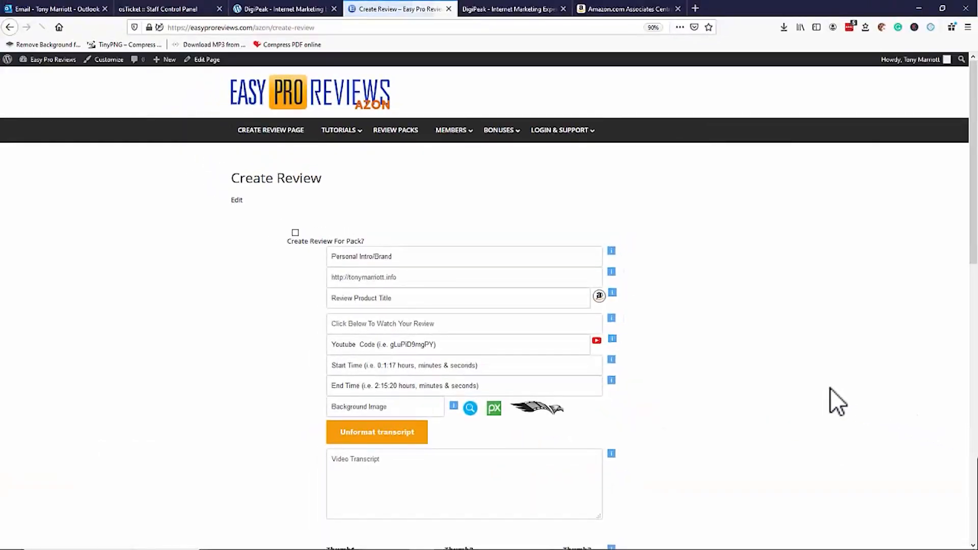
scroll(down, 3)
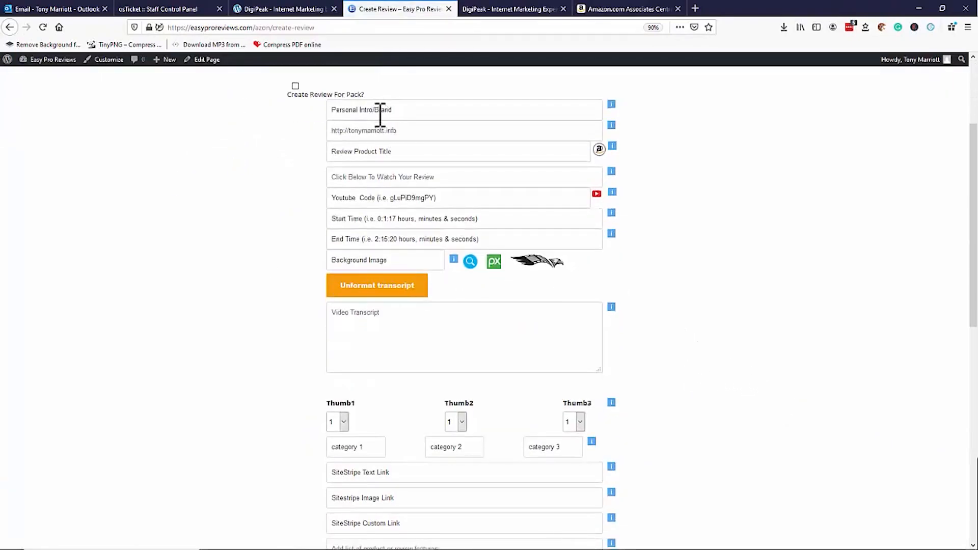
click(464, 109)
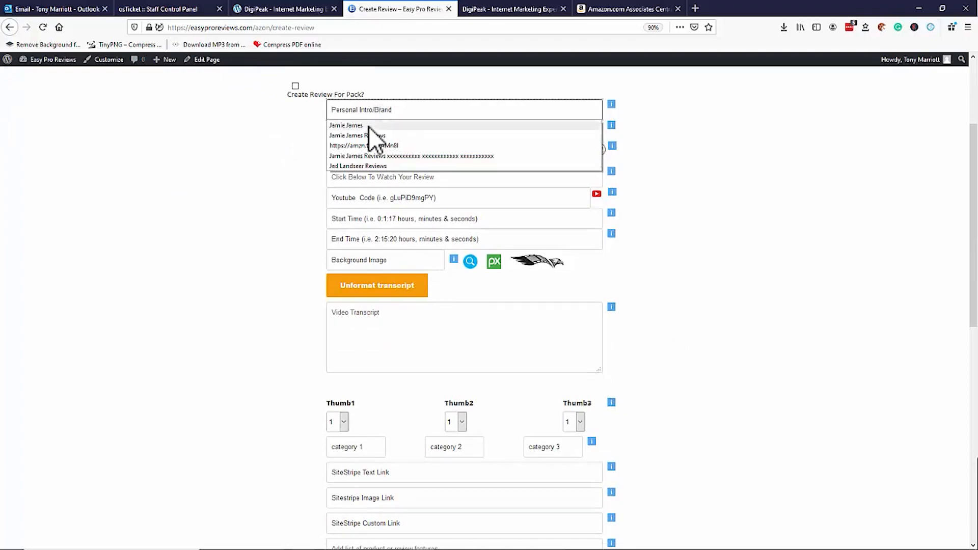
click(346, 126)
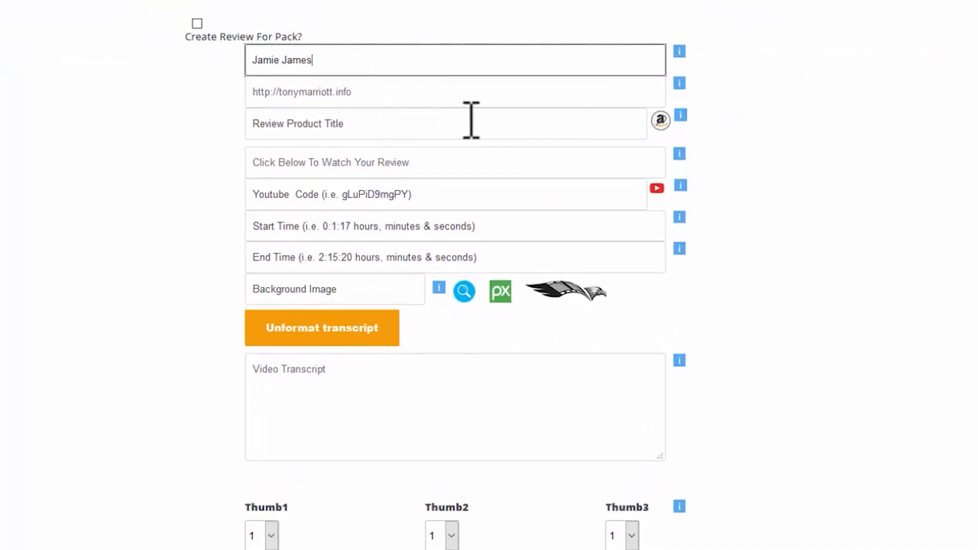
mouse_move(660, 156)
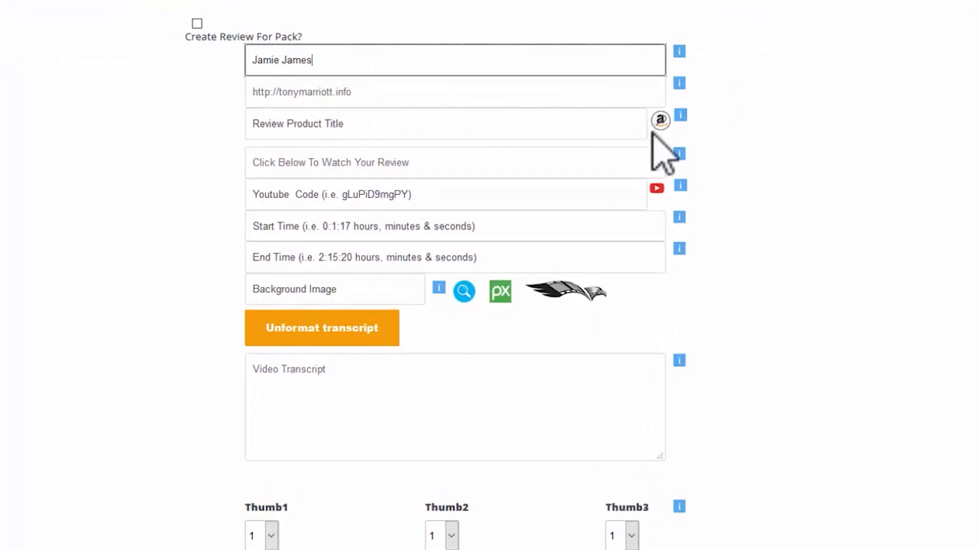
Search Amazon for electric guitars filtered to 4 stars & up, $200 & above and Fender.
click(514, 9)
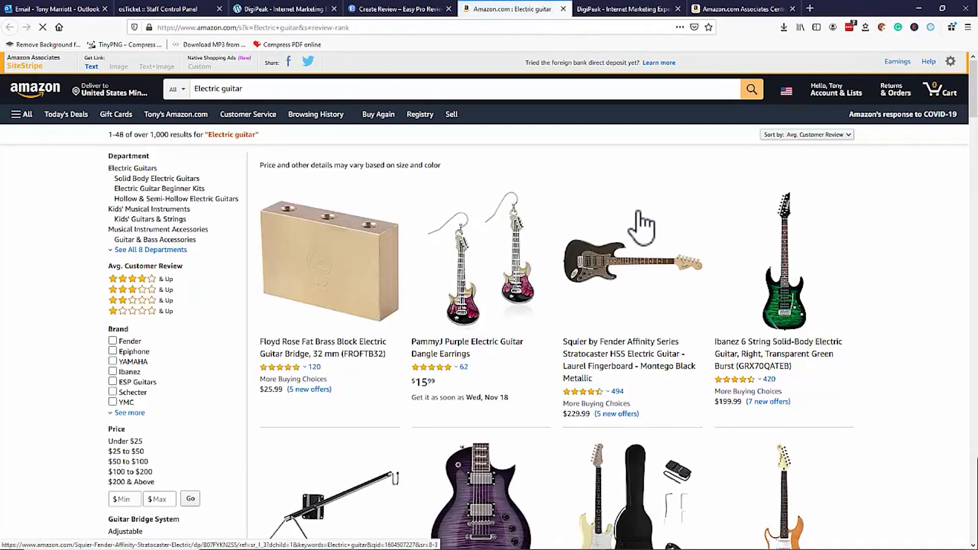
mouse_move(809, 156)
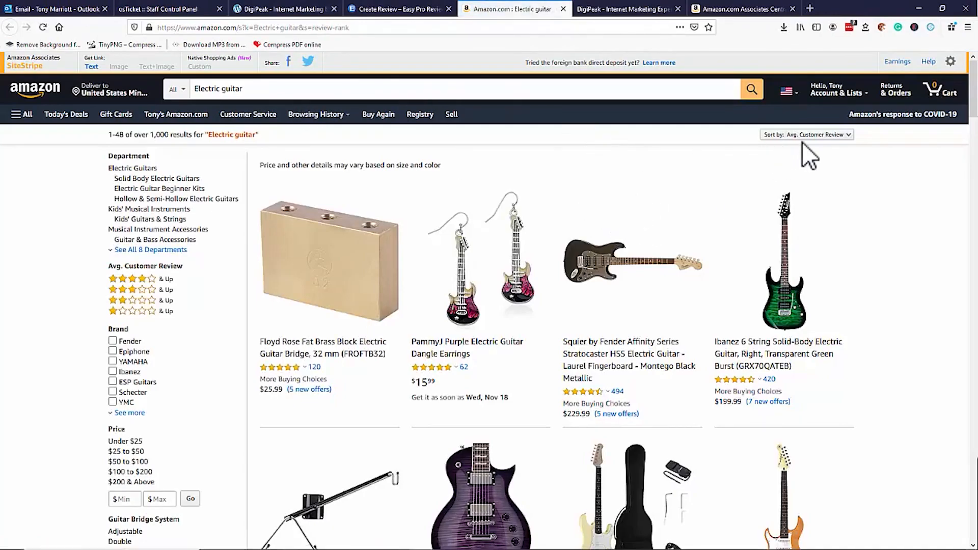
mouse_move(823, 204)
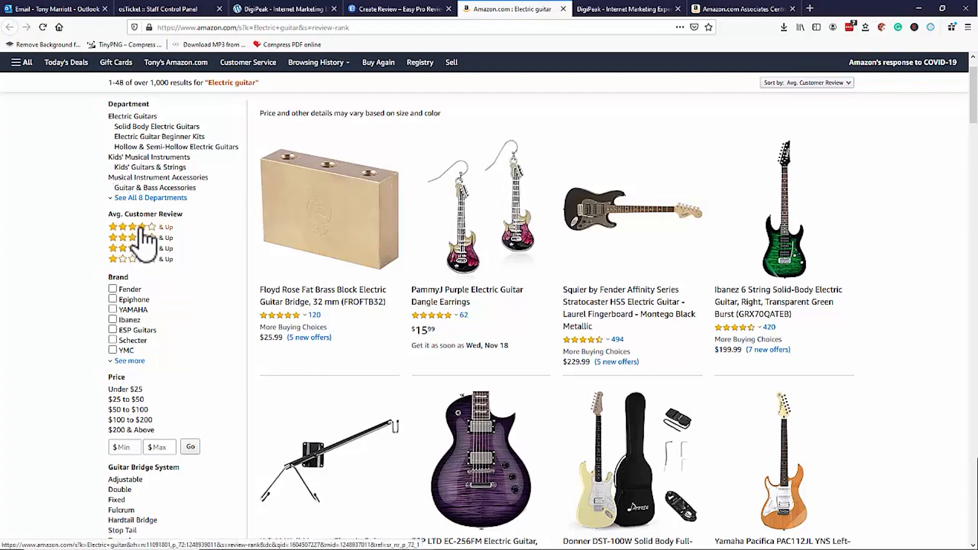
click(130, 226)
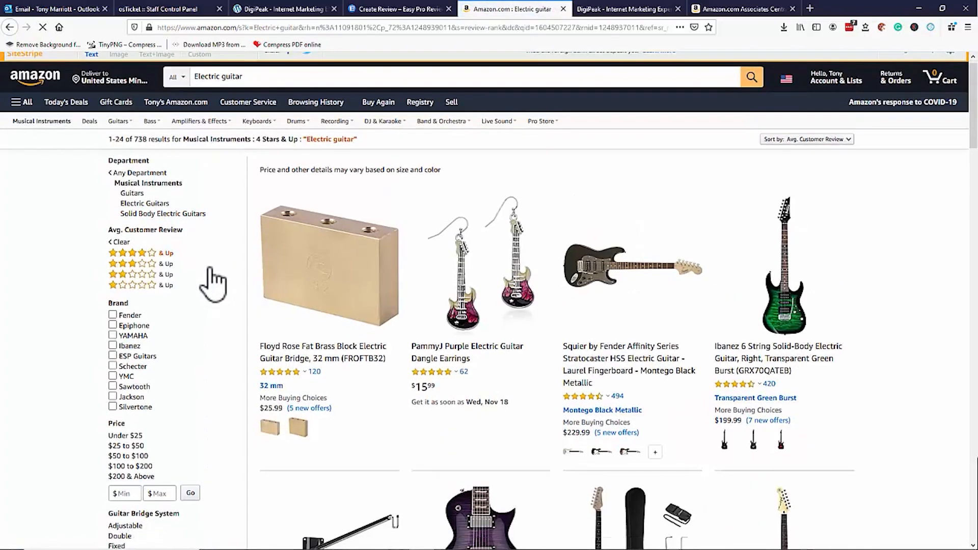
scroll(down, 3)
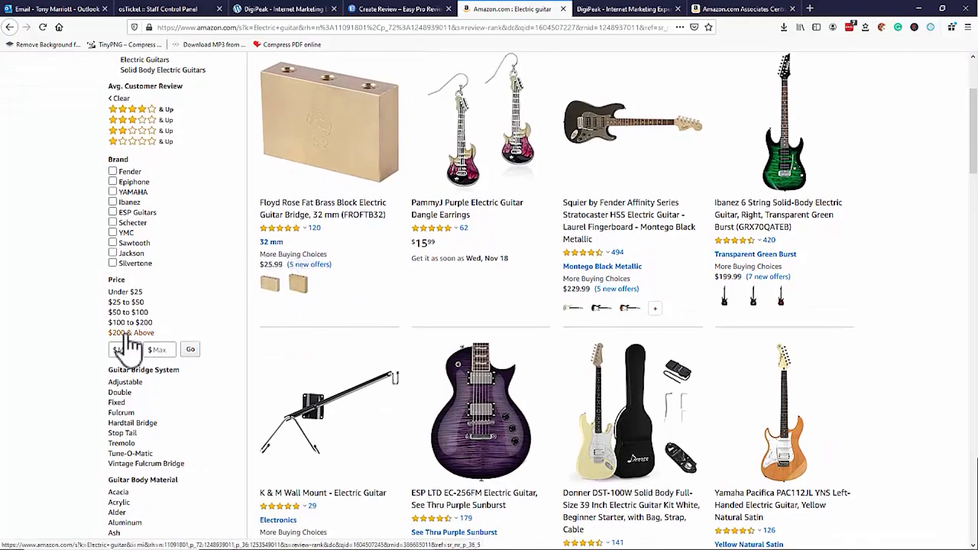
click(130, 332)
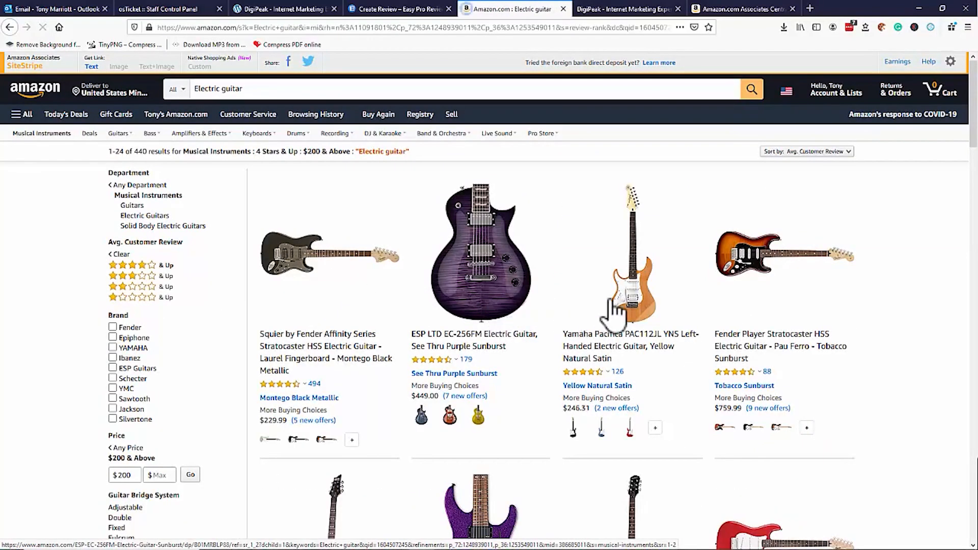
scroll(down, 3)
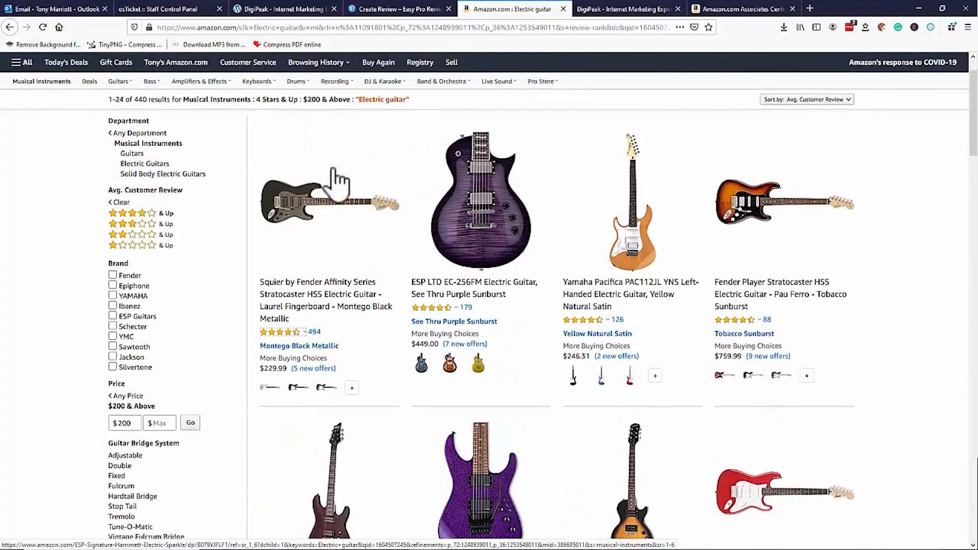
click(113, 275)
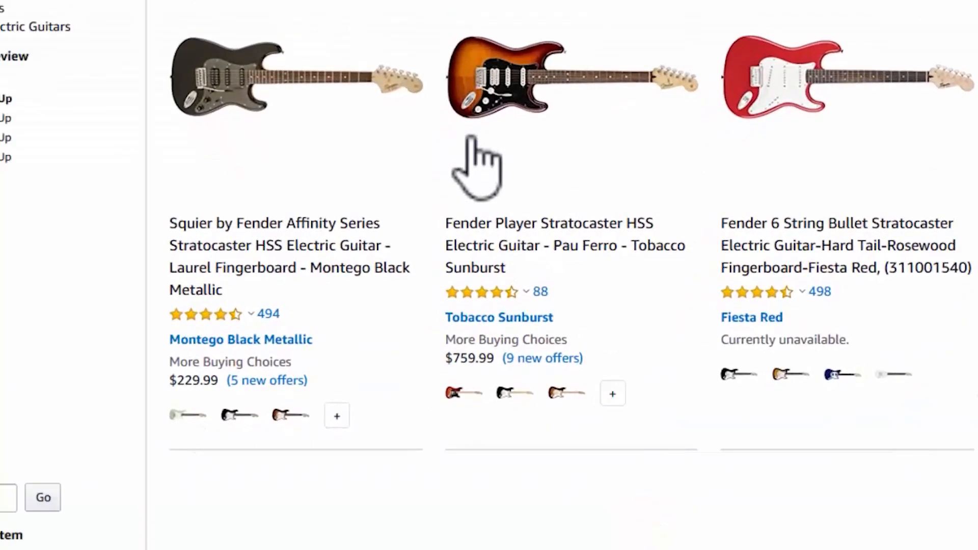
mouse_move(561, 187)
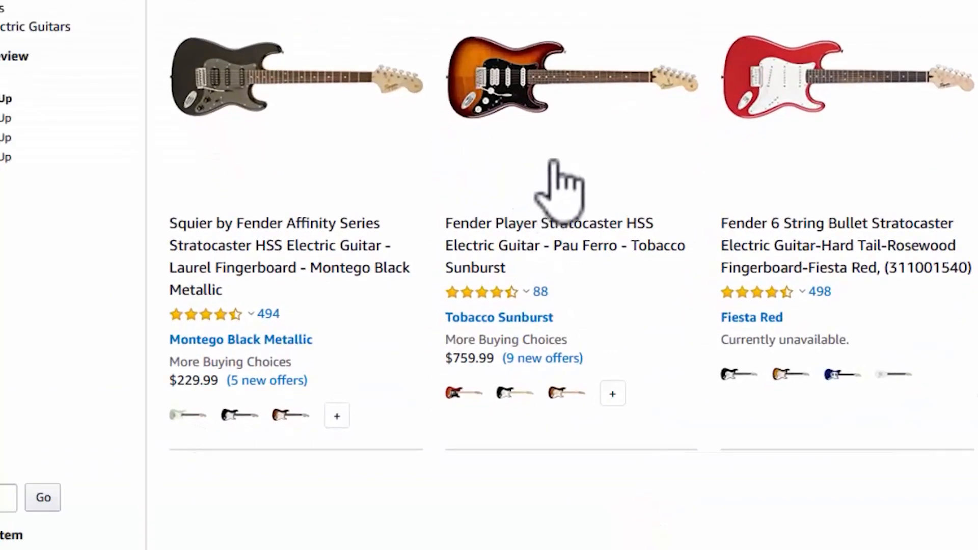
mouse_move(571, 200)
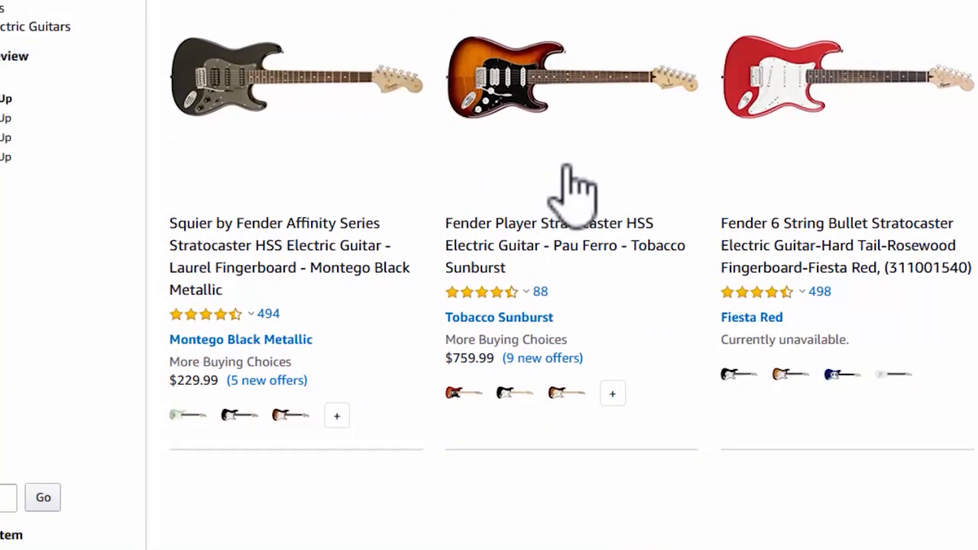
Browse the filtered results down to the Squier Affinity Stratocaster HSS guitar.
scroll(down, 3)
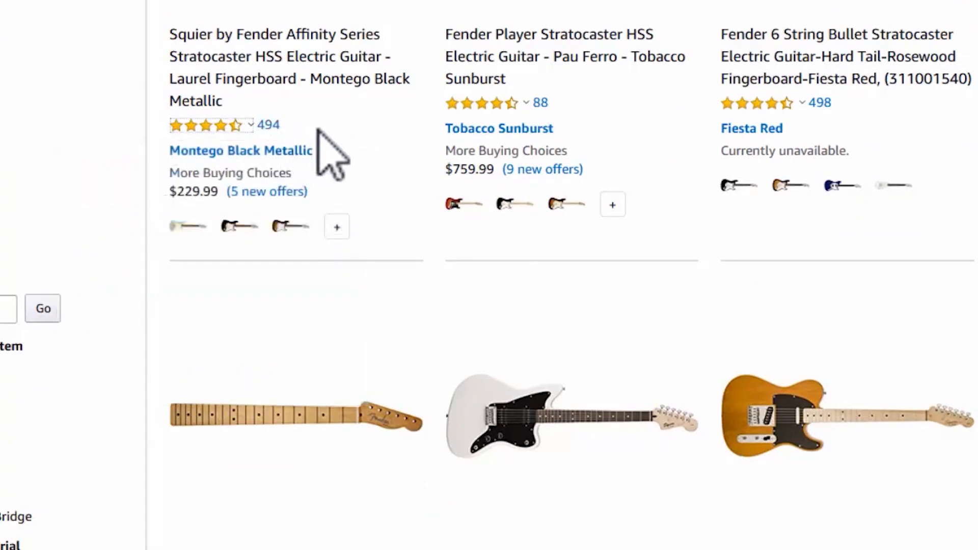
scroll(down, 3)
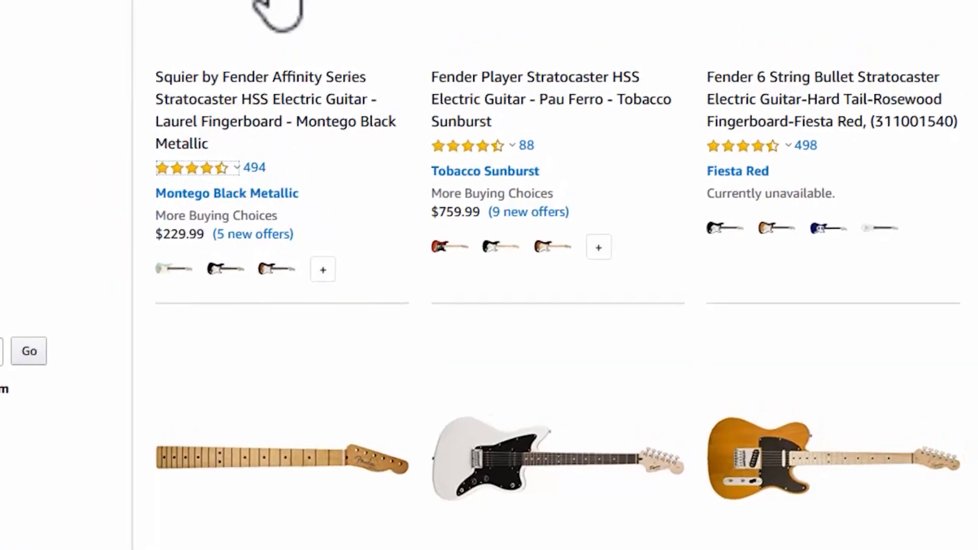
scroll(down, 3)
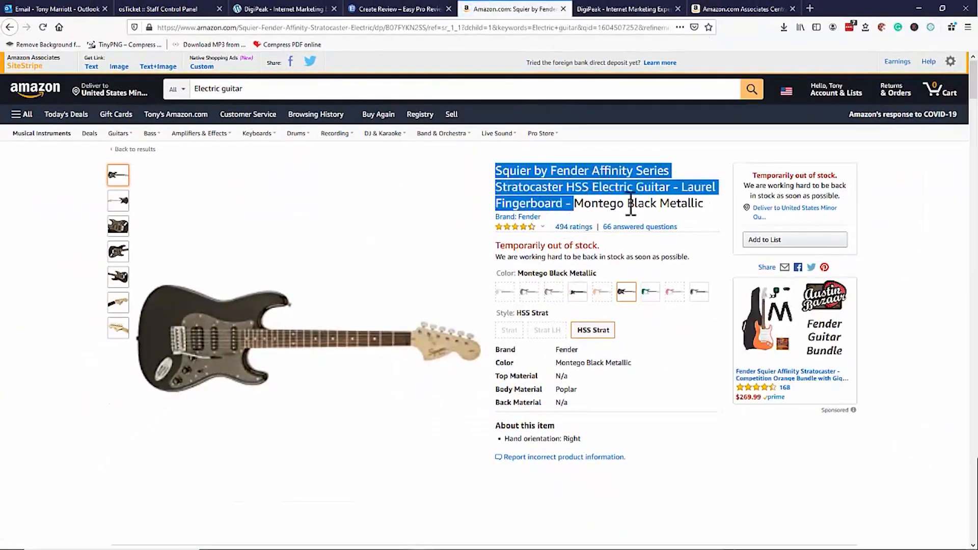
Fill the review product title with the Squier Affinity Stratocaster HSS Montego Black Metallic name.
right_click(630, 202)
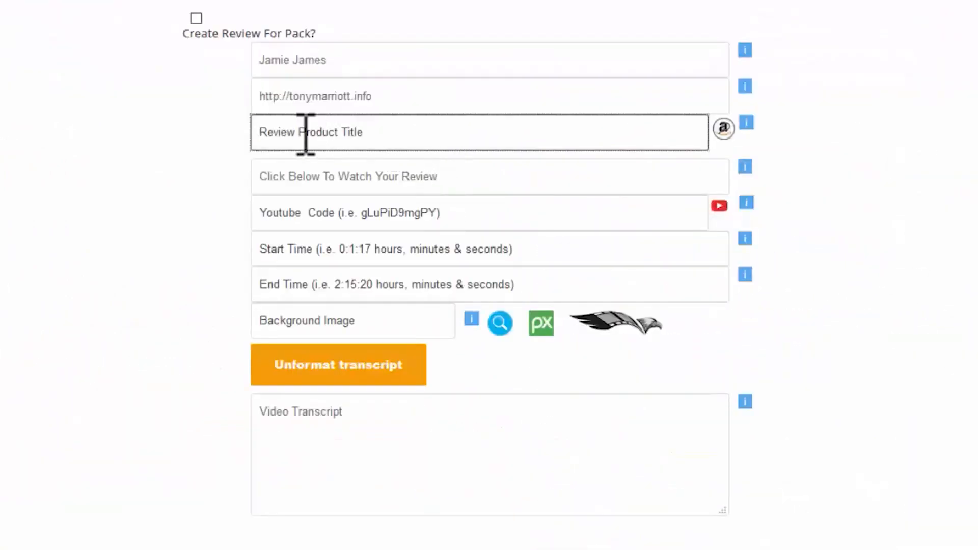
text(Series Stratocaster HSS Electric Guitar - Laurel Fingerboard - Montego Black Metallic)
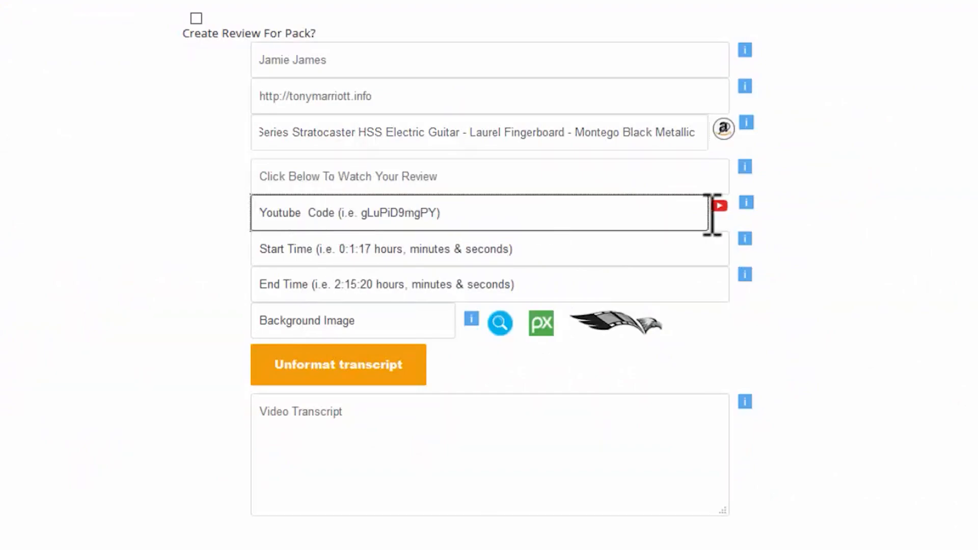
mouse_move(720, 207)
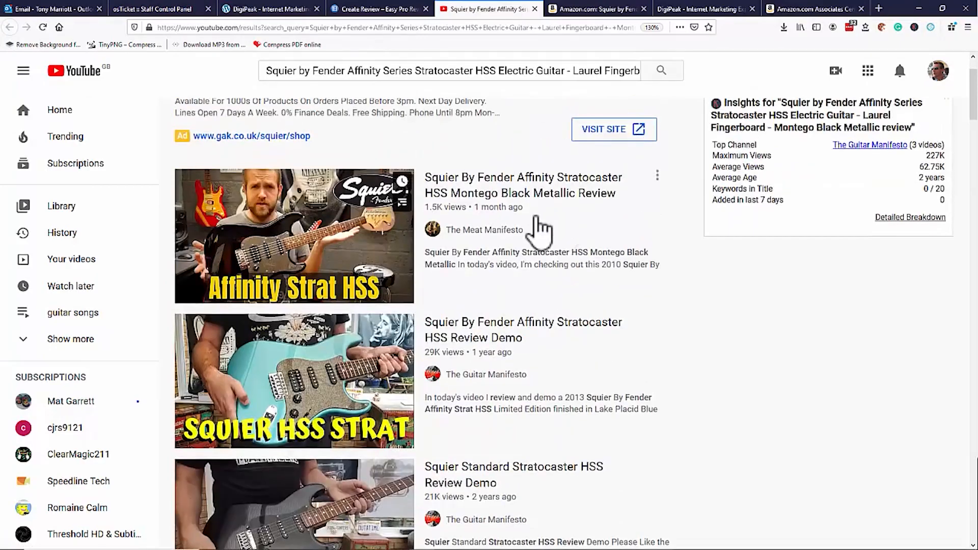
Pick the Meat Manifesto Affinity Strat HSS Montego Black Metallic review video from the results.
scroll(down, 3)
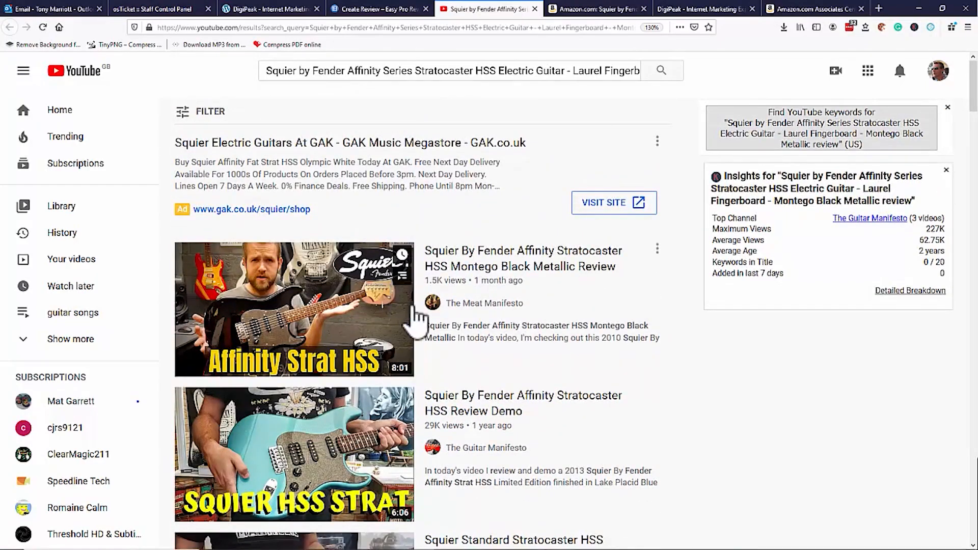
mouse_move(191, 144)
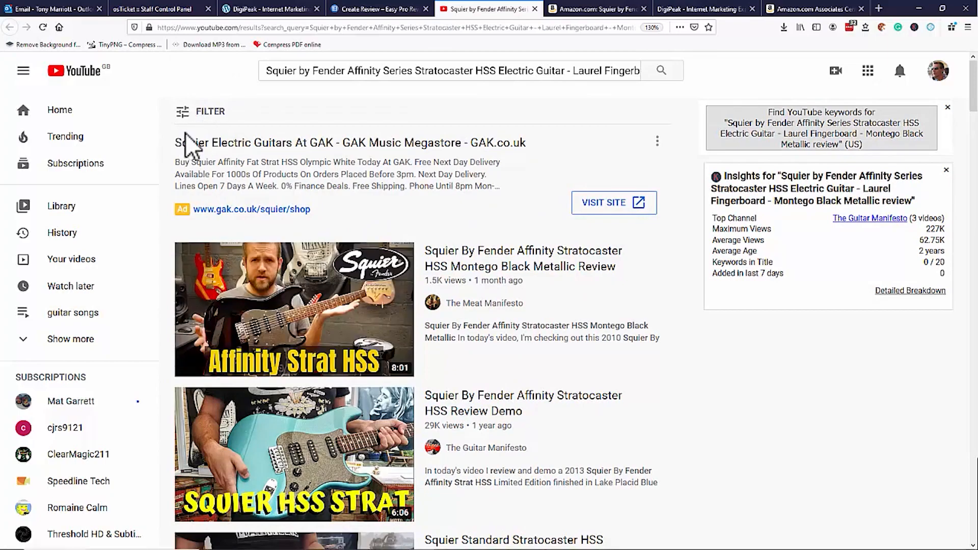
scroll(down, 3)
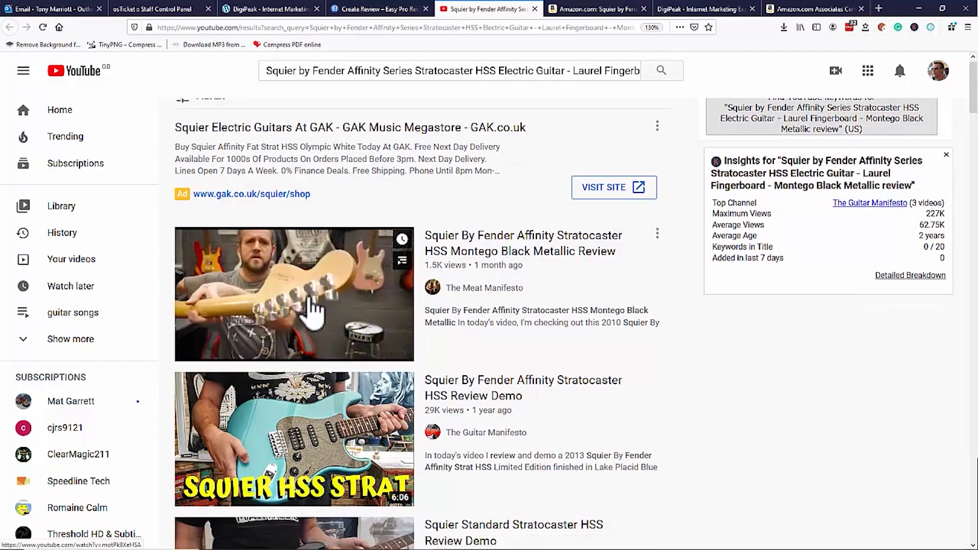
scroll(down, 3)
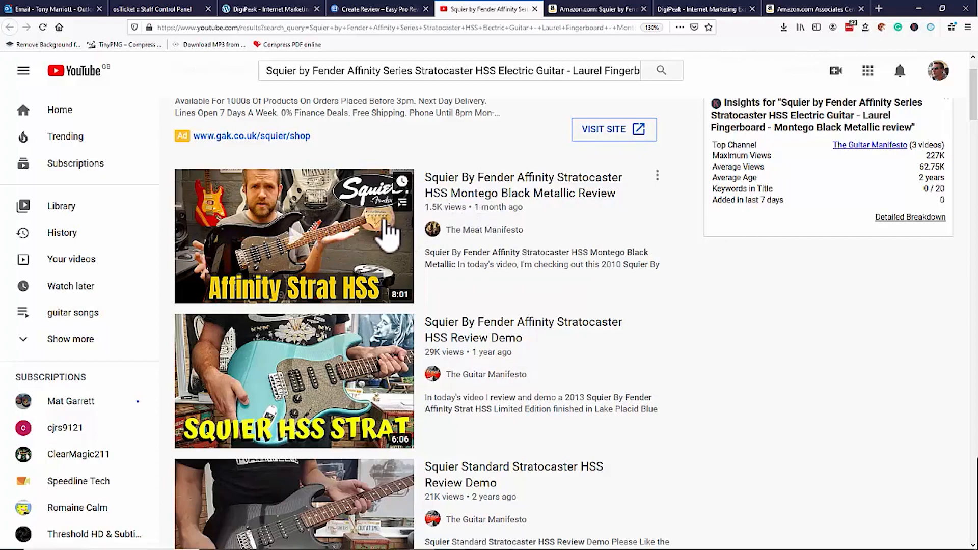
mouse_move(391, 265)
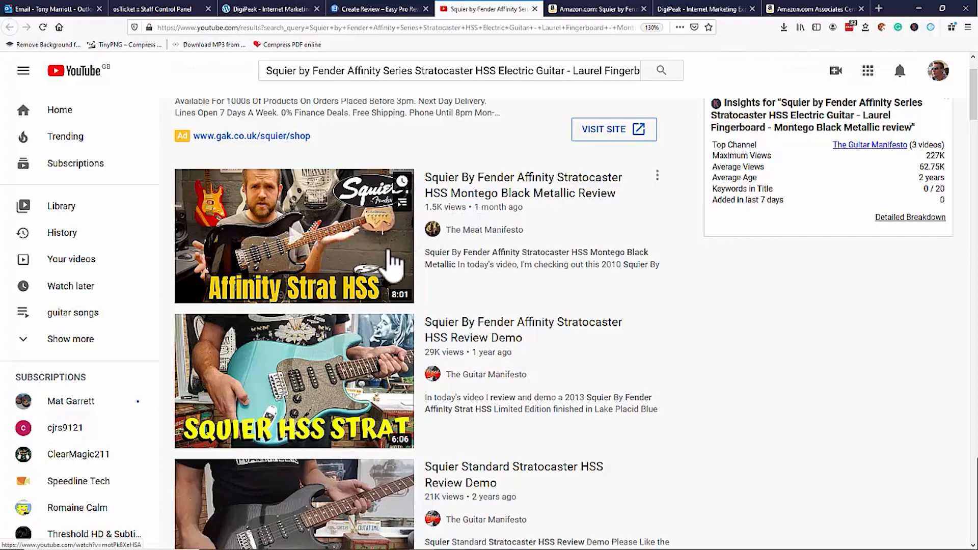
scroll(down, 3)
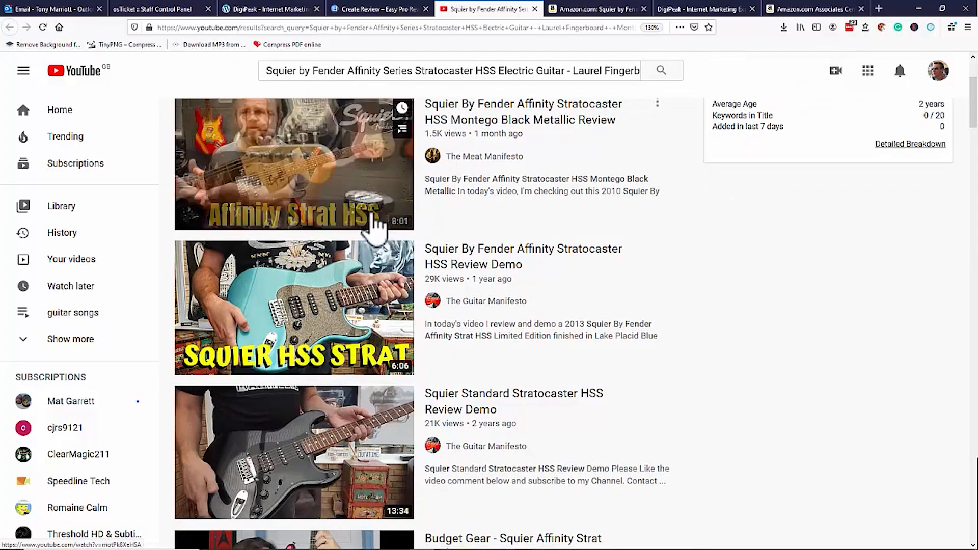
scroll(down, 3)
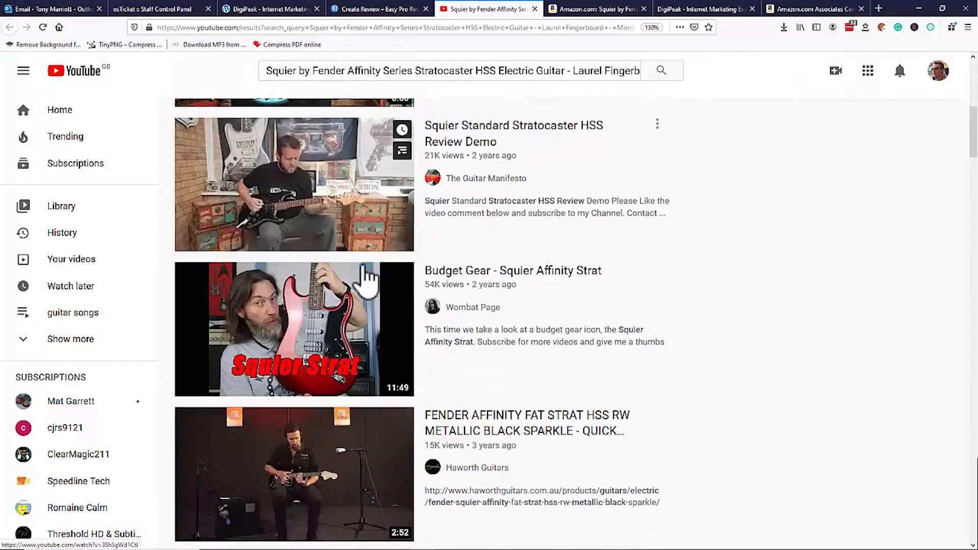
scroll(up, 3)
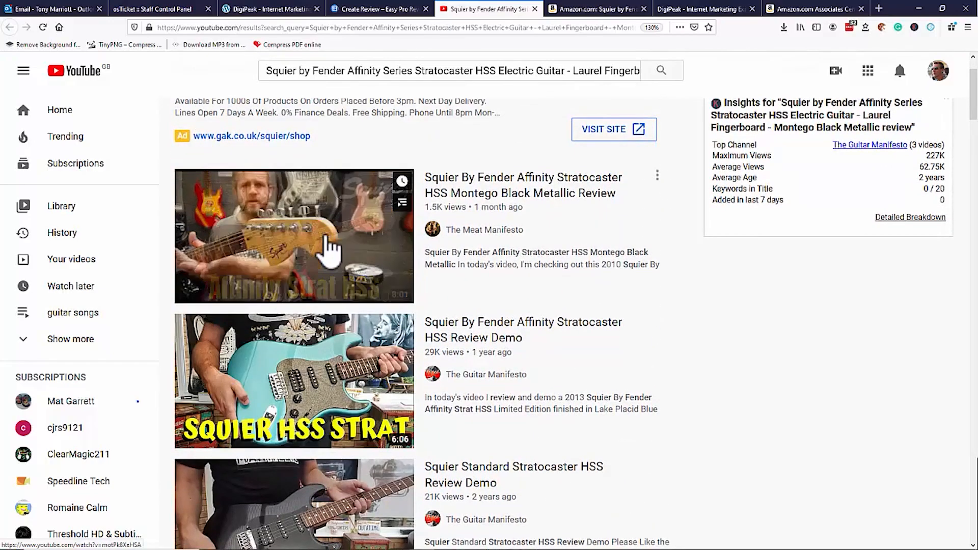
click(294, 235)
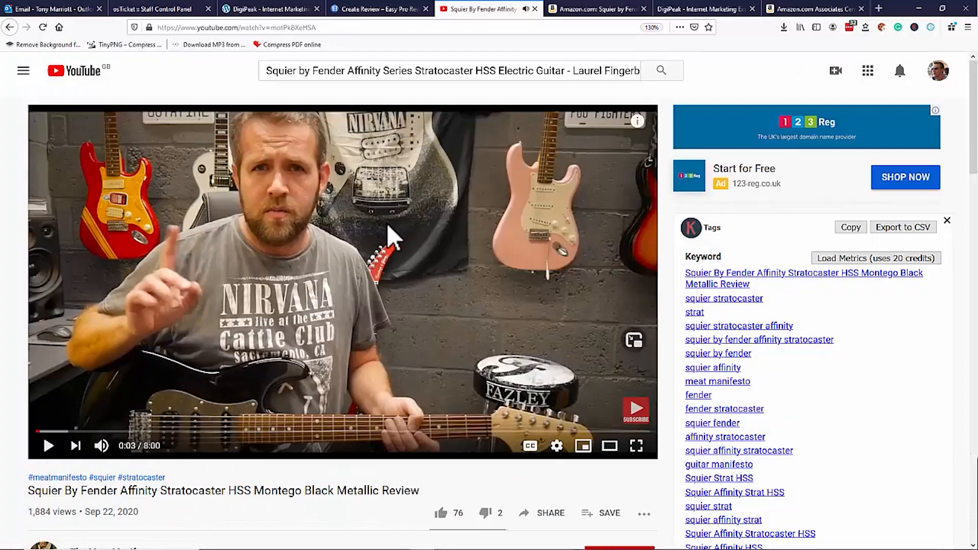
mouse_move(424, 249)
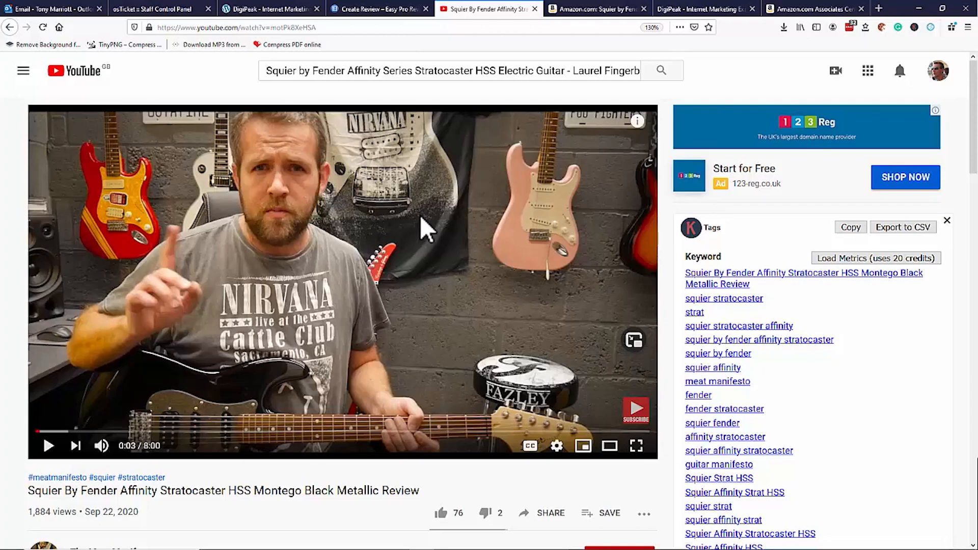
mouse_move(400, 224)
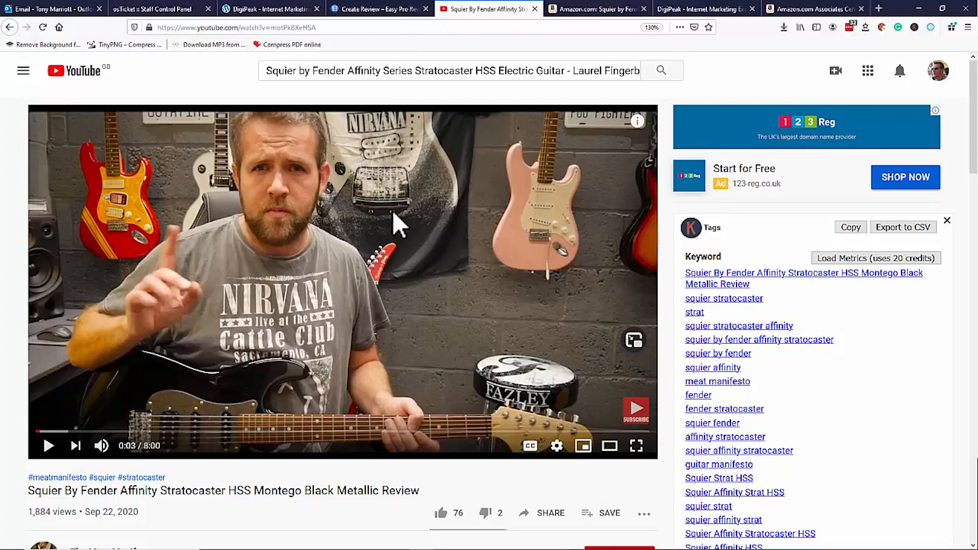
mouse_move(529, 229)
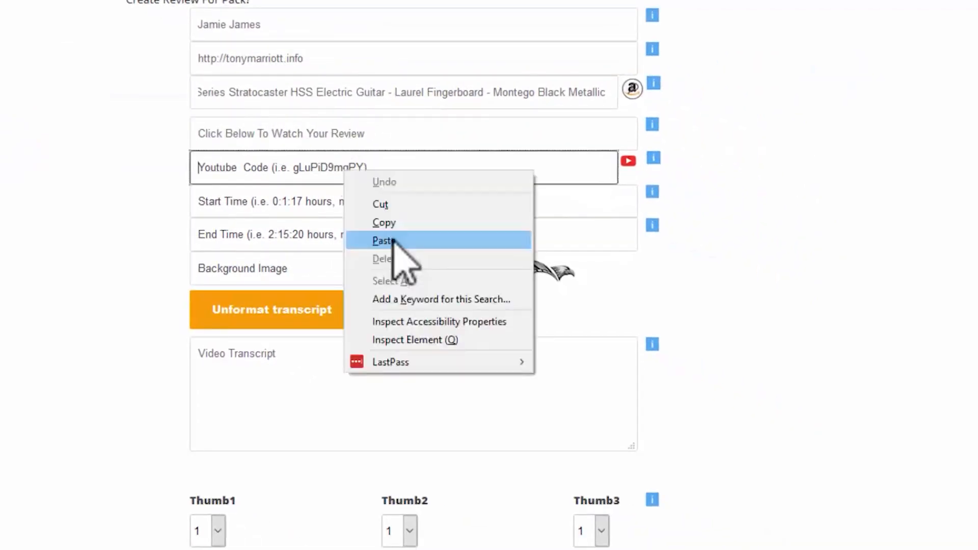
Paste the YouTube video link and set the clip to start 0:1:10 and end 0:1:20.
click(383, 240)
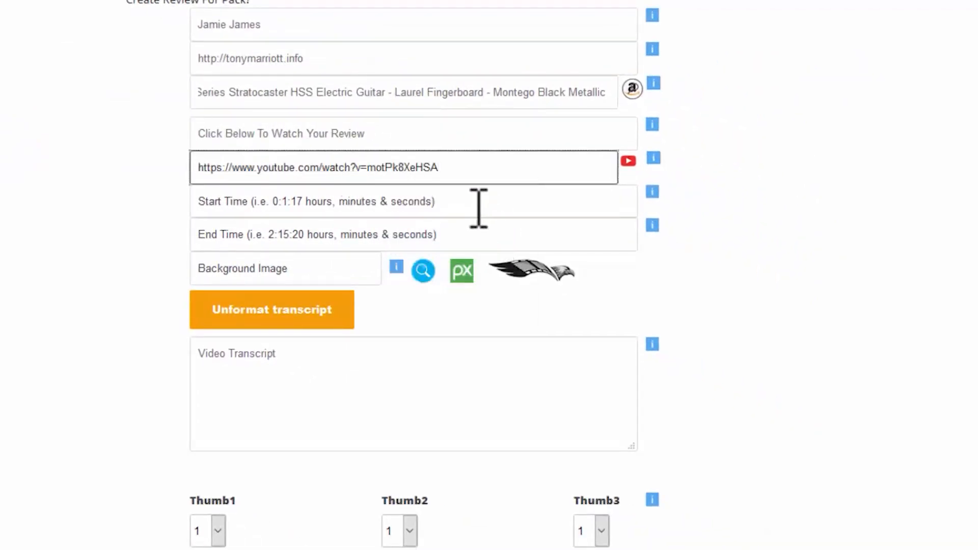
click(412, 201)
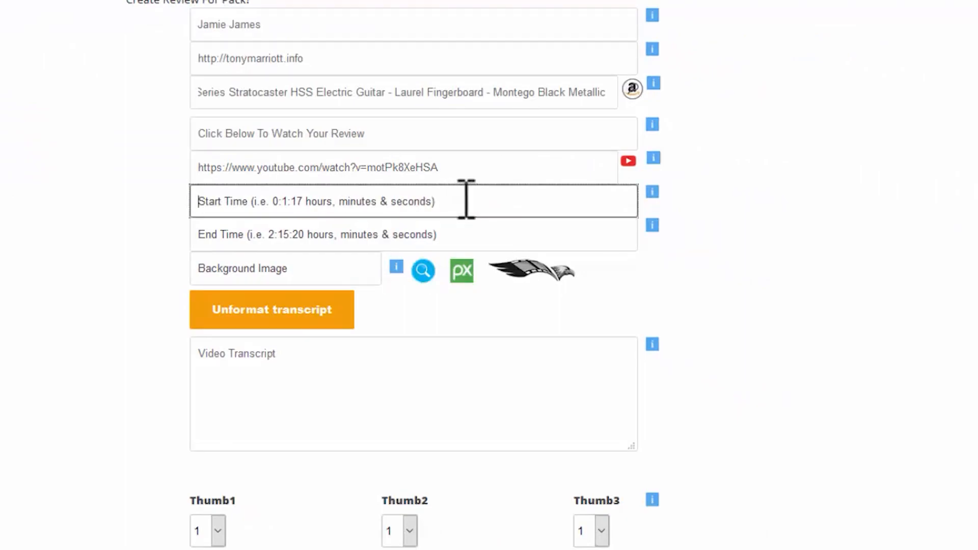
click(412, 201)
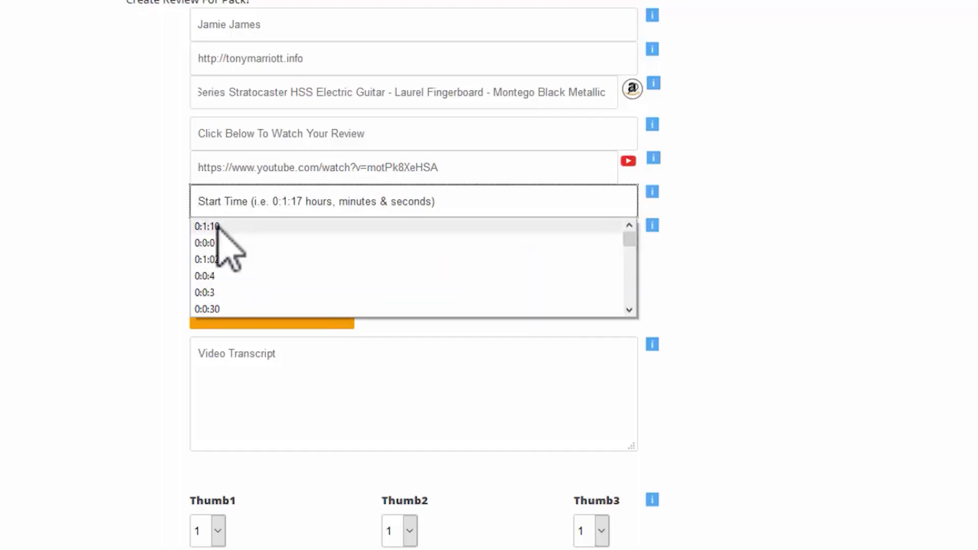
click(208, 227)
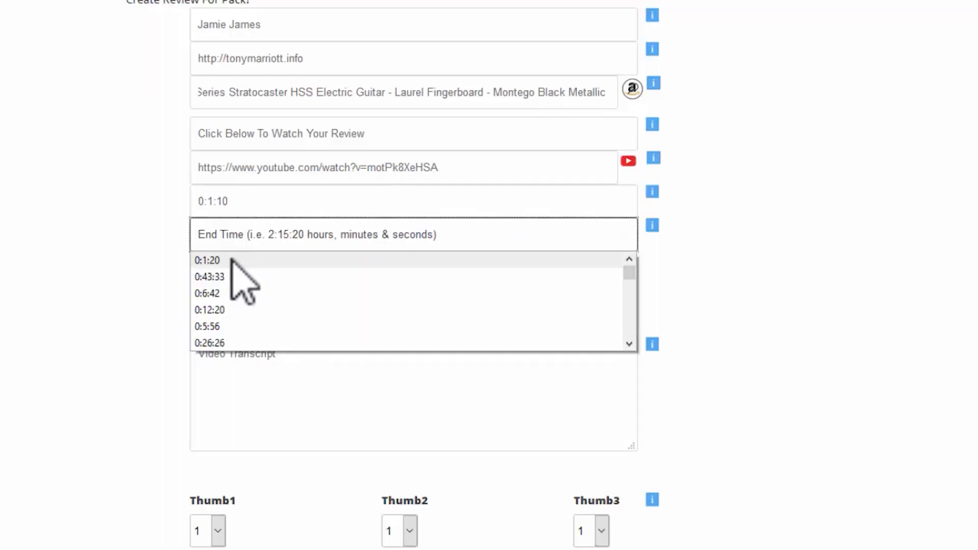
click(208, 260)
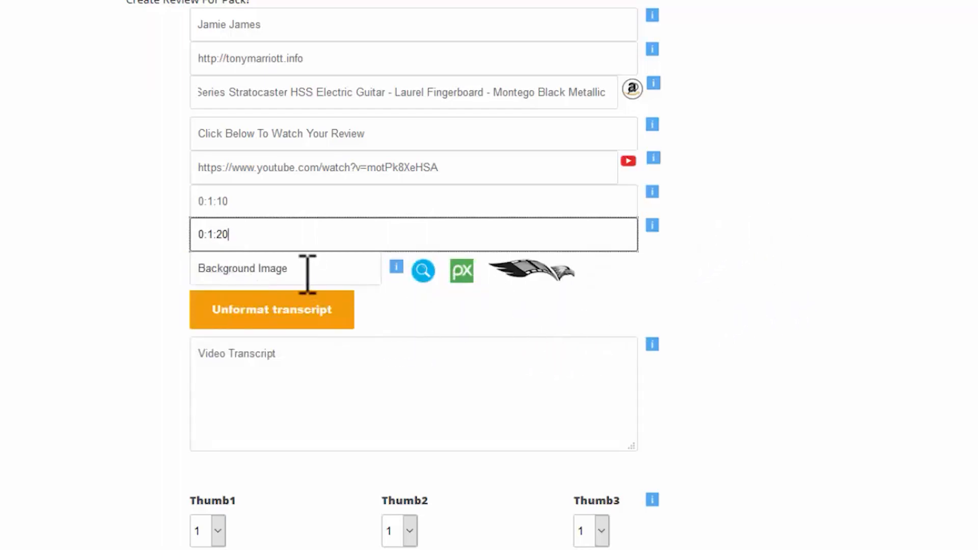
click(423, 271)
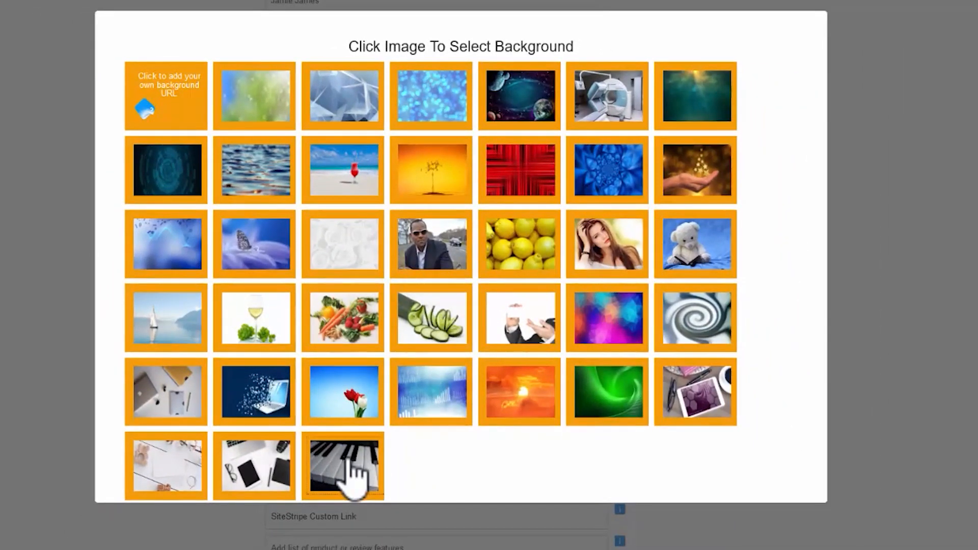
Choose the piano keys image (37.jpg) as the review background.
click(342, 467)
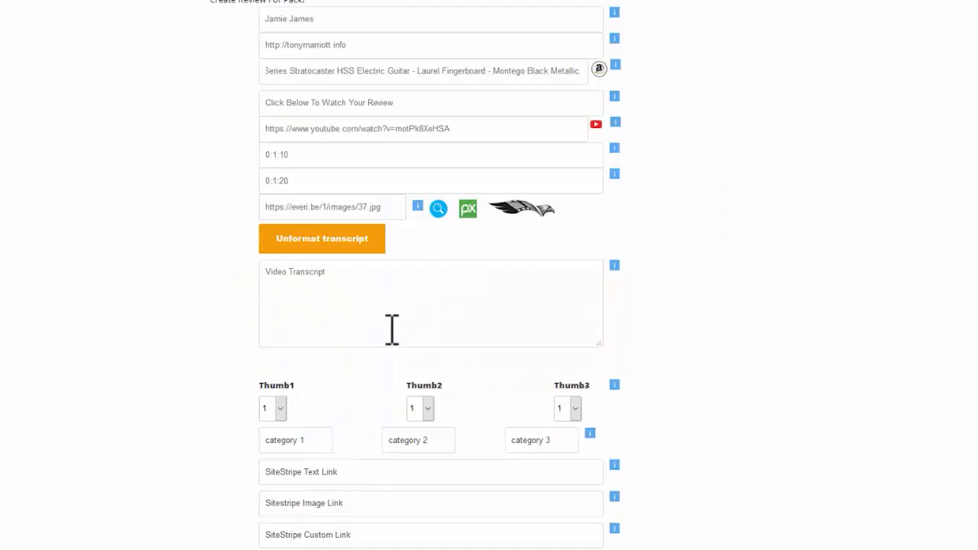
mouse_move(368, 288)
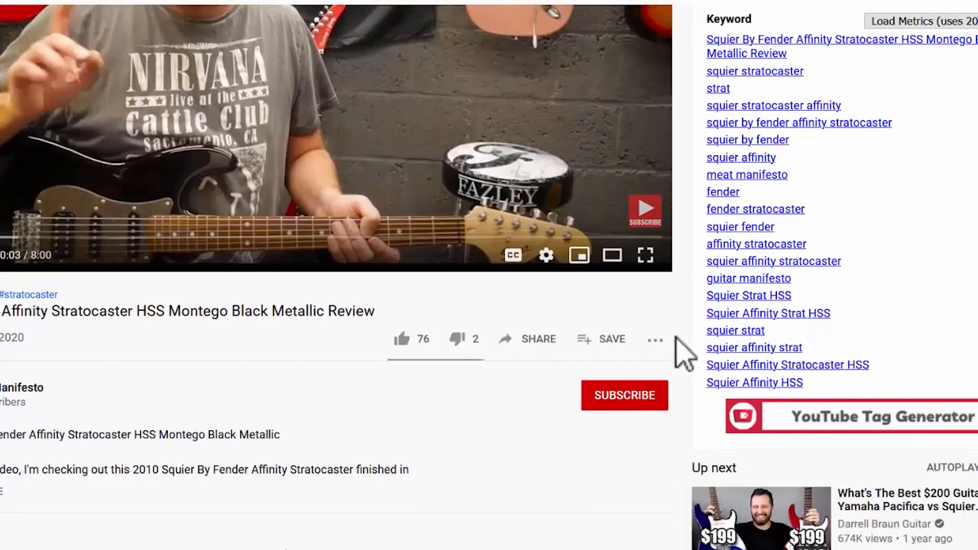
Open the video's auto-generated transcript and copy its text.
click(655, 338)
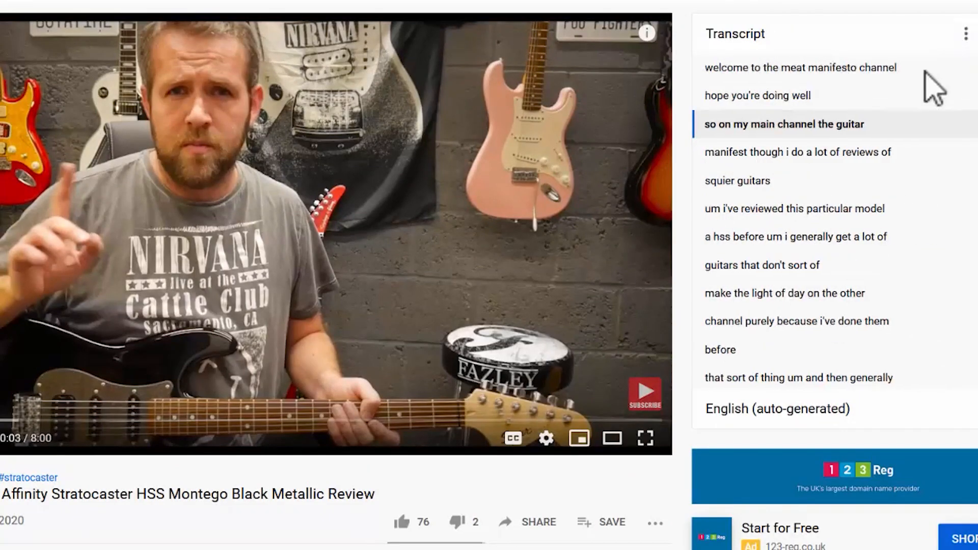
right_click(777, 125)
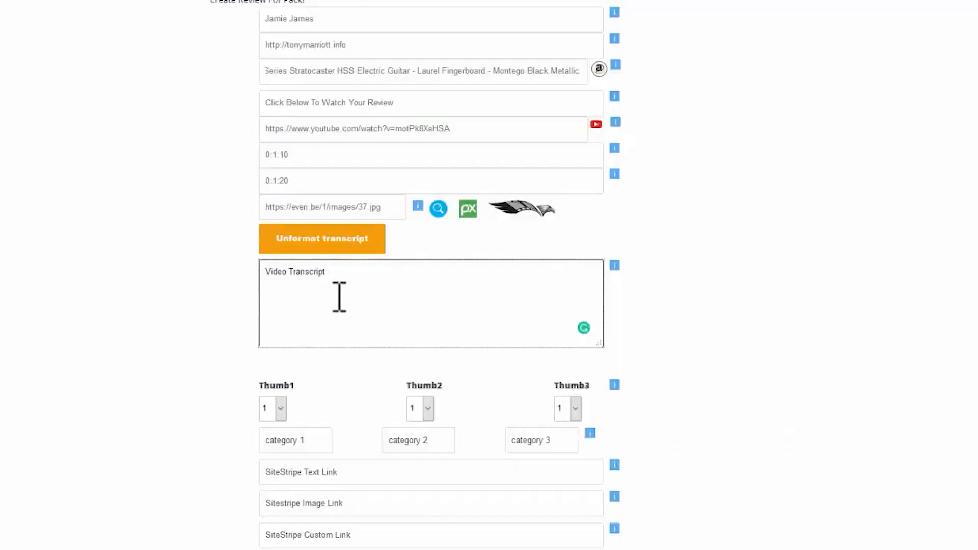
Paste the copied transcript into the Video Transcript box as plain lines.
double_click(294, 271)
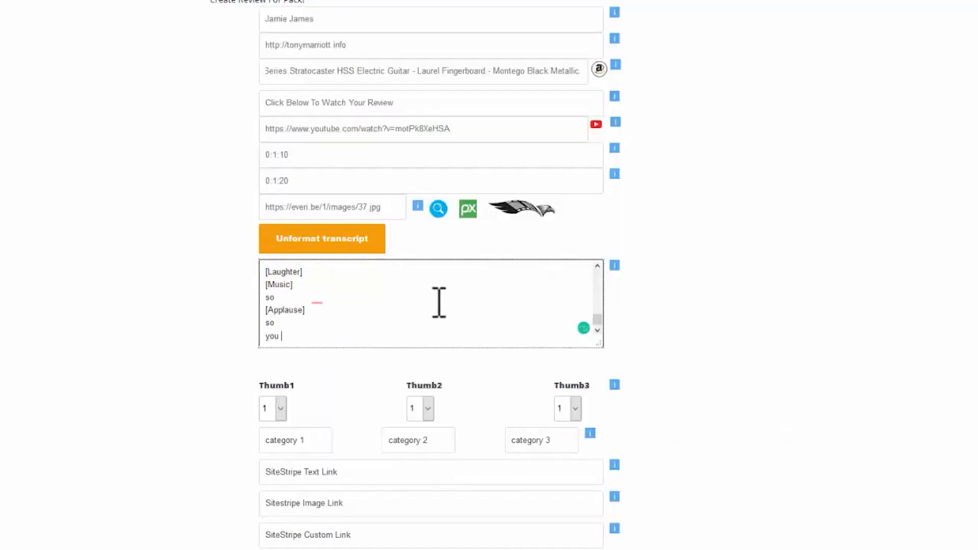
scroll(down, 3)
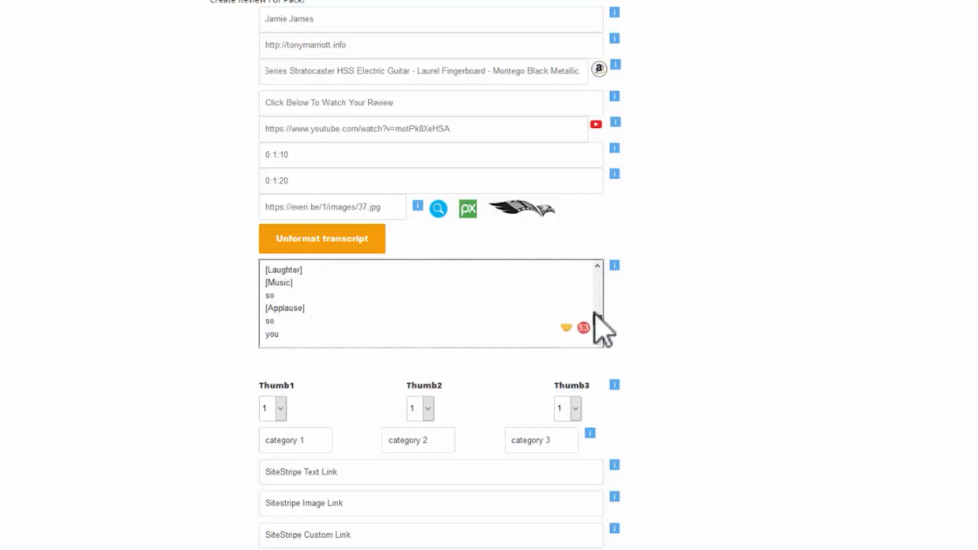
click(322, 238)
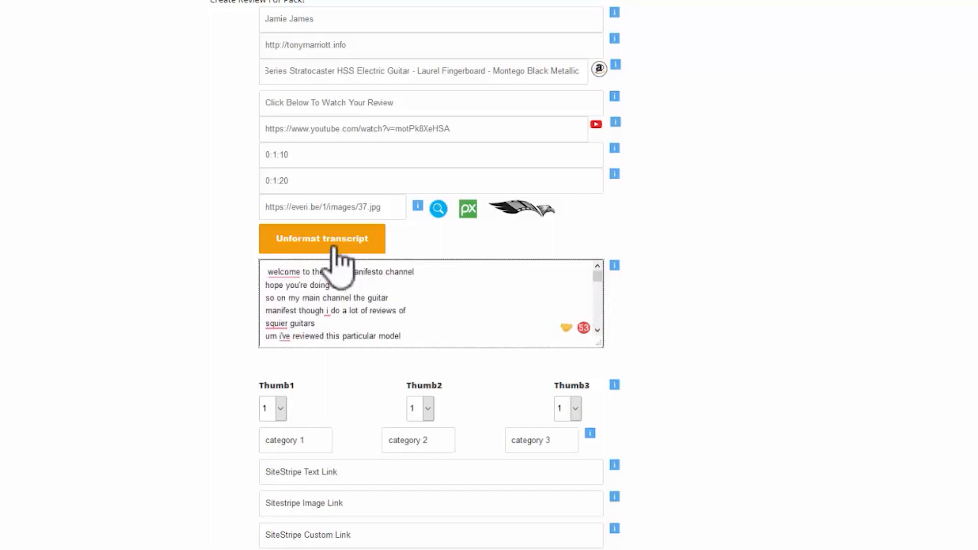
Join the transcript into continuous paragraphs and check it through the closing 'thanks for watching' lines.
click(322, 239)
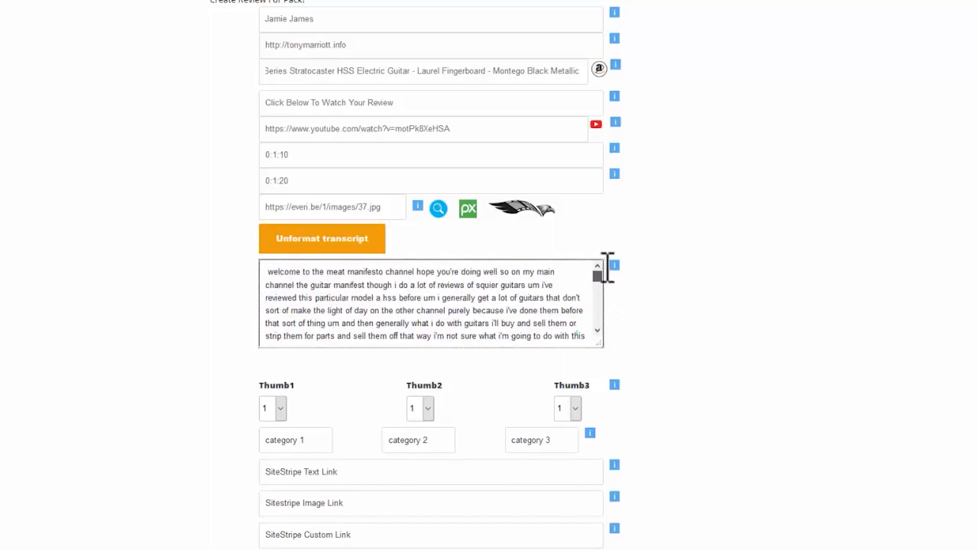
scroll(down, 3)
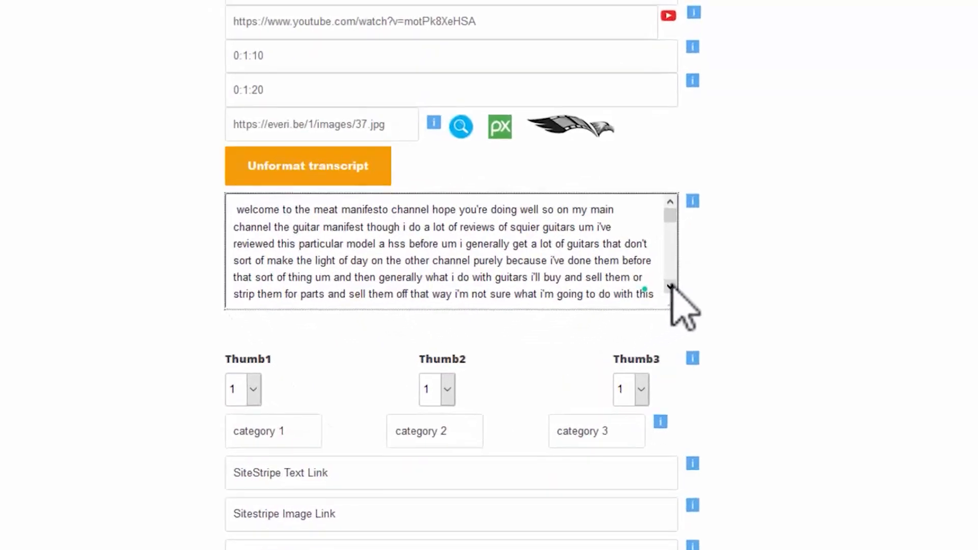
scroll(down, 3)
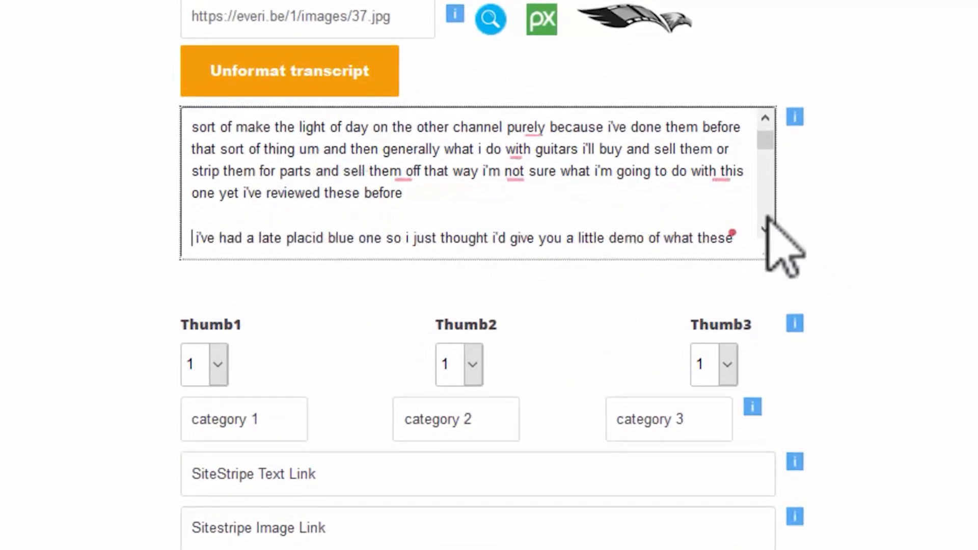
scroll(down, 3)
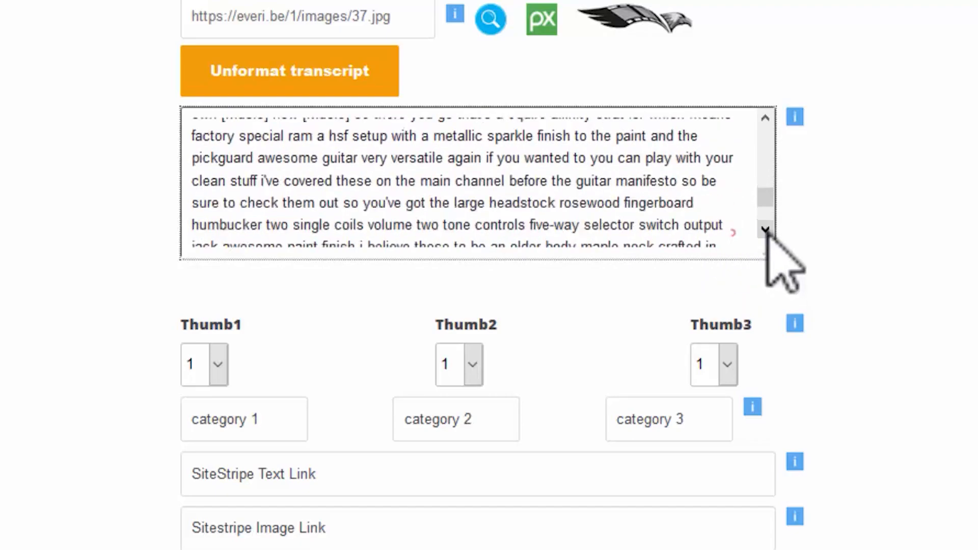
right_click(736, 234)
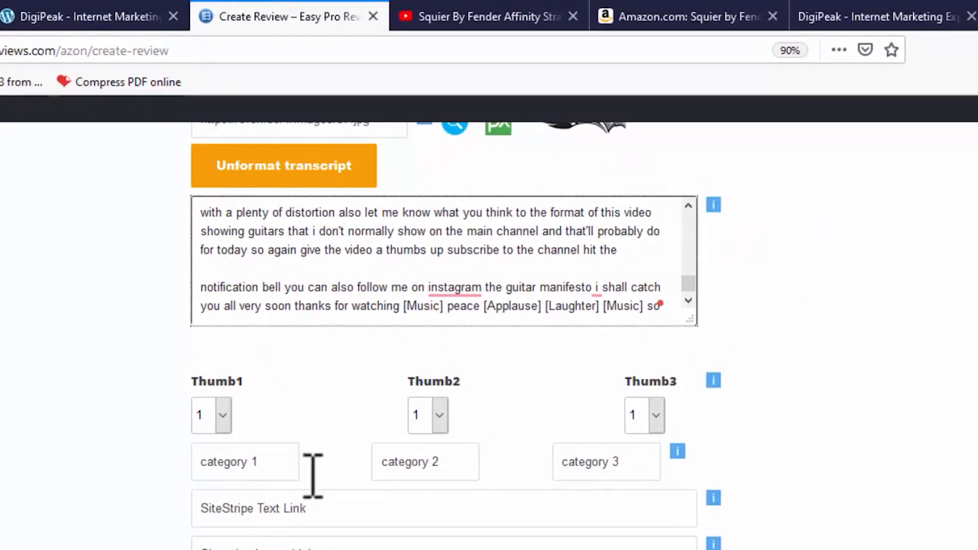
Name the categories Playabilty, Build Quality and Sound Quality, and rate Playabilty 4.5.
click(245, 462)
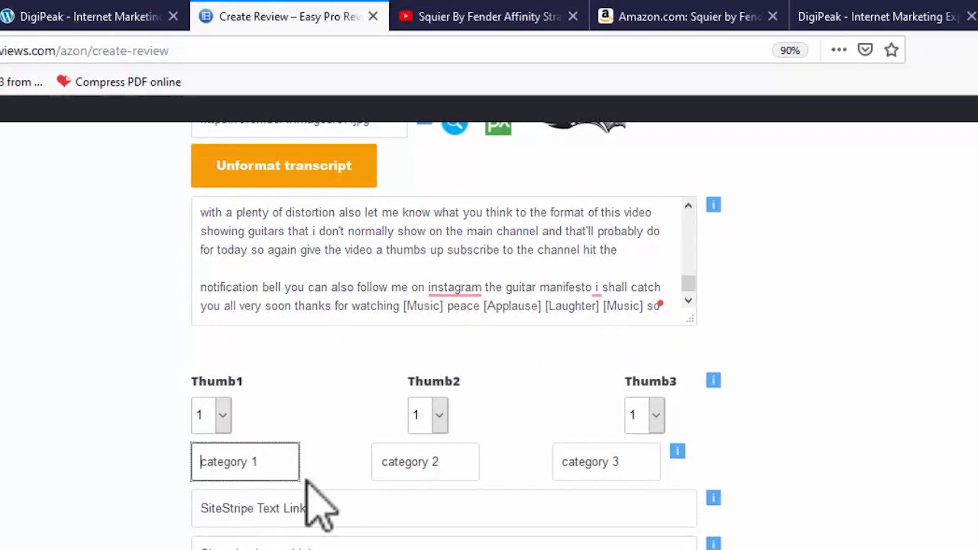
text(Playabilty)
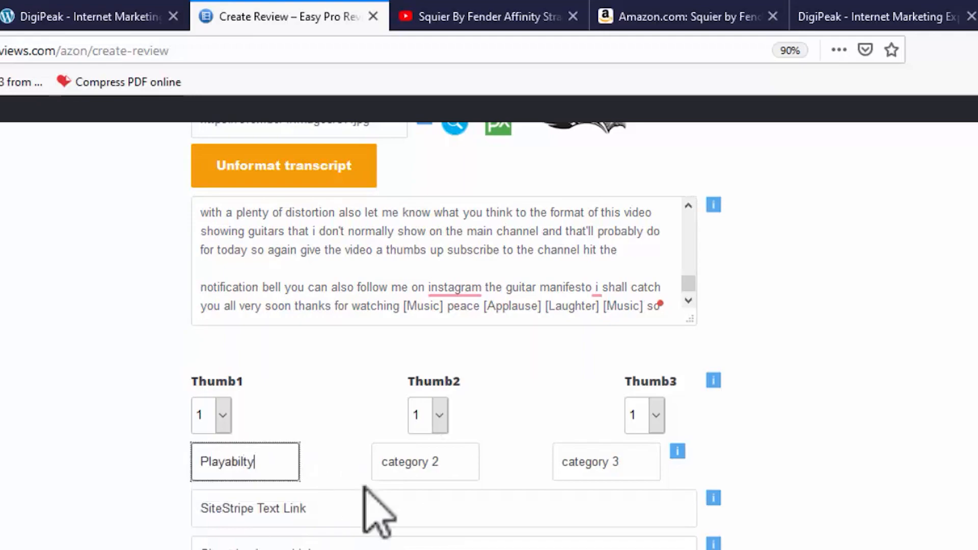
text(Build Qual)
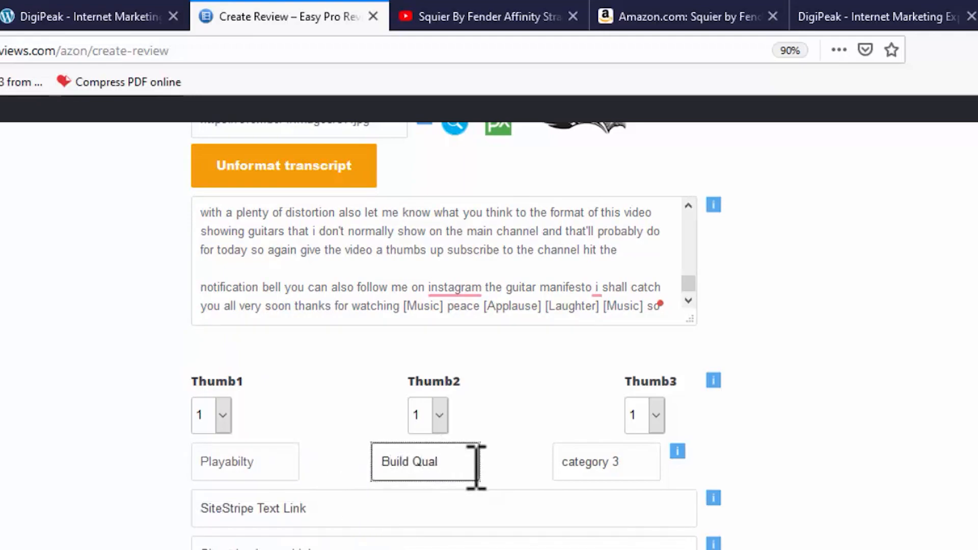
click(606, 462)
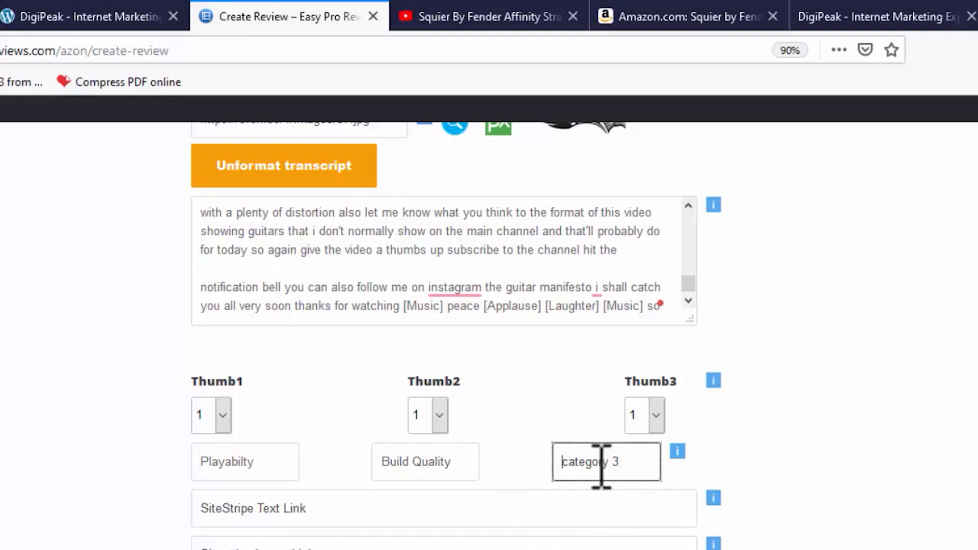
text(Sound)
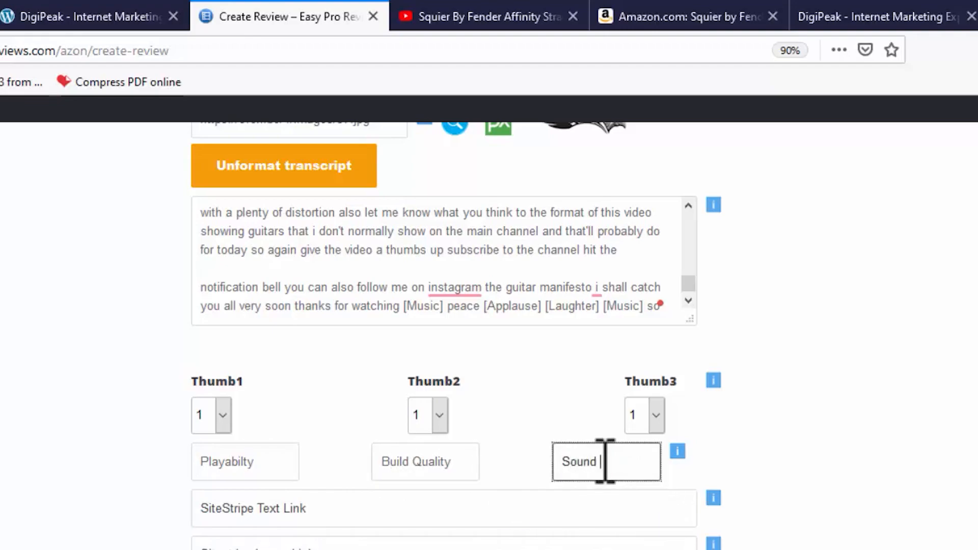
text(Quality)
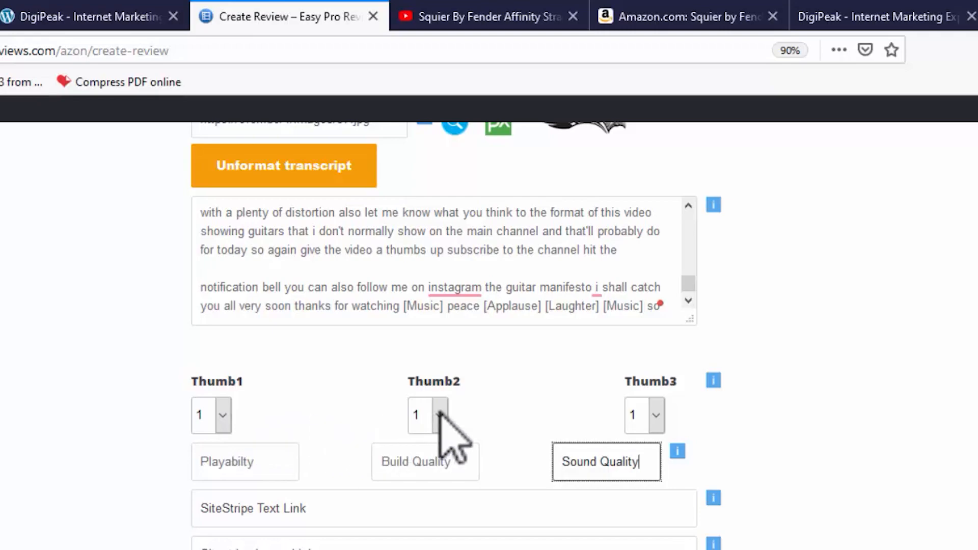
mouse_move(449, 437)
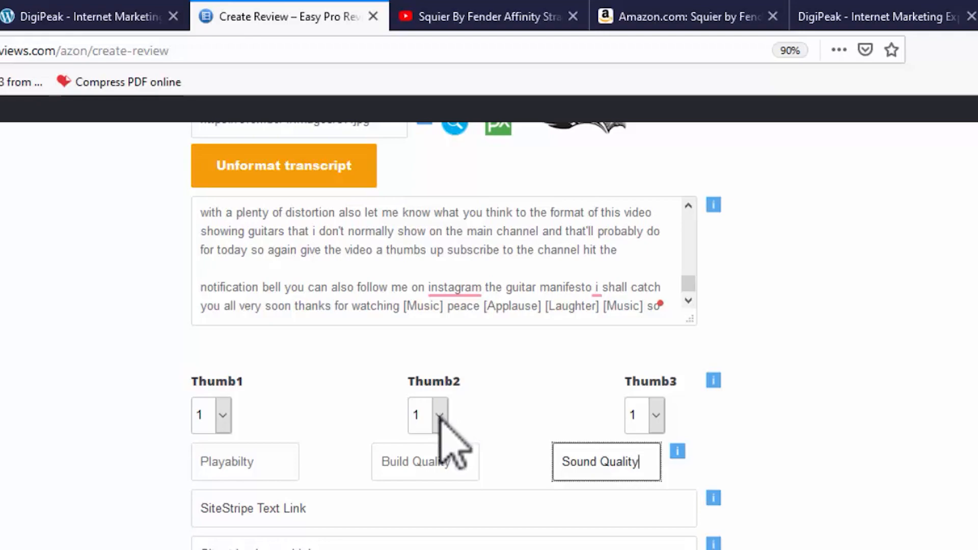
mouse_move(380, 505)
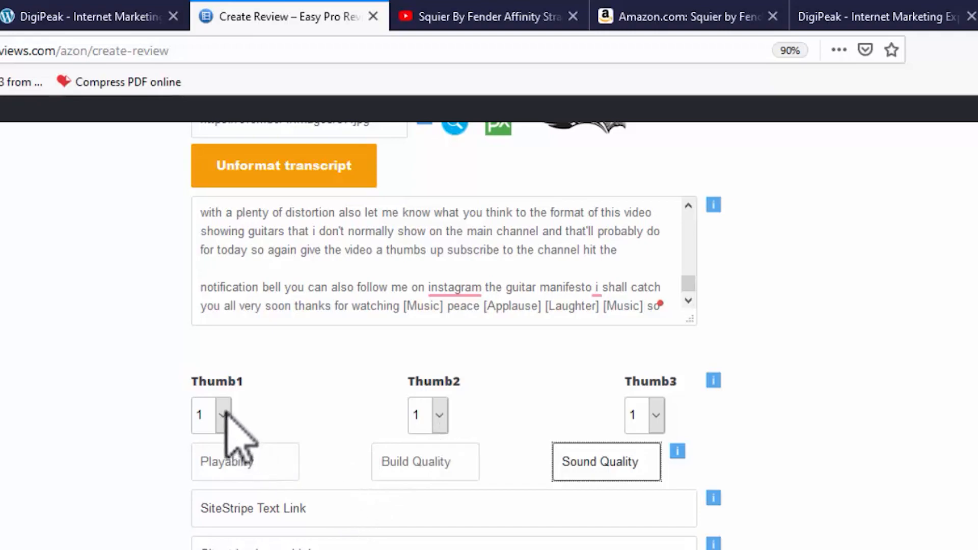
click(210, 415)
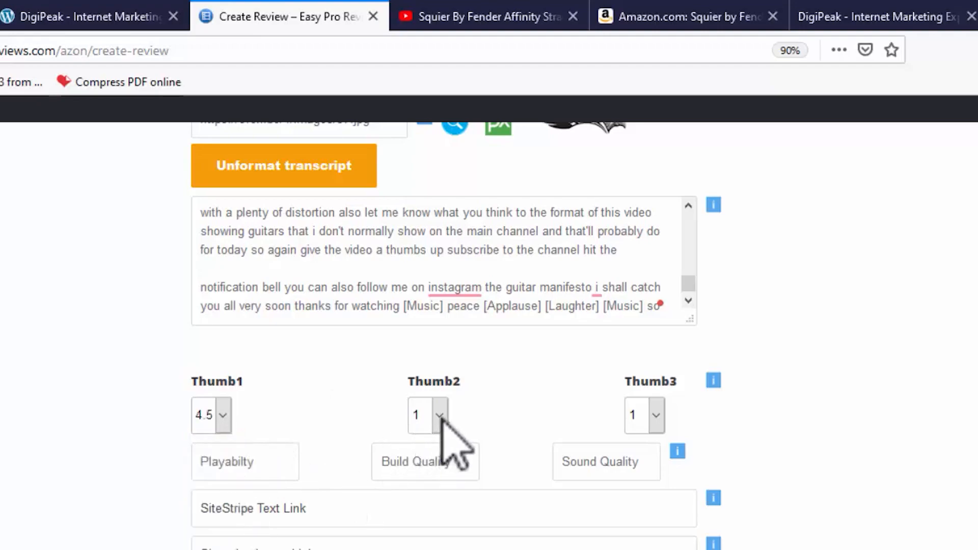
Rate Build Quality 4 and Sound Quality 5, then return to the Amazon product page.
click(427, 416)
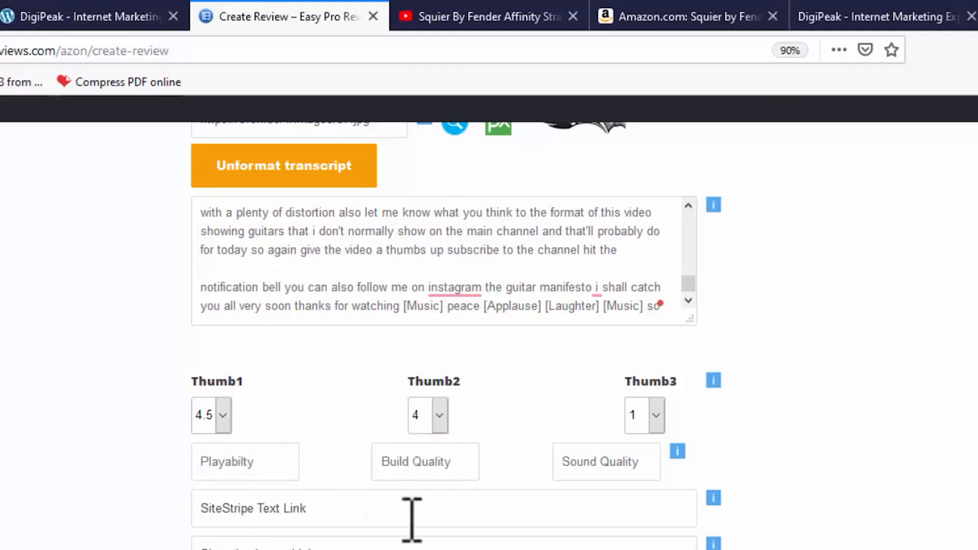
click(644, 416)
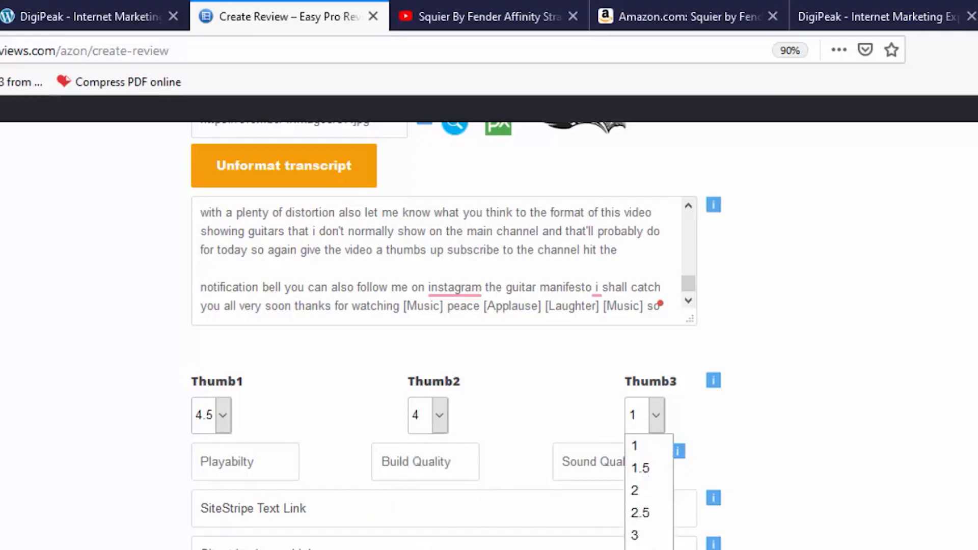
click(644, 415)
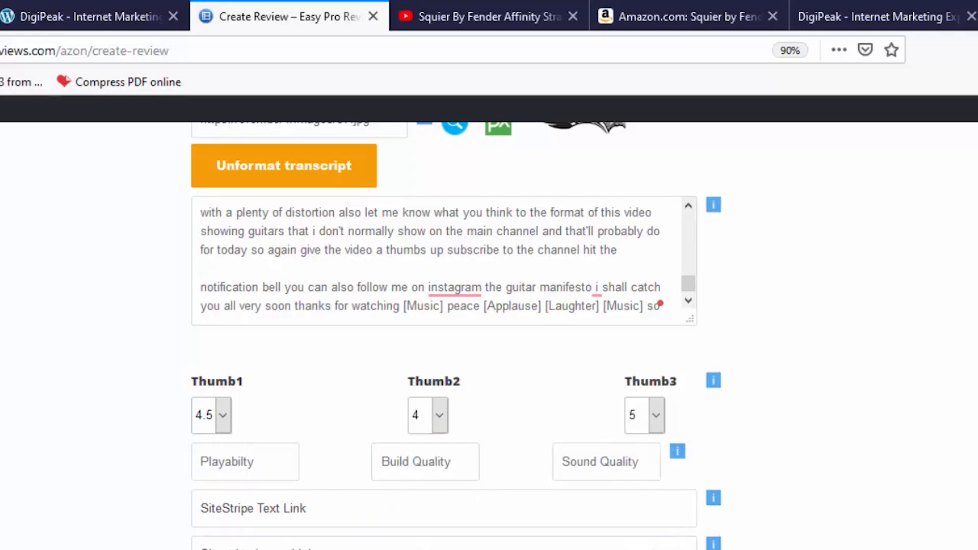
scroll(down, 3)
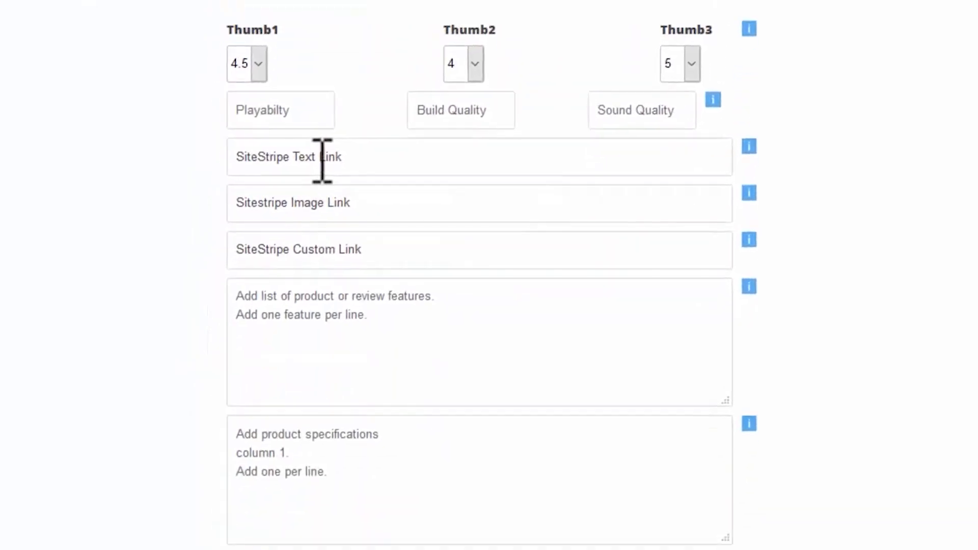
click(479, 249)
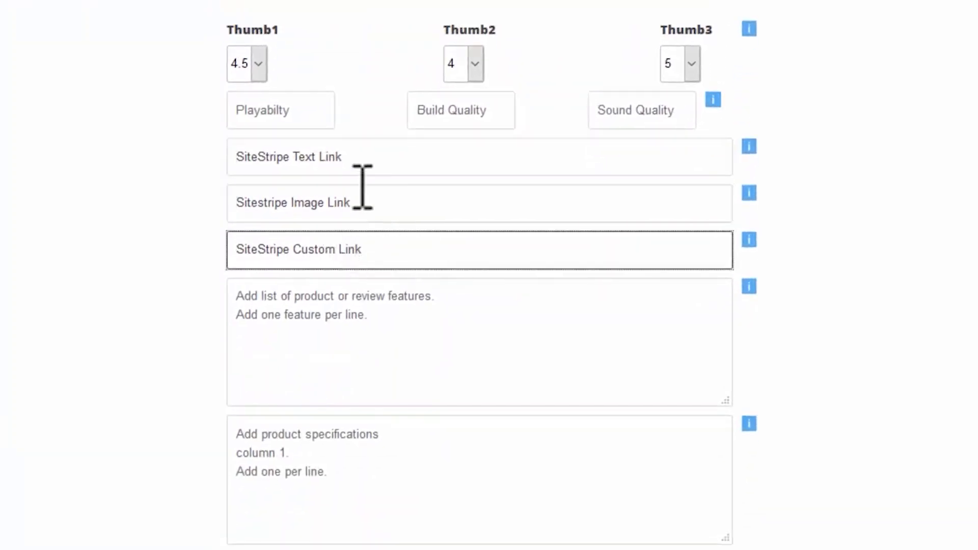
scroll(down, 3)
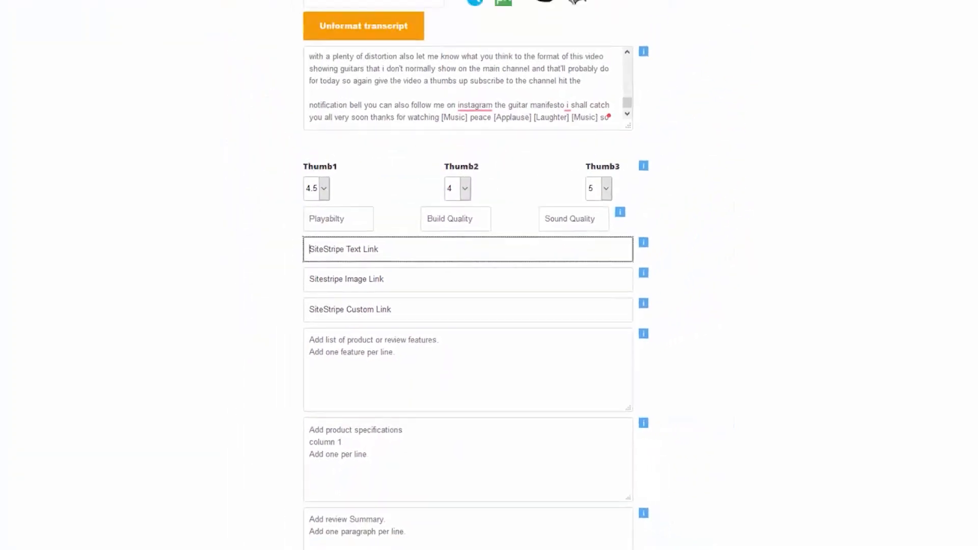
click(597, 9)
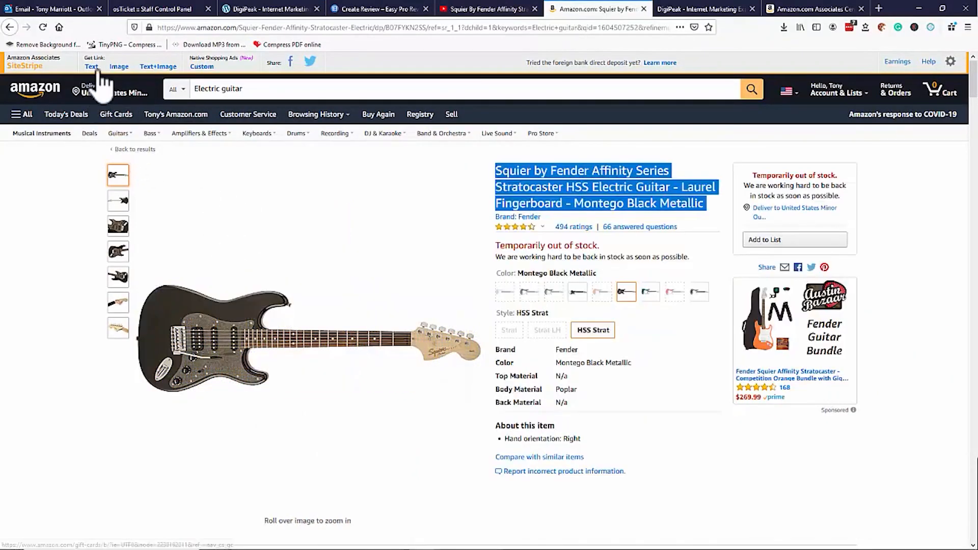
Generate the SiteStripe short text link and paste it into the Text Link field.
click(90, 68)
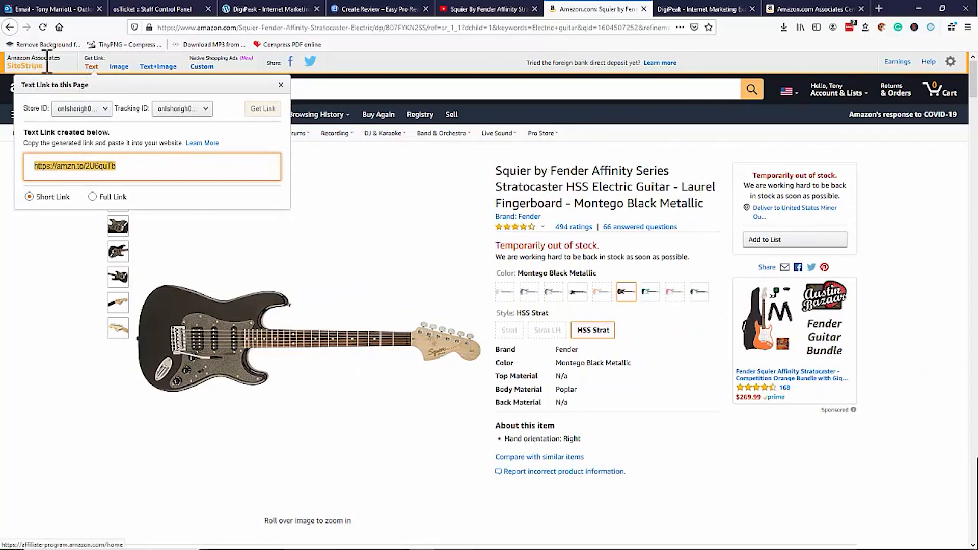
mouse_move(59, 78)
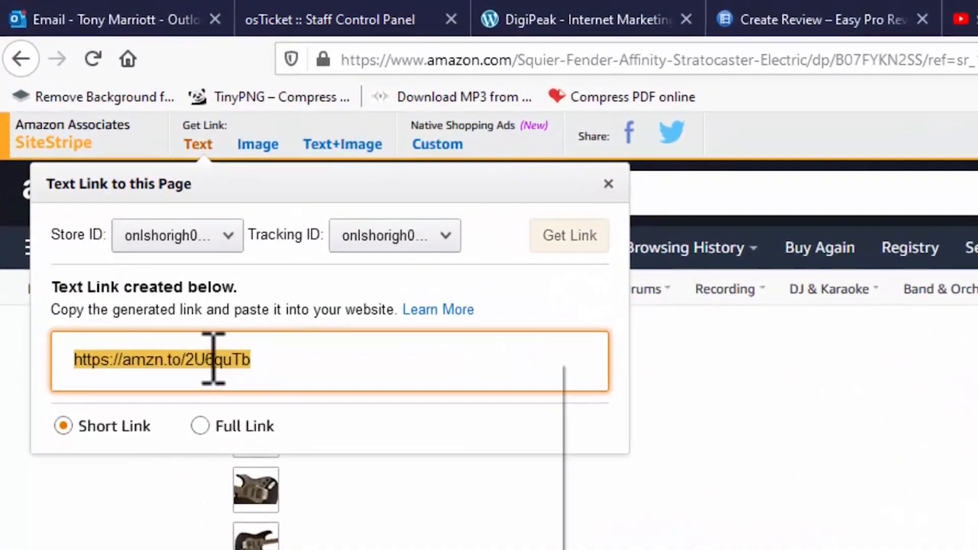
right_click(212, 360)
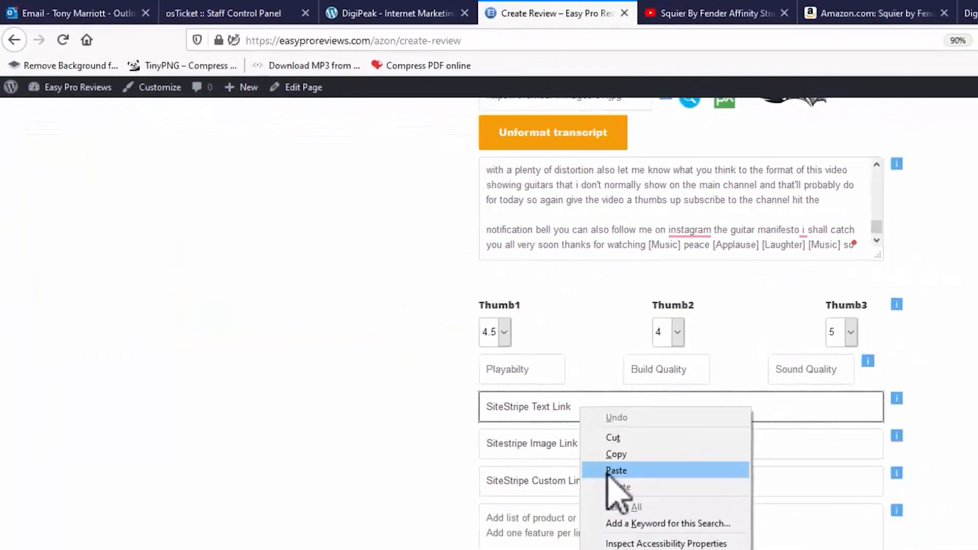
click(615, 471)
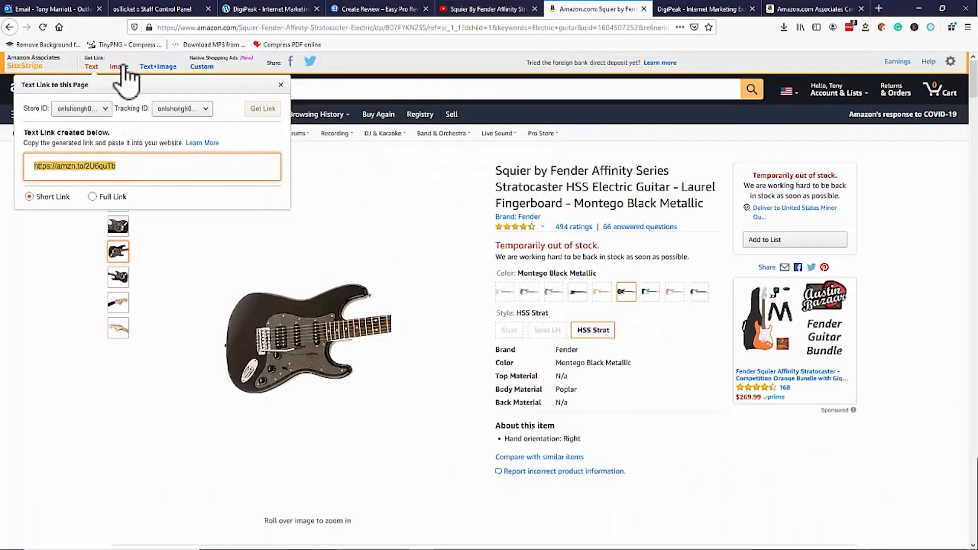
Generate the SiteStripe image link and copy its HTML for the Image Link field.
click(115, 68)
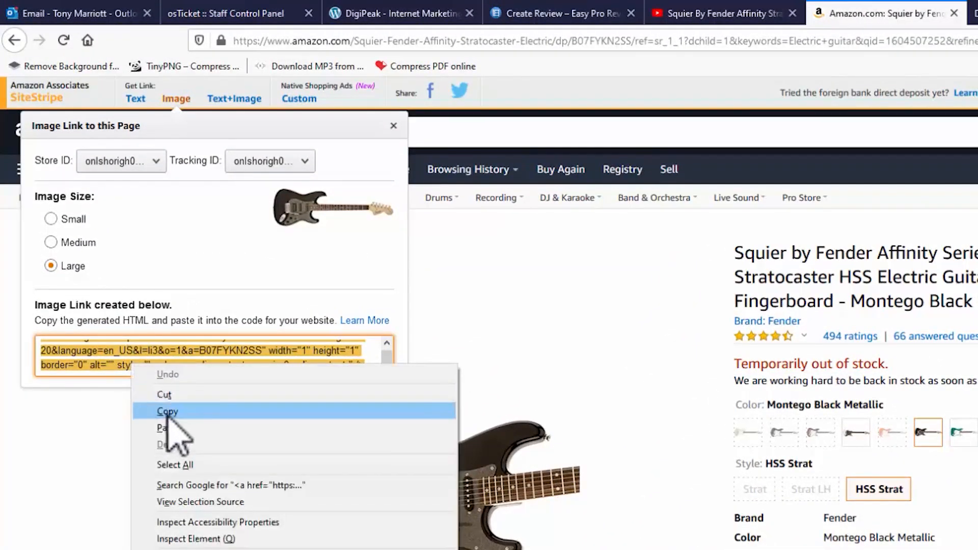
click(556, 13)
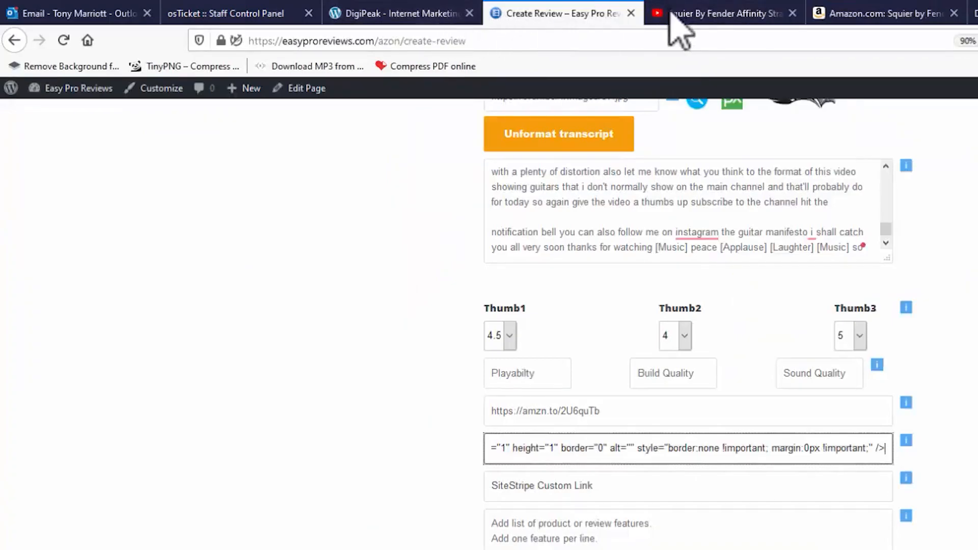
click(879, 13)
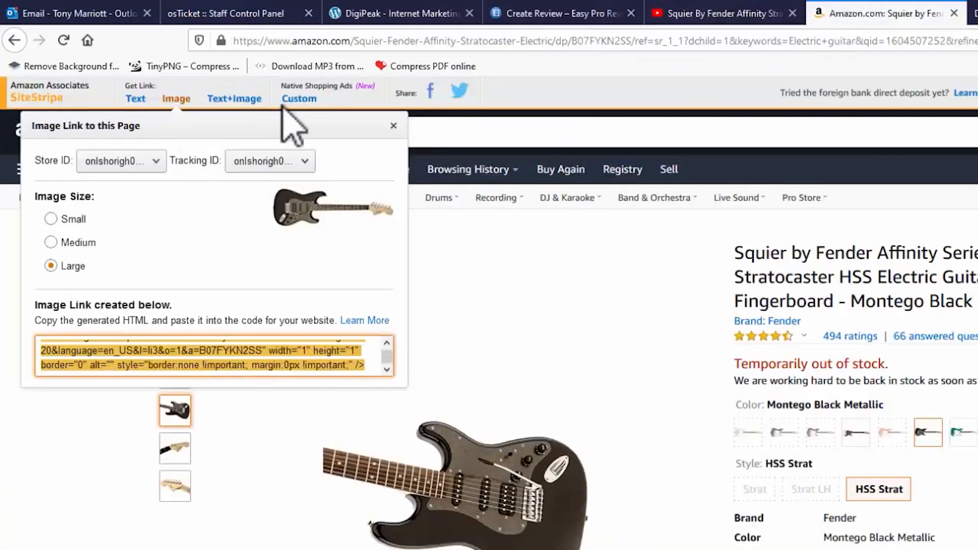
Generate the native shopping ad code and put it into the Custom Link field.
click(298, 99)
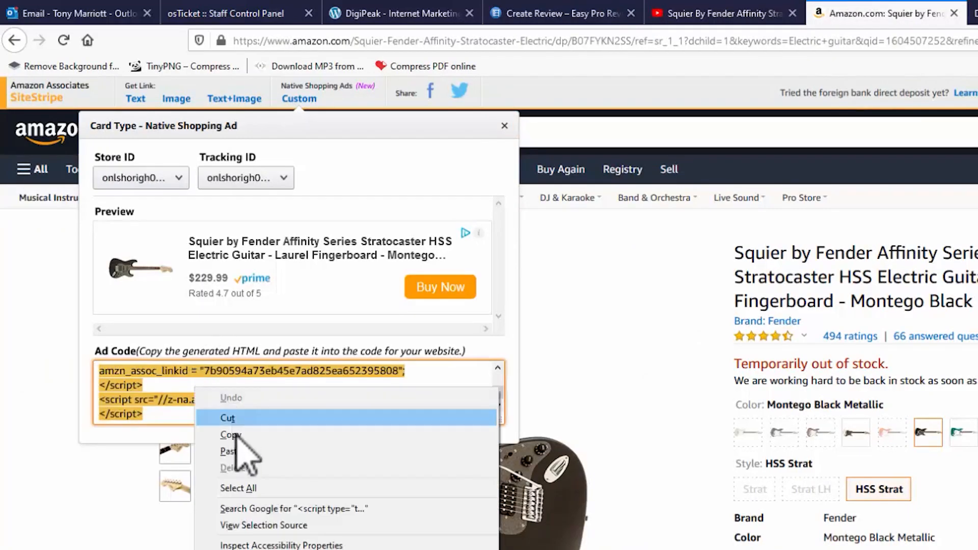
click(558, 14)
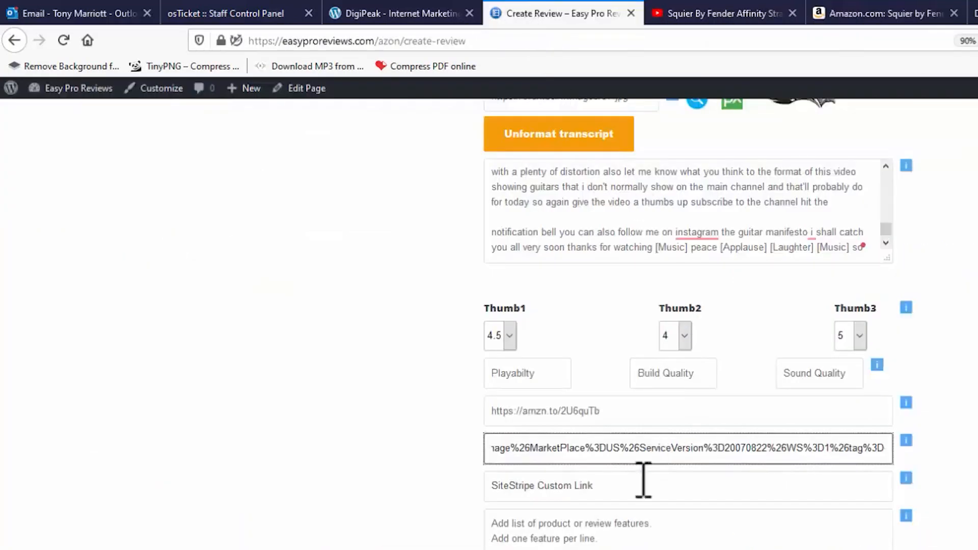
text(<script src="//z-na.amazon-adsystem.com/widgets/onejs?MarketPlace=US"></script>)
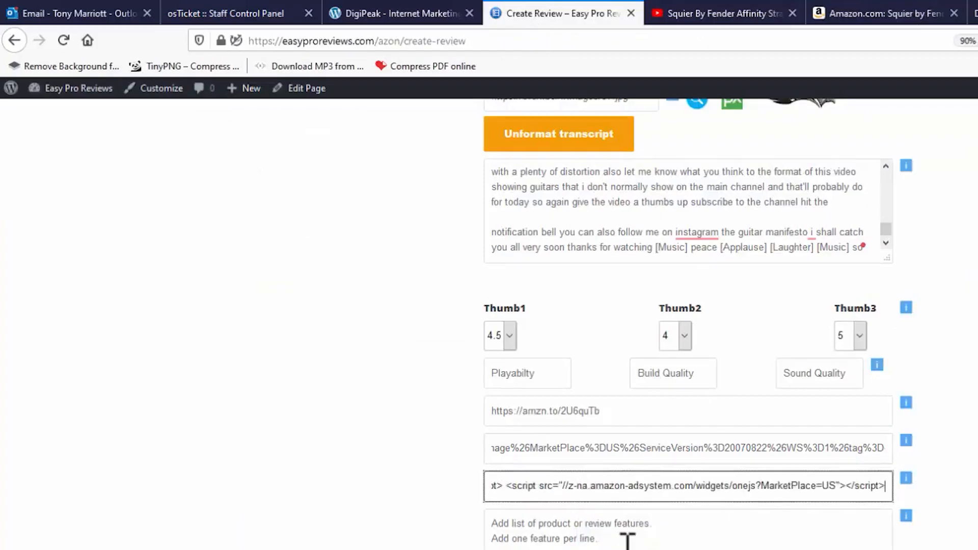
scroll(down, 3)
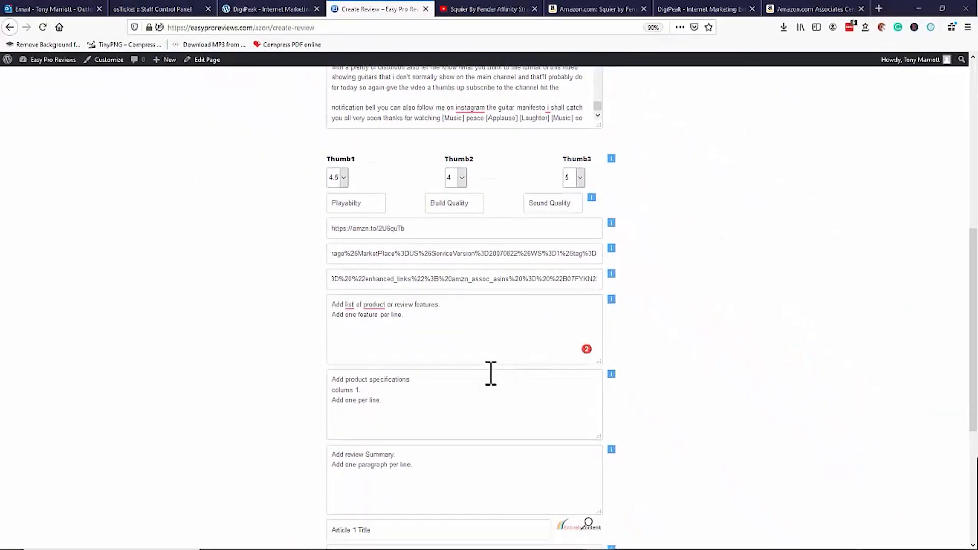
Move to the product features list box on the review form.
click(373, 304)
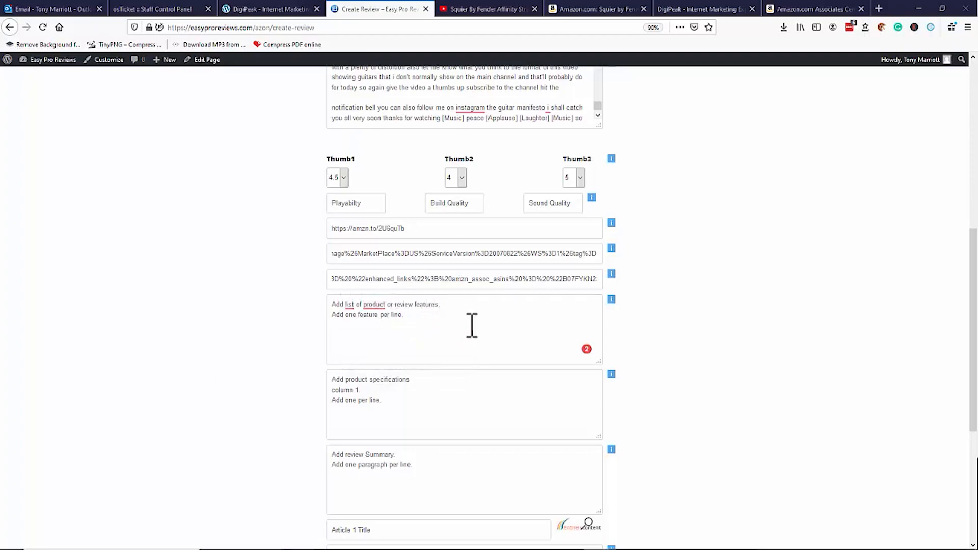
mouse_move(345, 387)
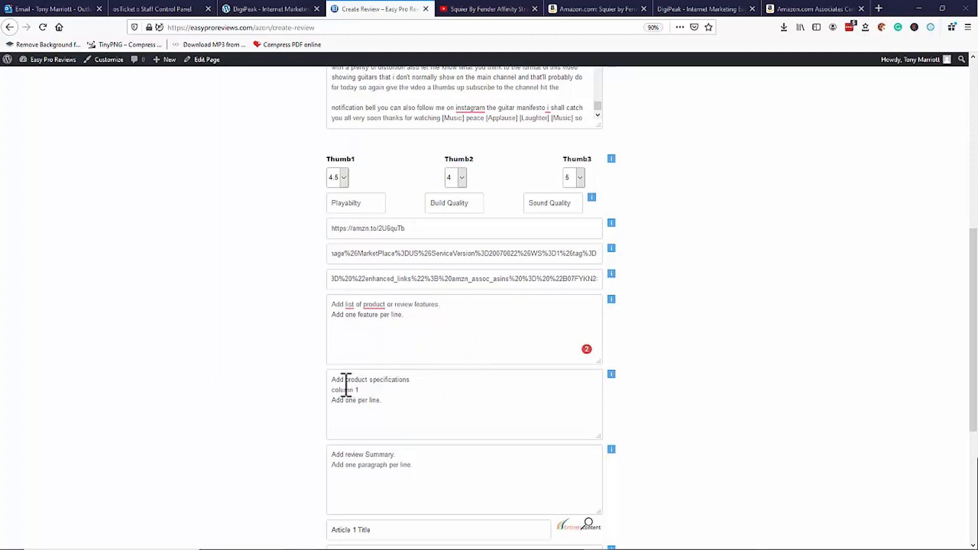
mouse_move(381, 344)
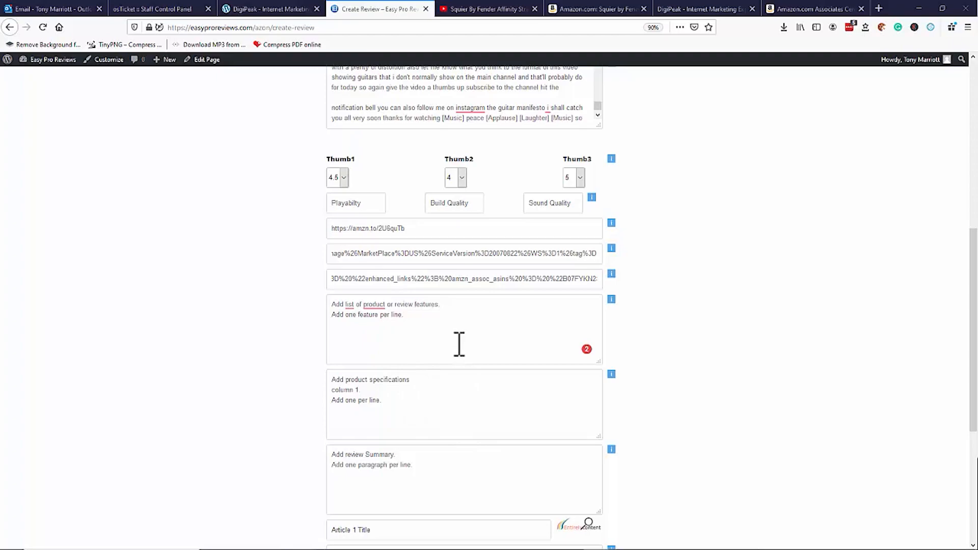
mouse_move(499, 329)
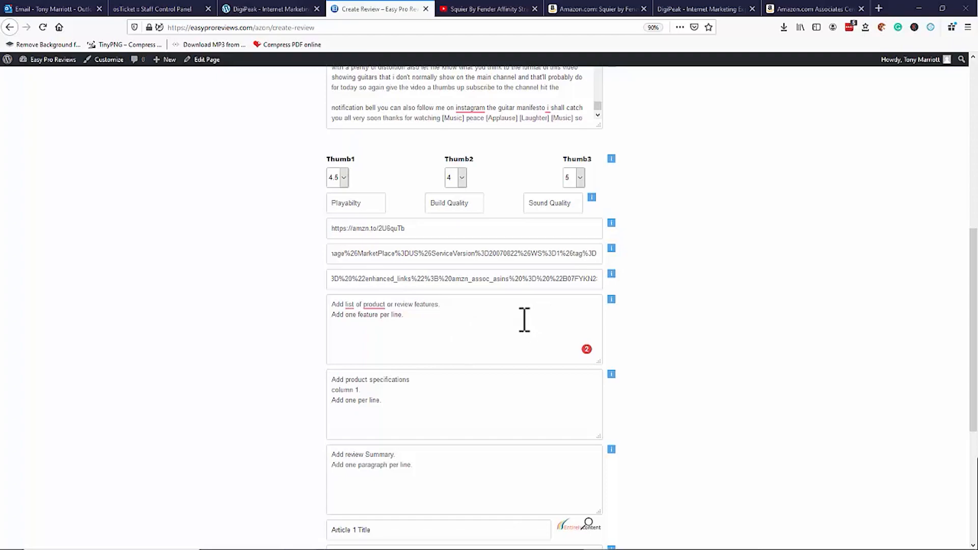
mouse_move(784, 100)
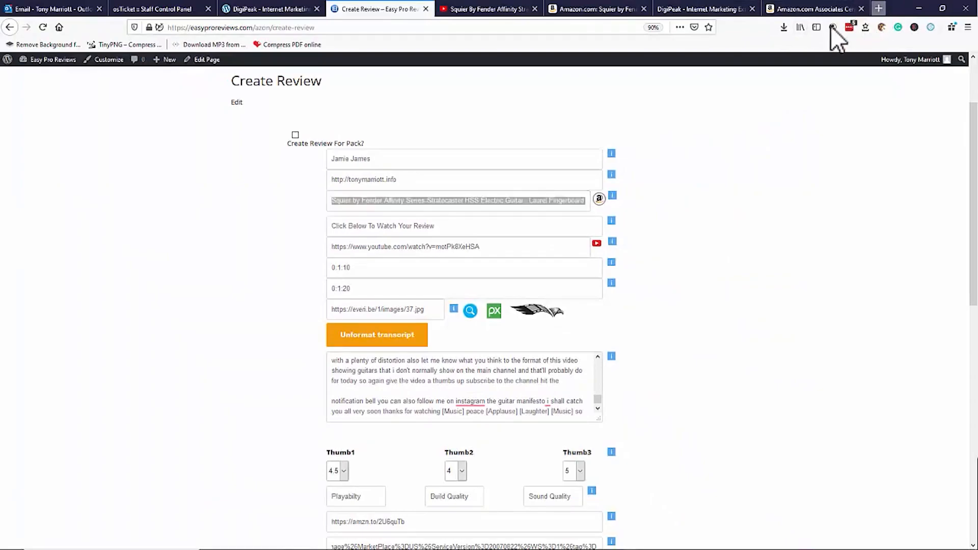
Google the guitar title and open the shop.fender.com Affinity Series Stratocaster HSS page.
click(880, 8)
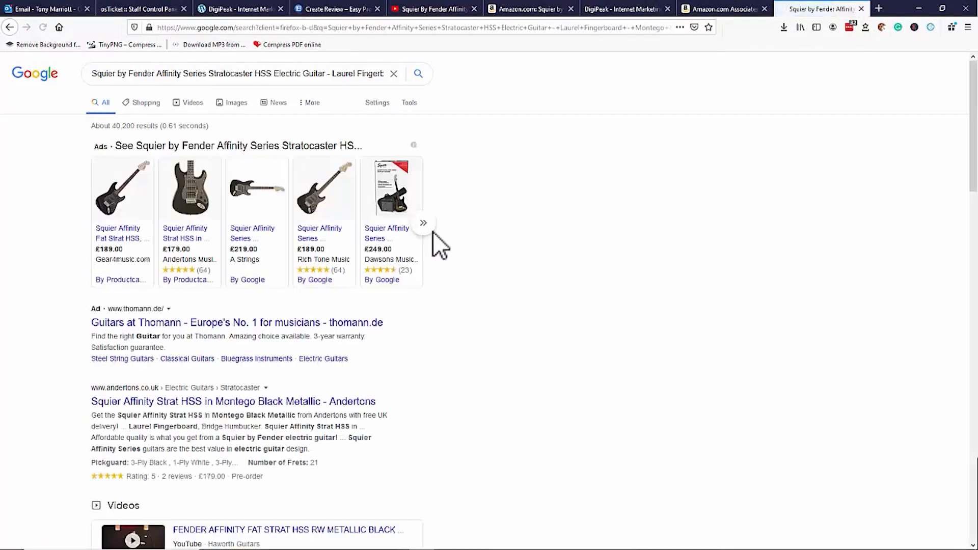
scroll(down, 3)
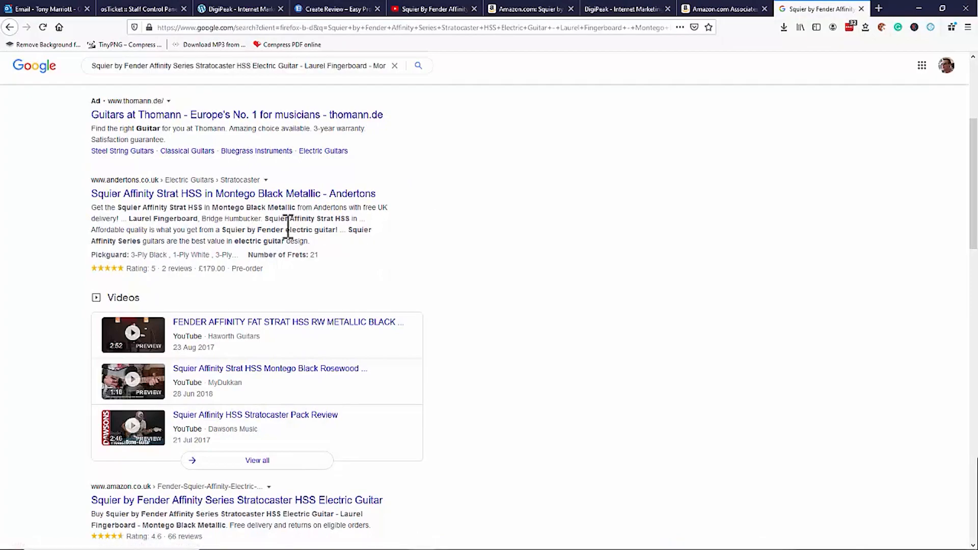
scroll(down, 3)
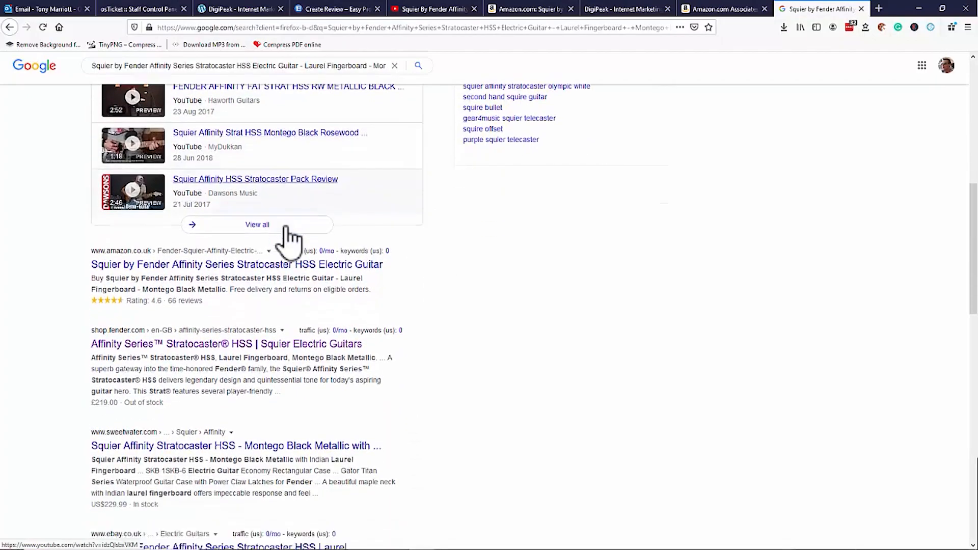
scroll(down, 3)
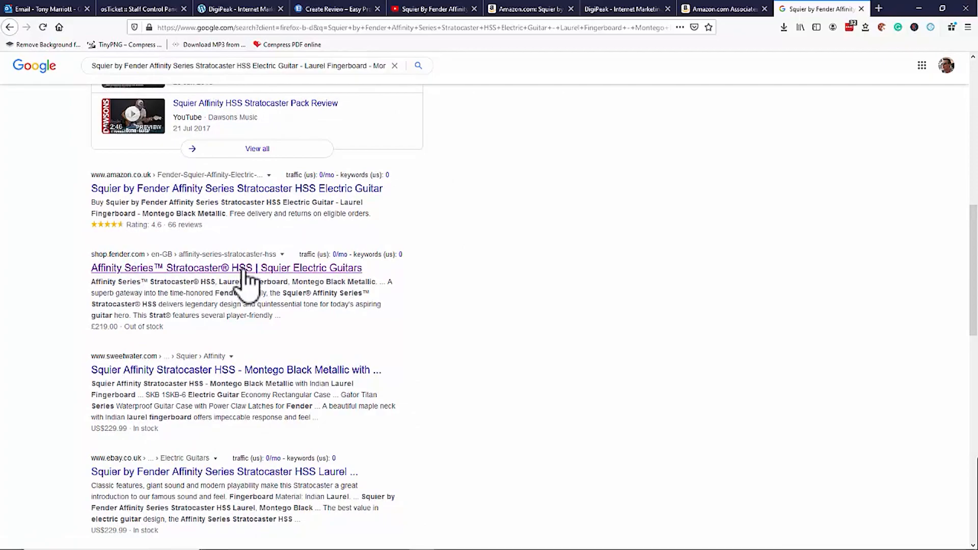
mouse_move(143, 273)
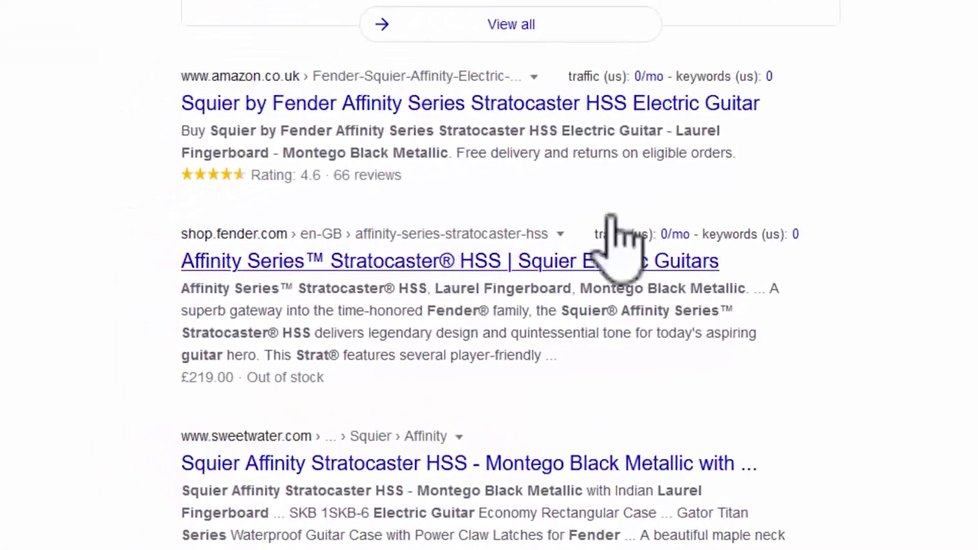
click(450, 261)
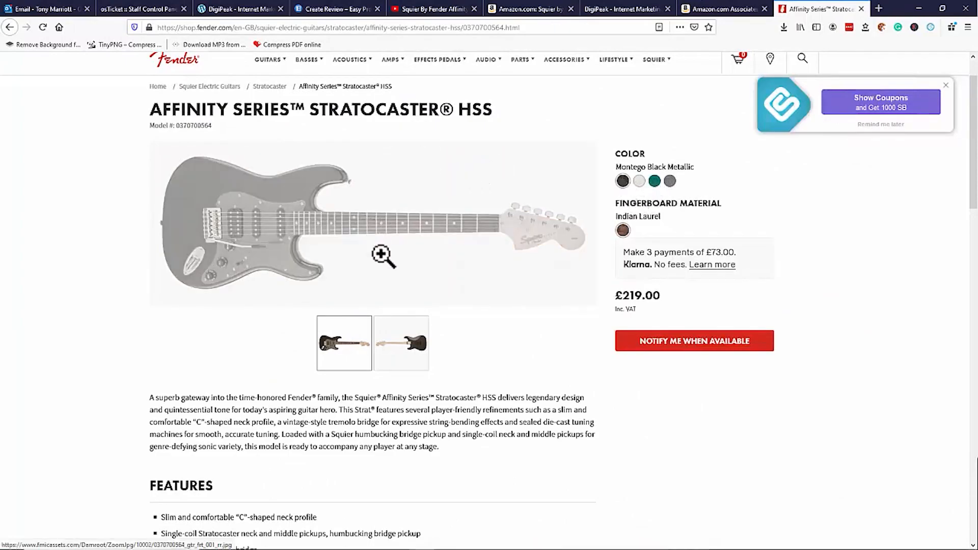
Copy the five FEATURES bullet points from the Fender page and return to the review form.
scroll(down, 3)
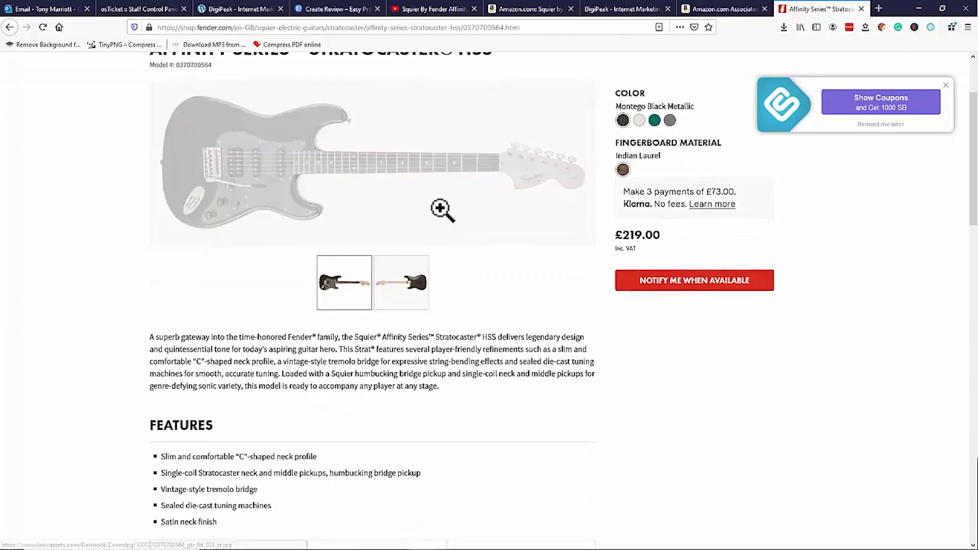
scroll(down, 3)
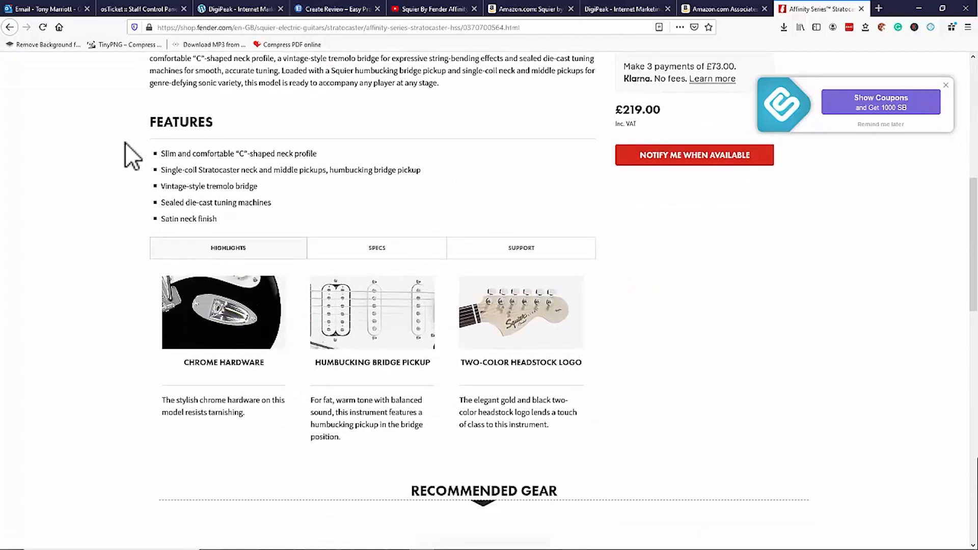
drag(161, 154, 194, 219)
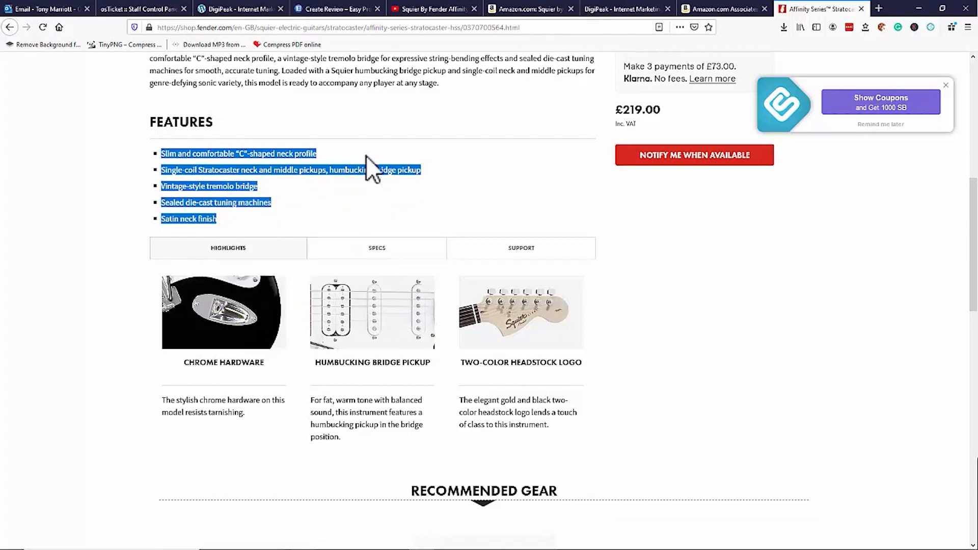
click(336, 10)
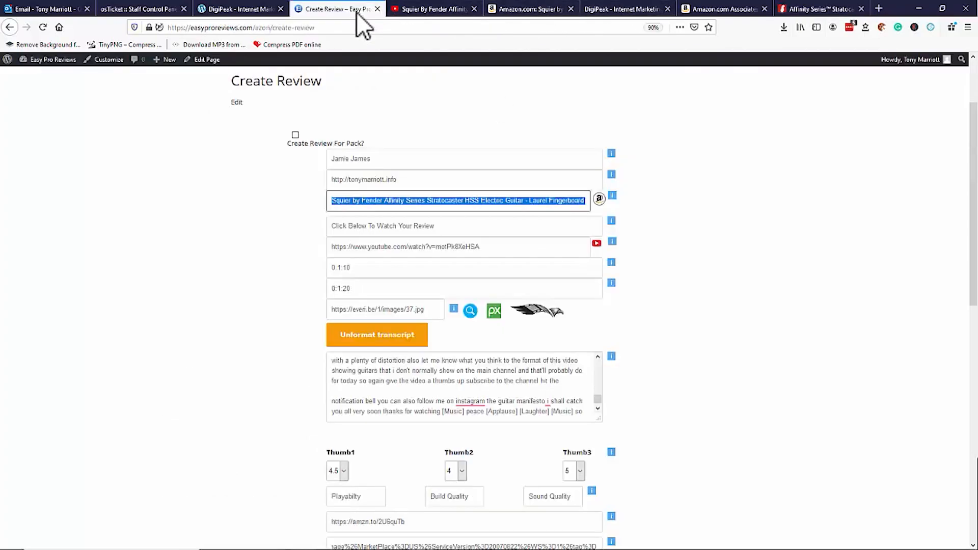
mouse_move(474, 346)
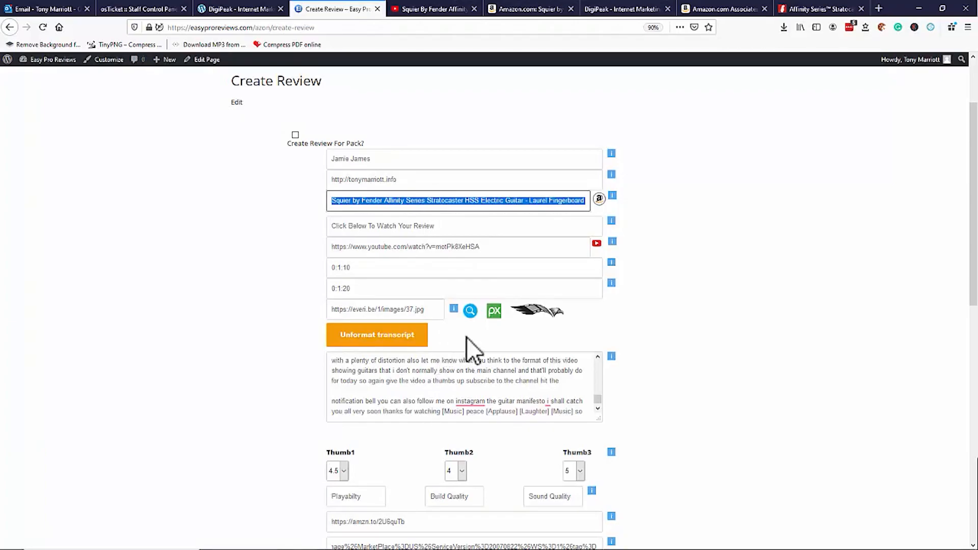
Paste the five Fender feature bullets over the features box placeholder text.
scroll(down, 3)
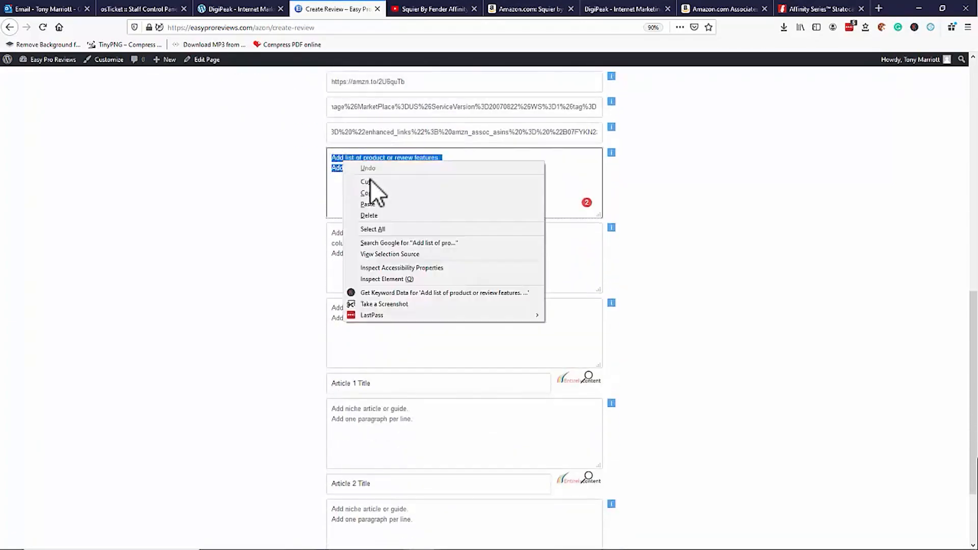
click(370, 204)
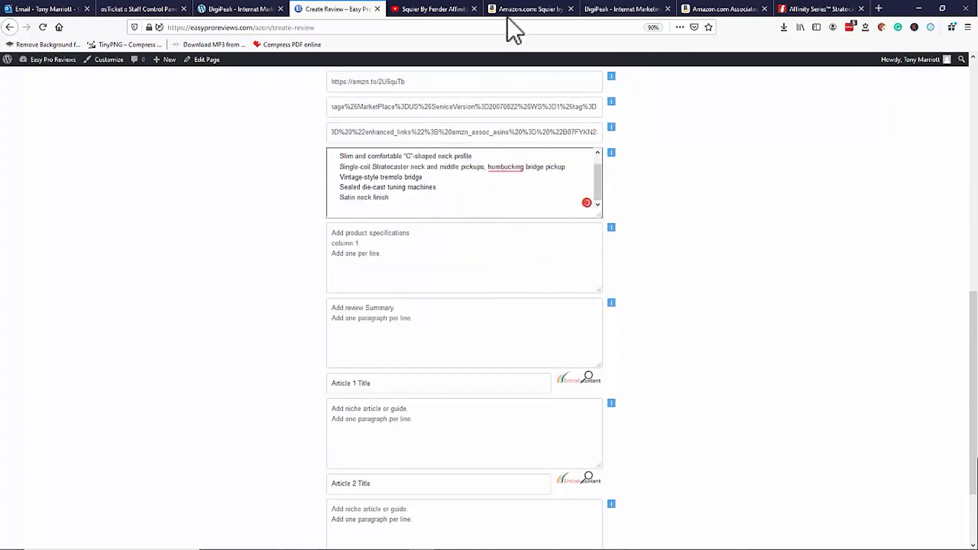
click(820, 9)
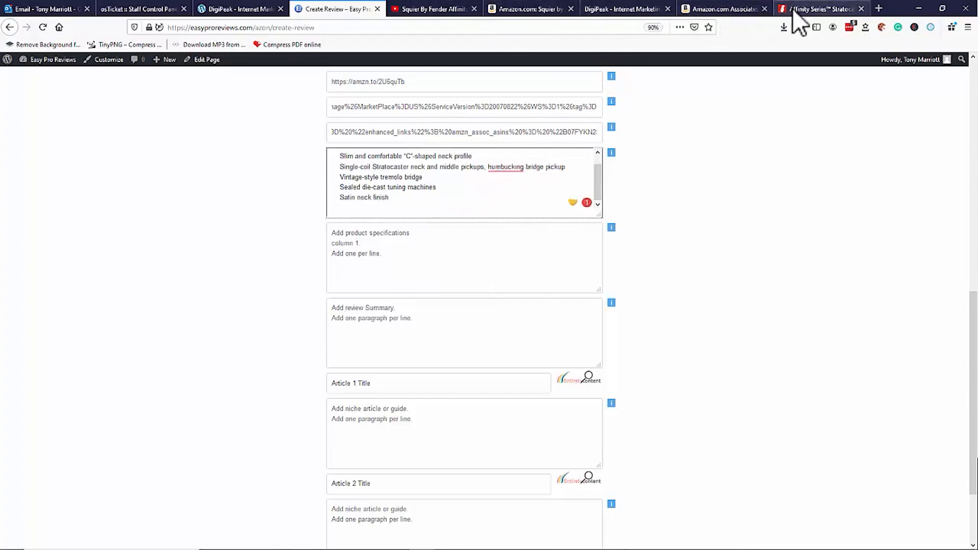
click(821, 9)
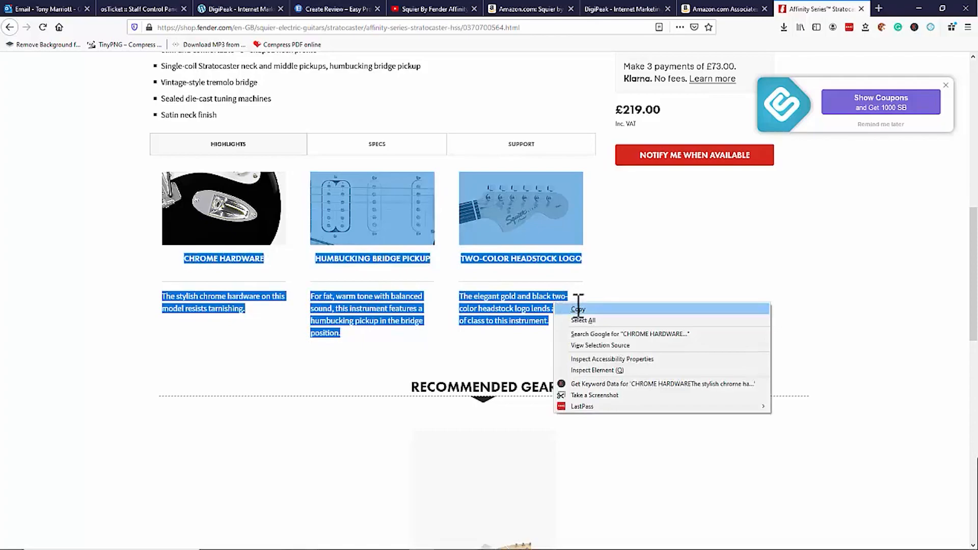
Add the copied Fender highlight titles and descriptions below the feature bullets.
click(432, 9)
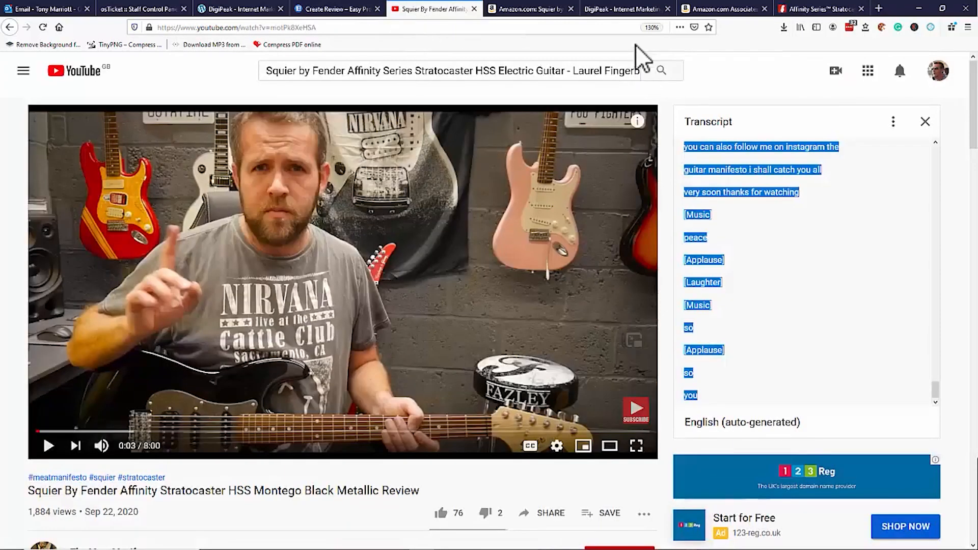
click(335, 9)
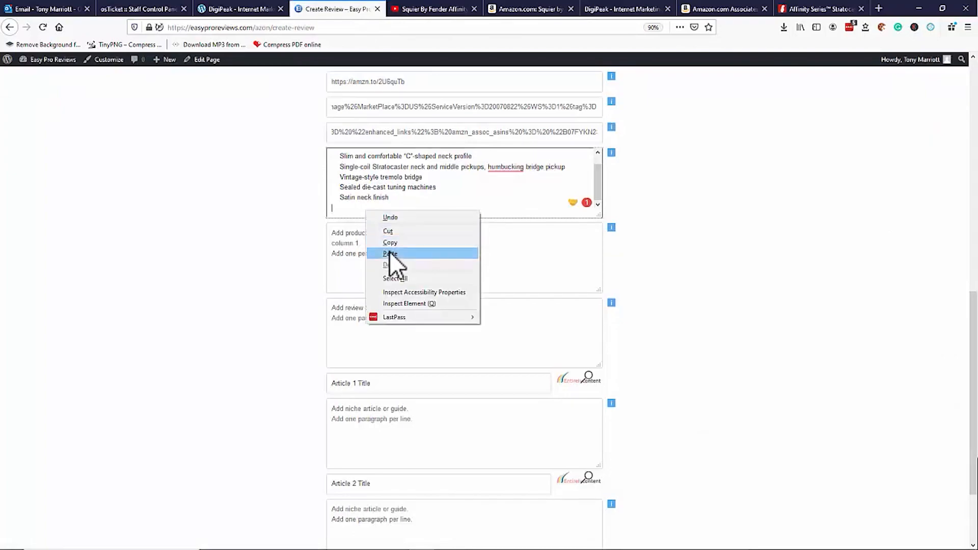
click(389, 254)
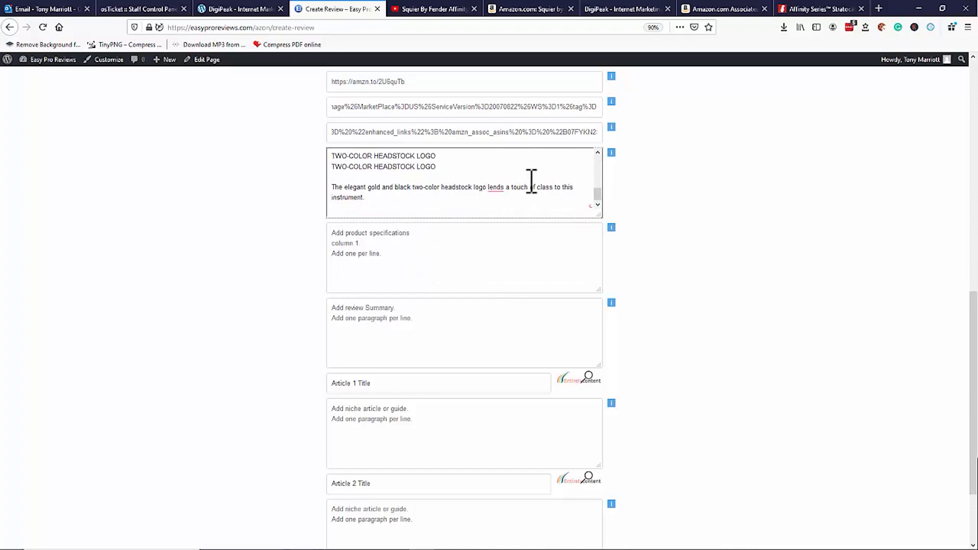
click(437, 253)
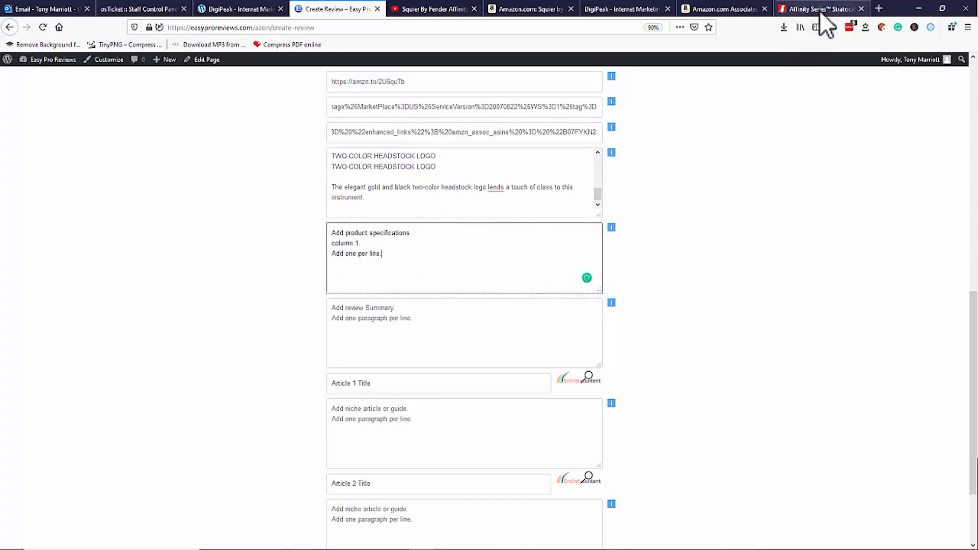
click(817, 9)
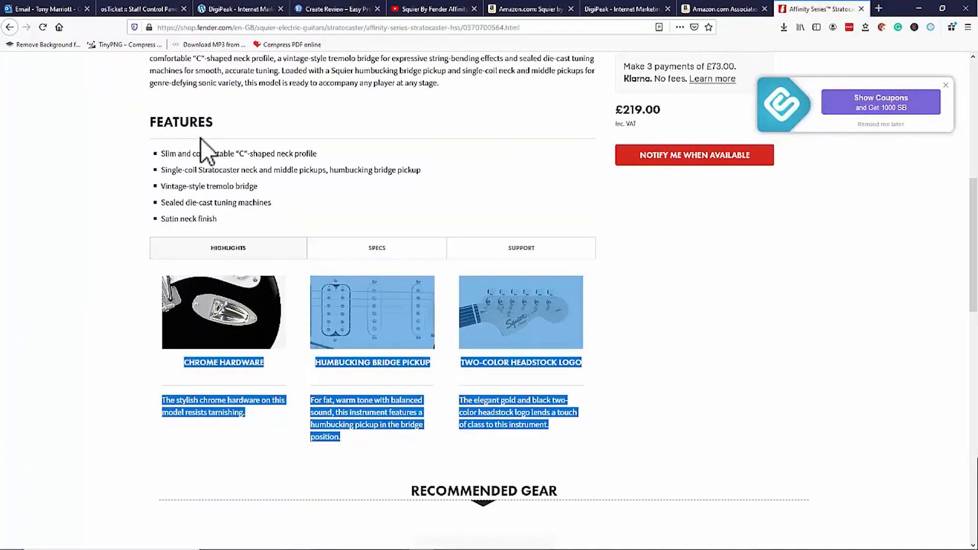
Copy the SPECS rows from body through accessories and return to the review form.
click(377, 247)
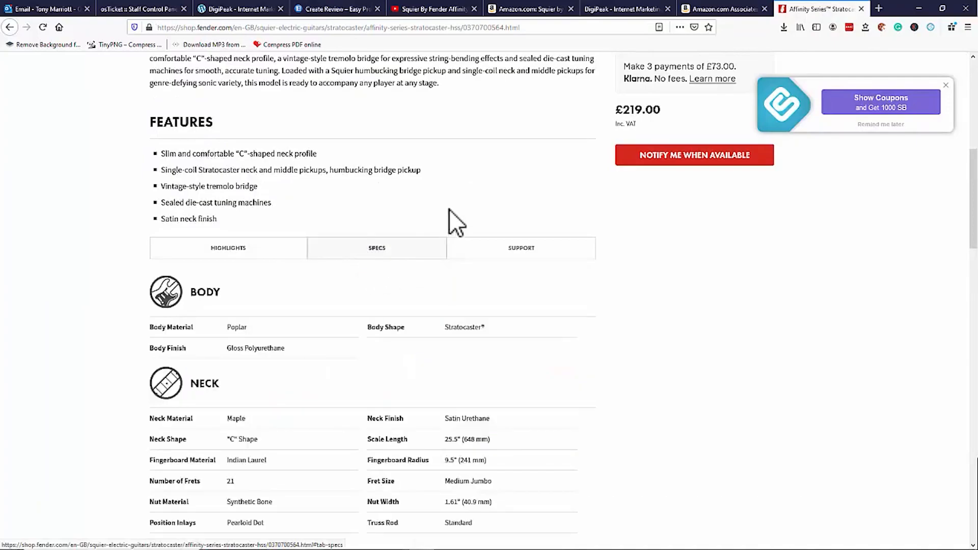
scroll(down, 3)
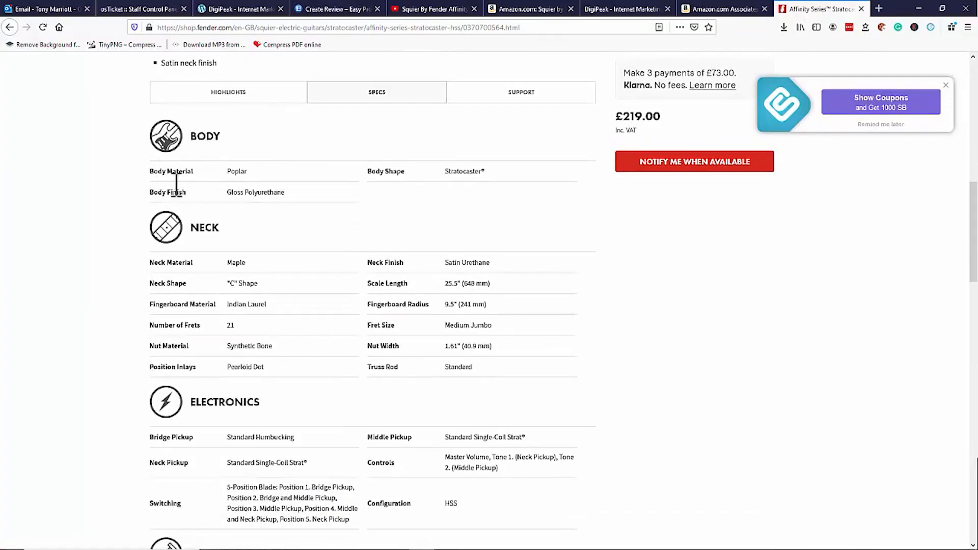
scroll(down, 3)
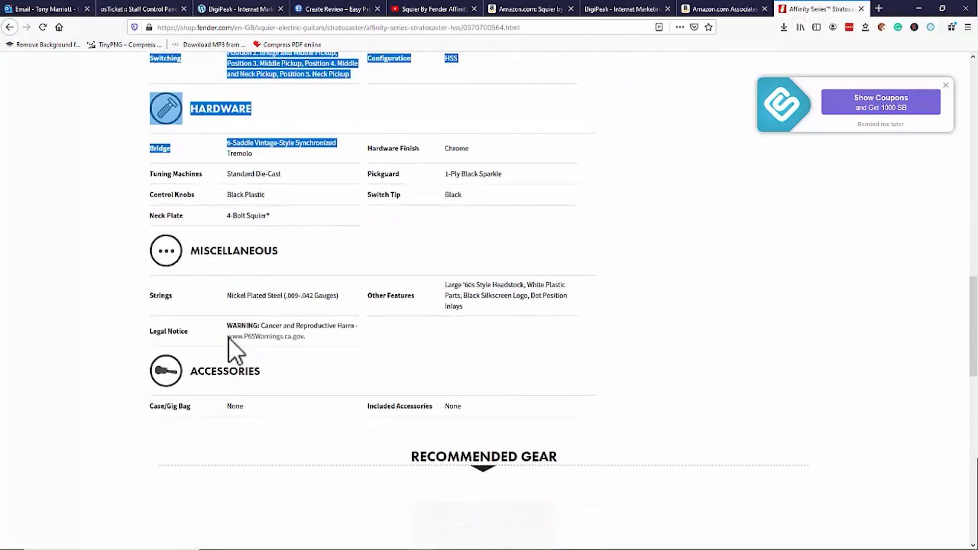
scroll(down, 3)
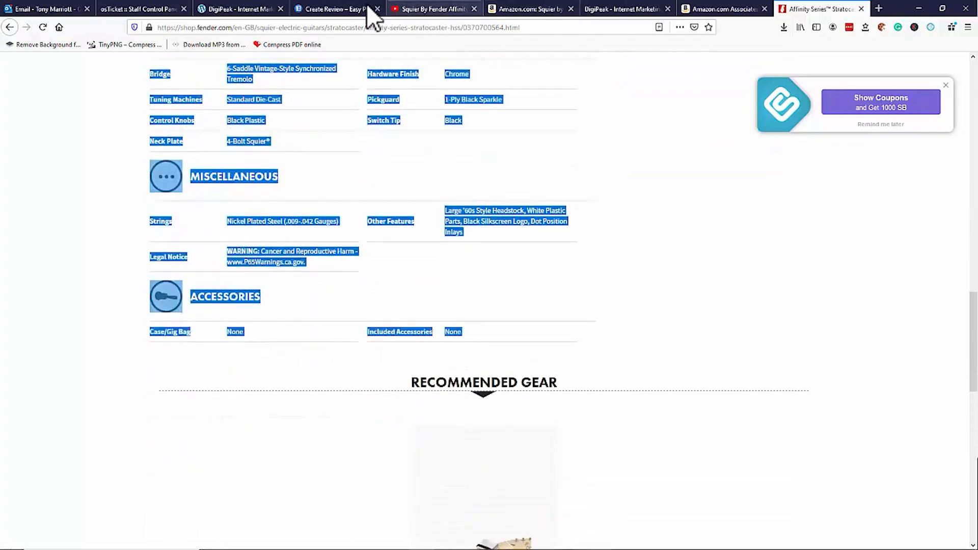
click(338, 9)
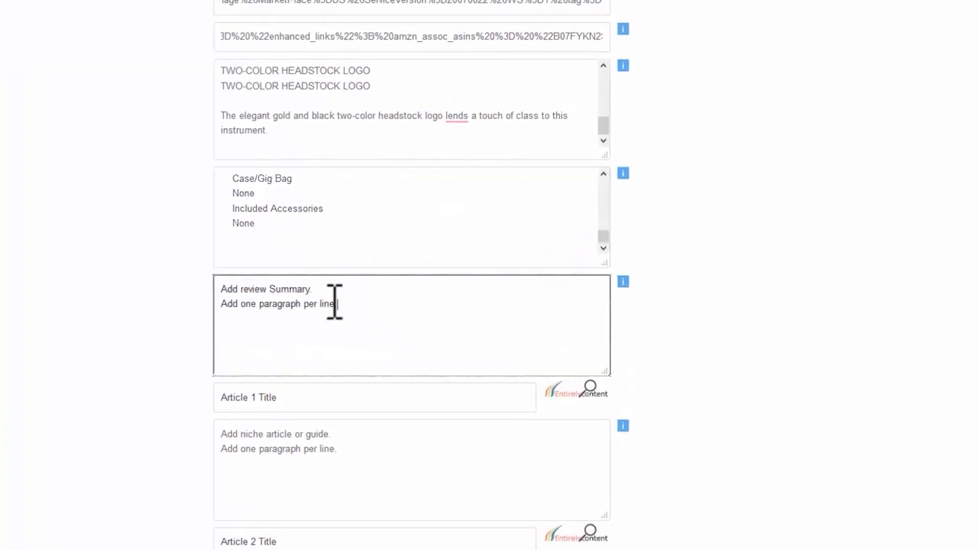
Enter the PROS list and the two CONS, separated by a blank line, in the pros/cons box.
scroll(down, 3)
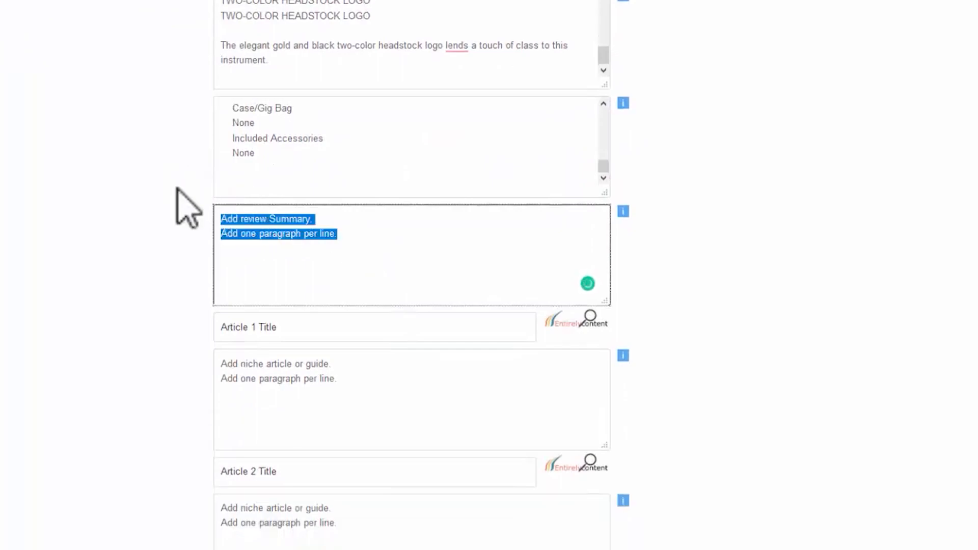
text(PROS)
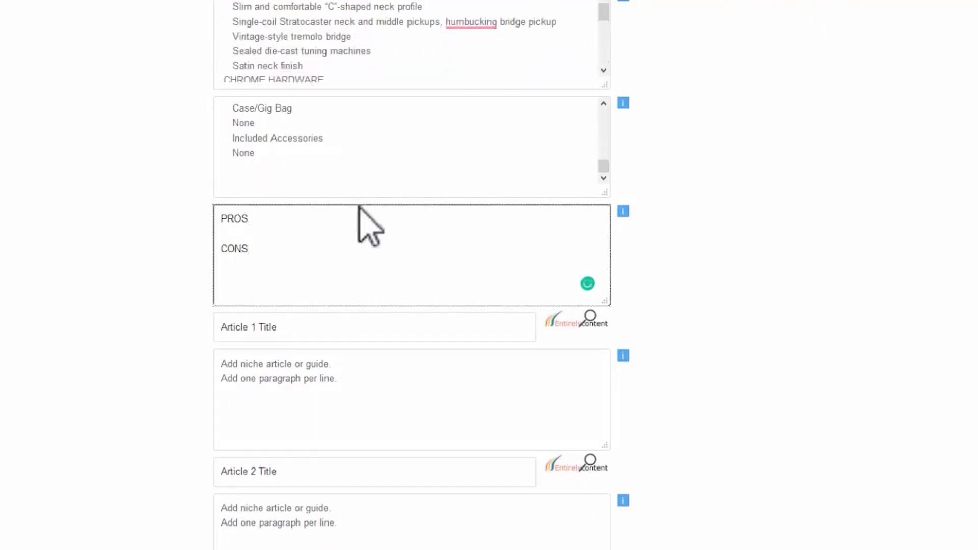
click(221, 235)
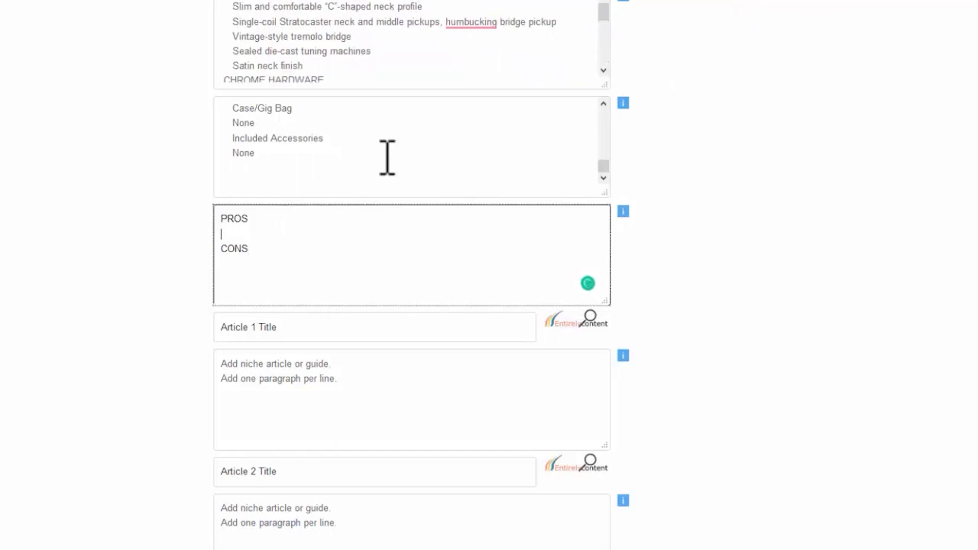
key(enter)
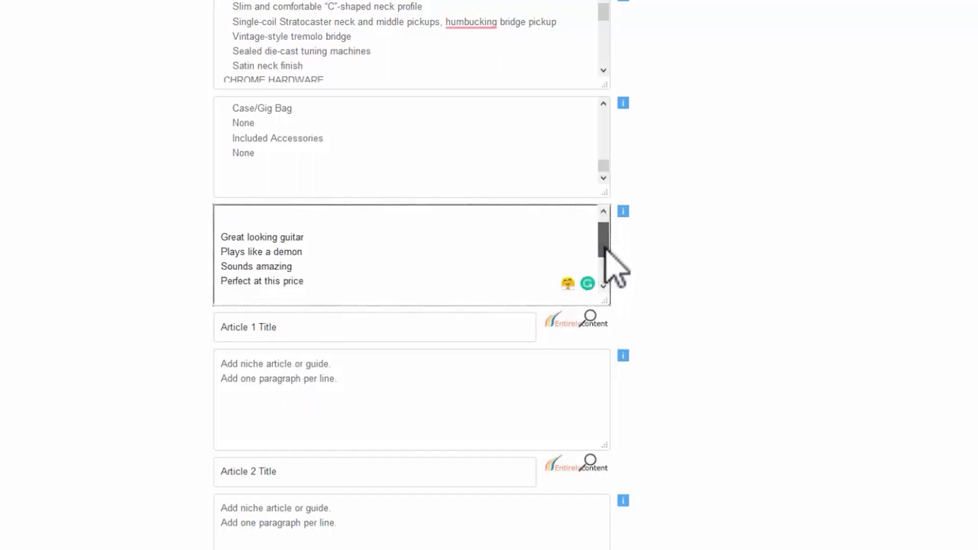
scroll(down, 3)
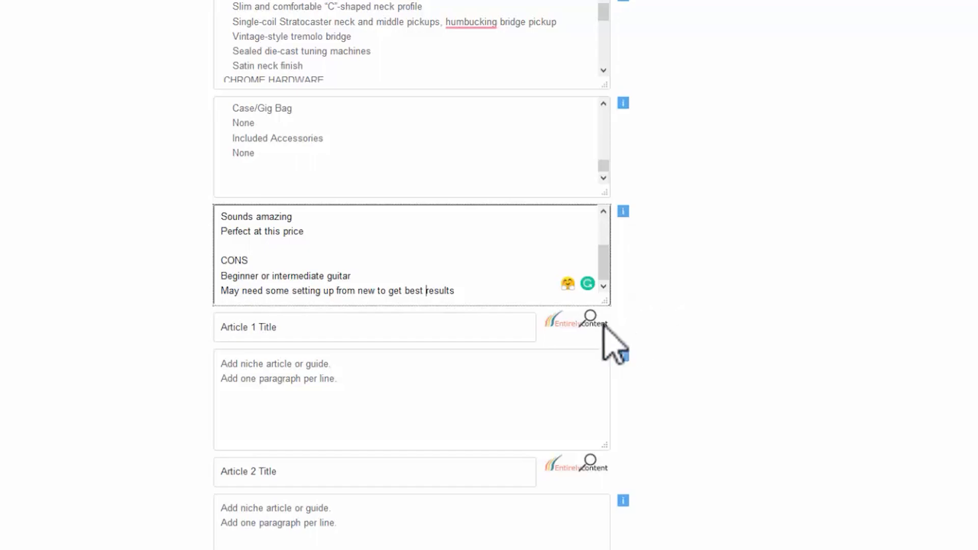
scroll(down, 3)
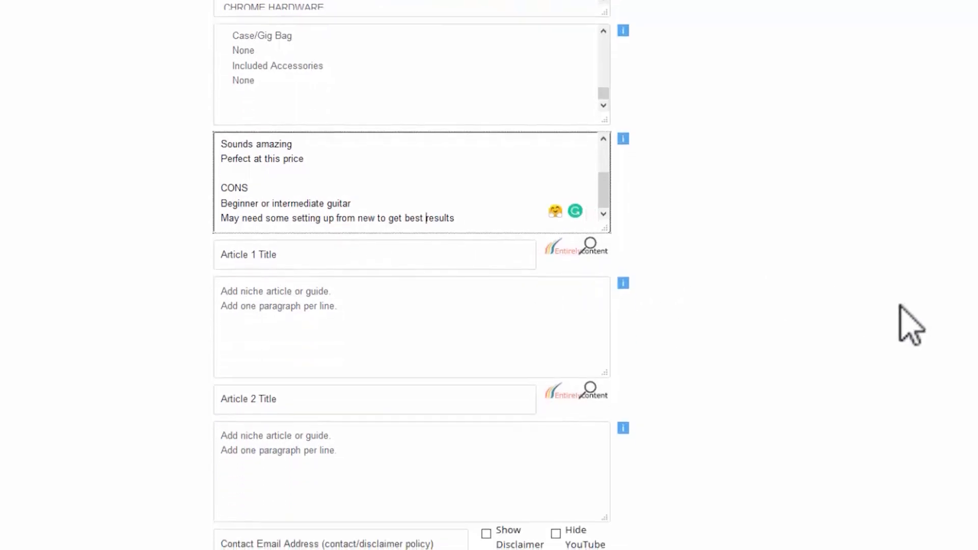
scroll(down, 3)
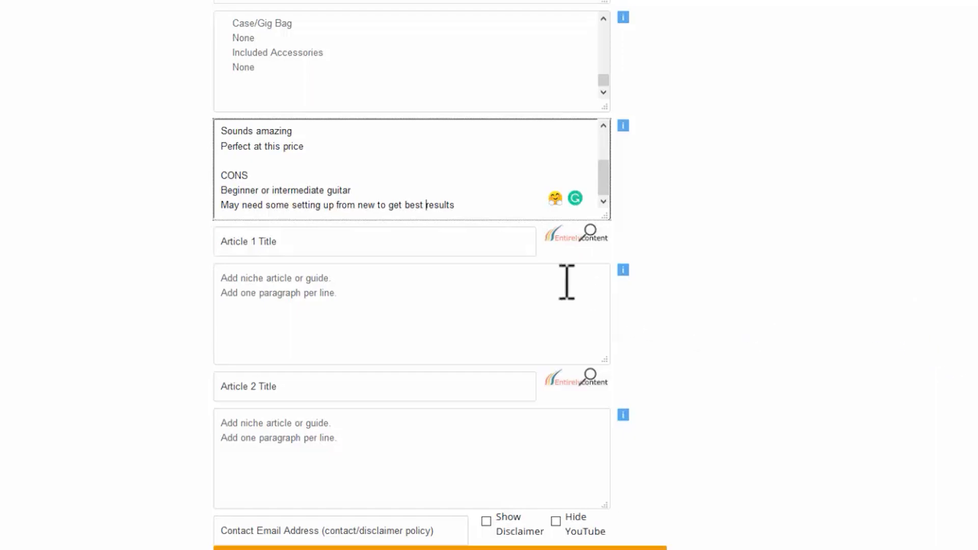
Search PLR articles for 'electric guitar', open the history article and copy its title.
scroll(down, 3)
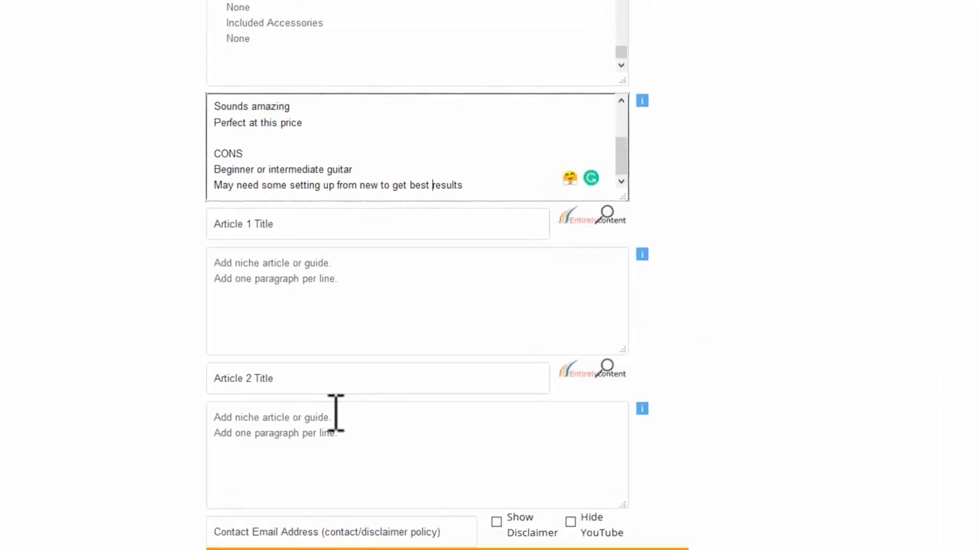
scroll(down, 3)
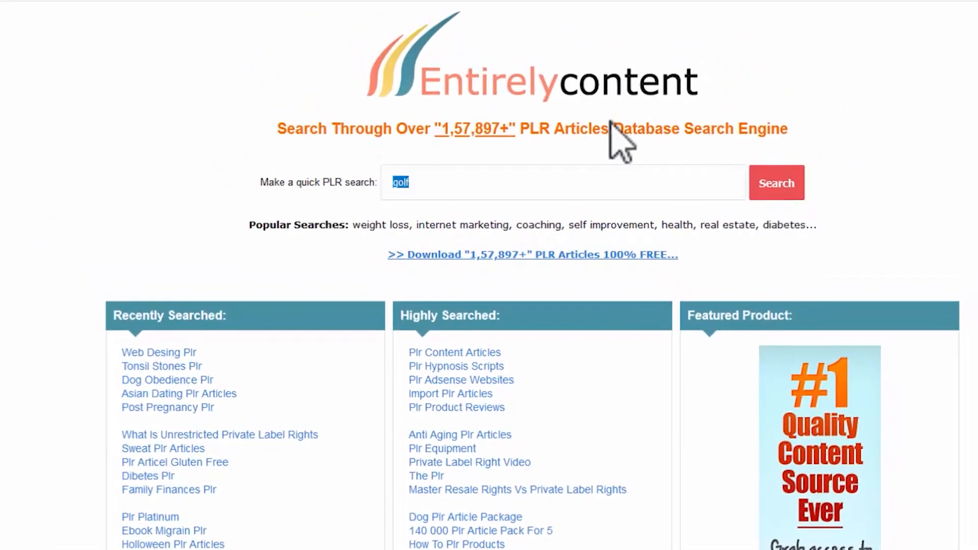
text(electric gui)
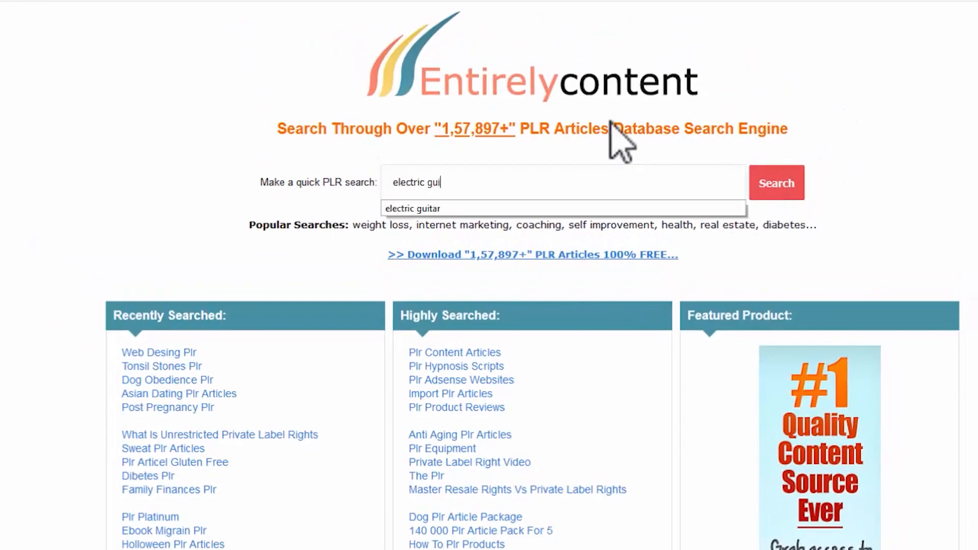
click(776, 182)
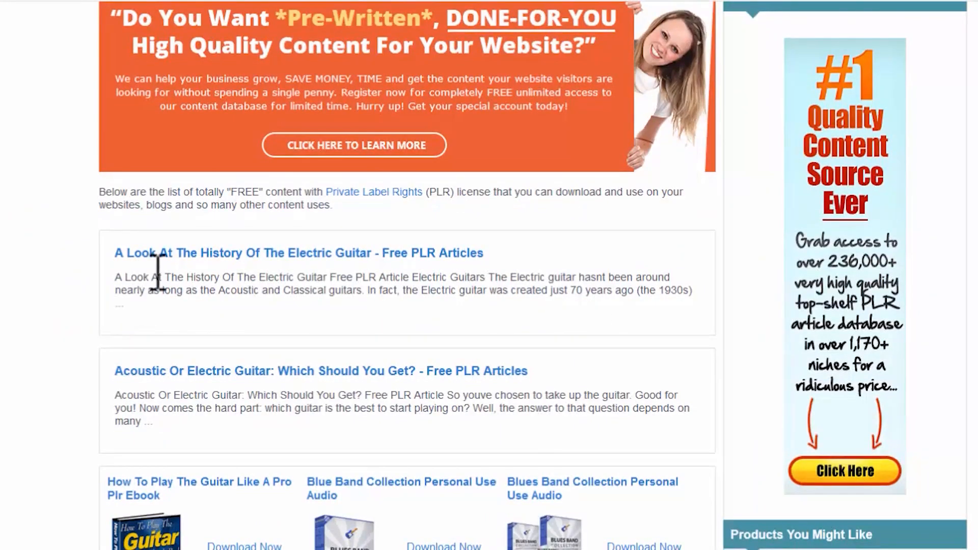
mouse_move(298, 252)
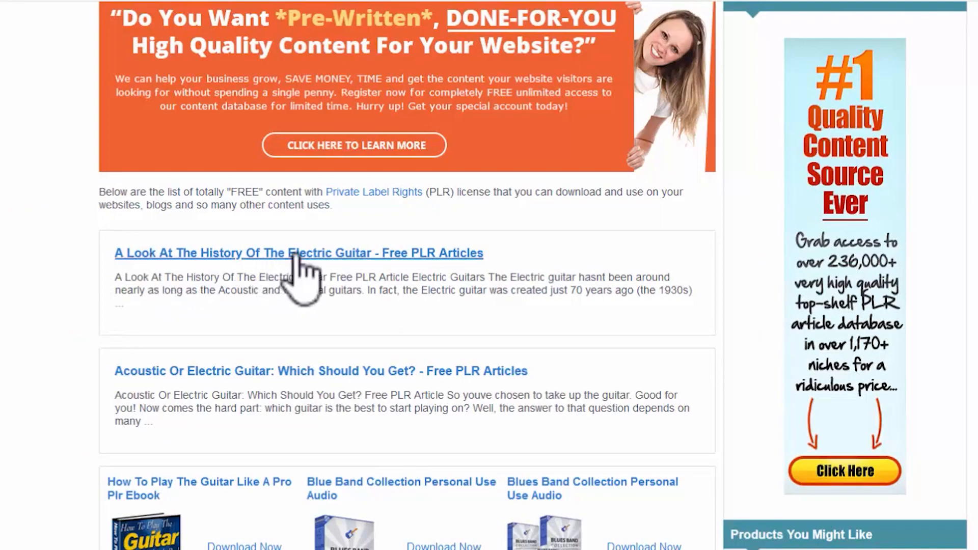
mouse_move(585, 347)
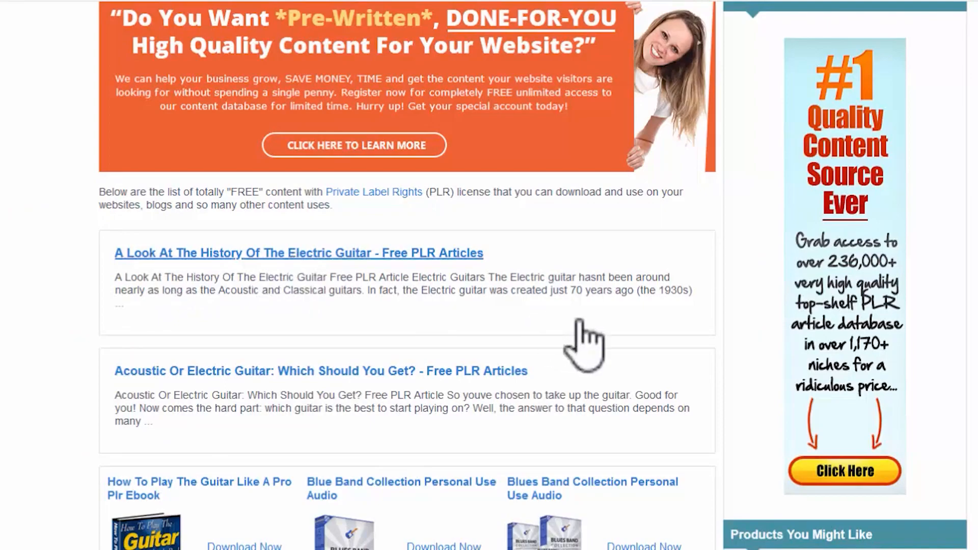
click(299, 253)
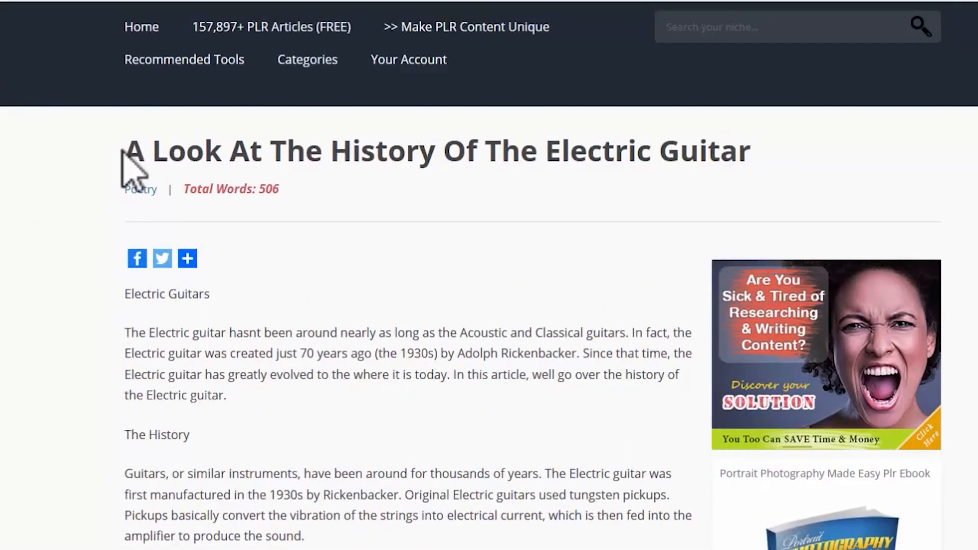
right_click(437, 151)
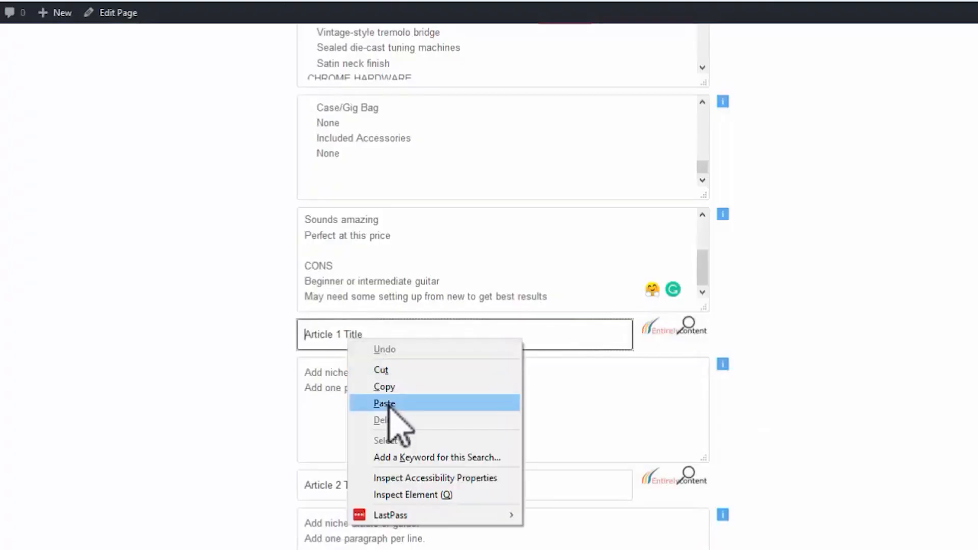
Paste 'A Look At The History Of The Electric Guitar' as article 1 title and its text as body.
click(384, 403)
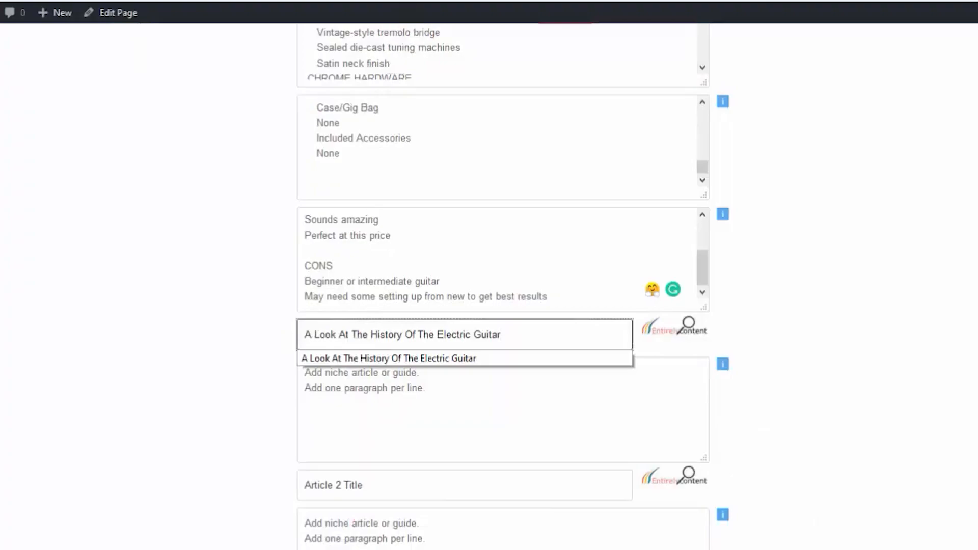
click(389, 358)
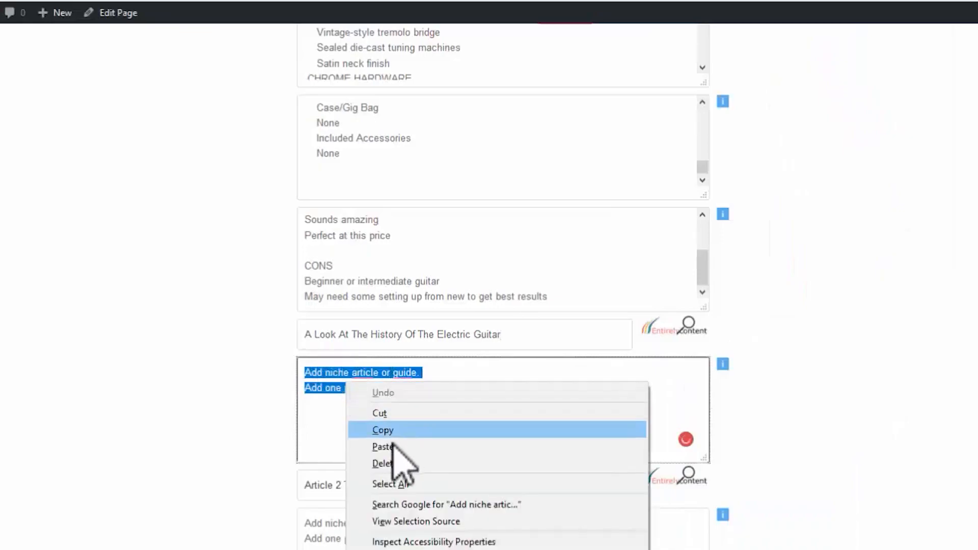
click(386, 446)
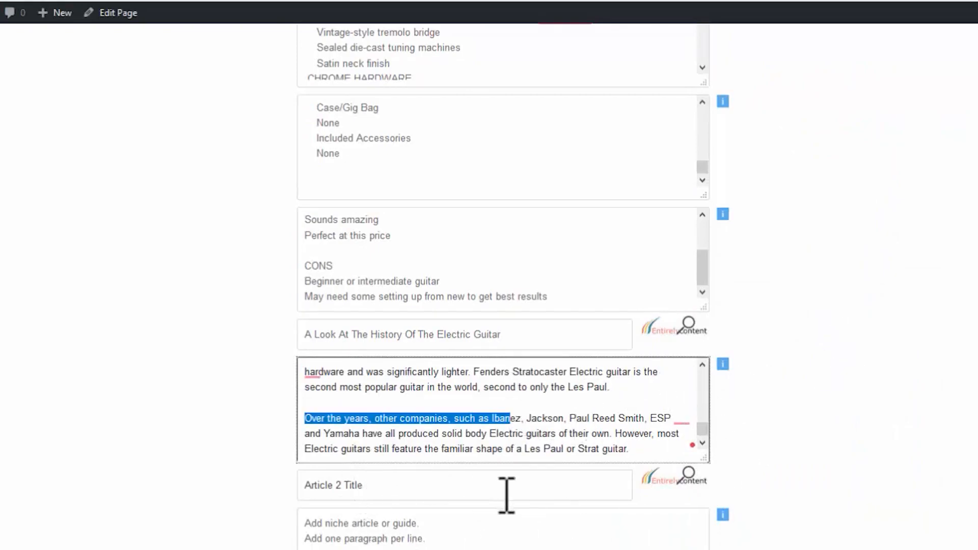
mouse_move(441, 493)
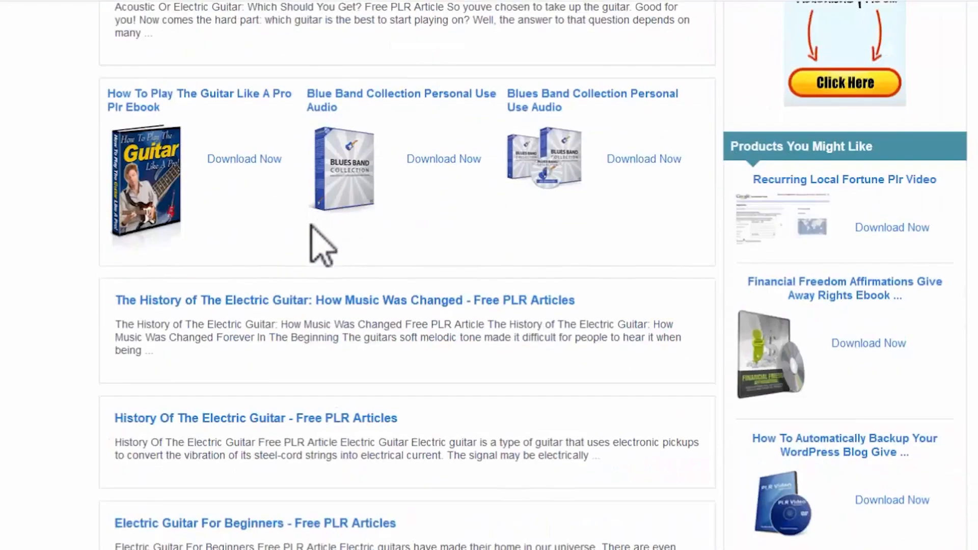
Enter 'Electric Guitar For Beginners' as article 2 title and copy its full article text.
scroll(down, 3)
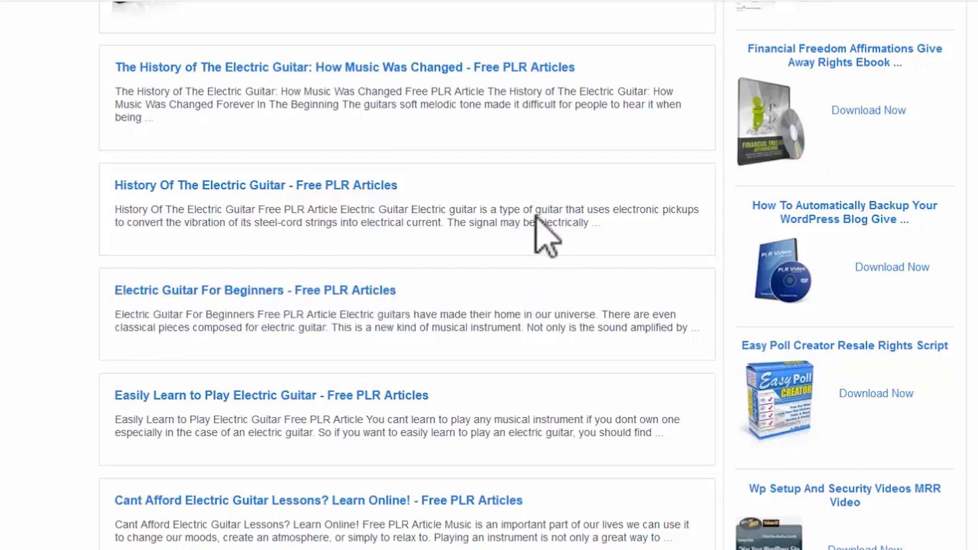
click(254, 291)
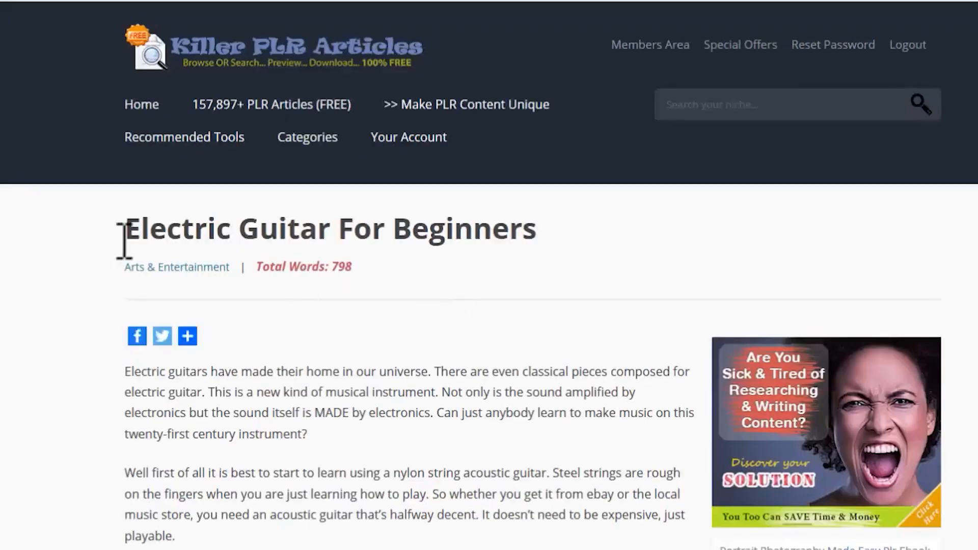
right_click(330, 227)
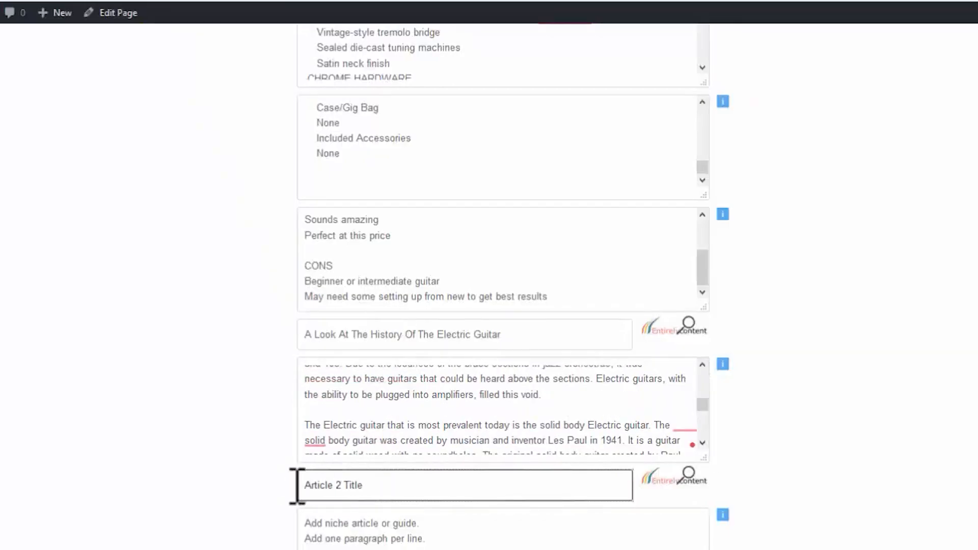
text(Electric Guitar For Beginners)
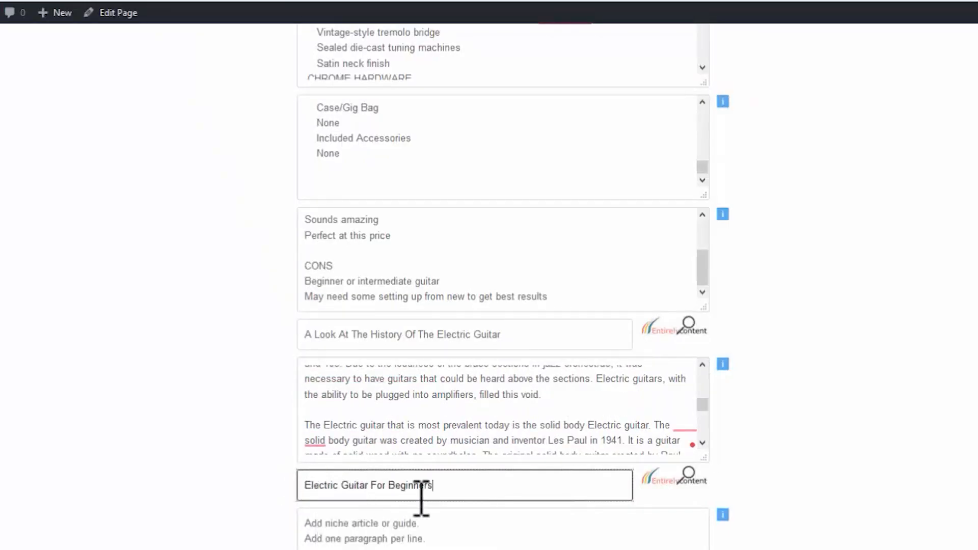
scroll(down, 3)
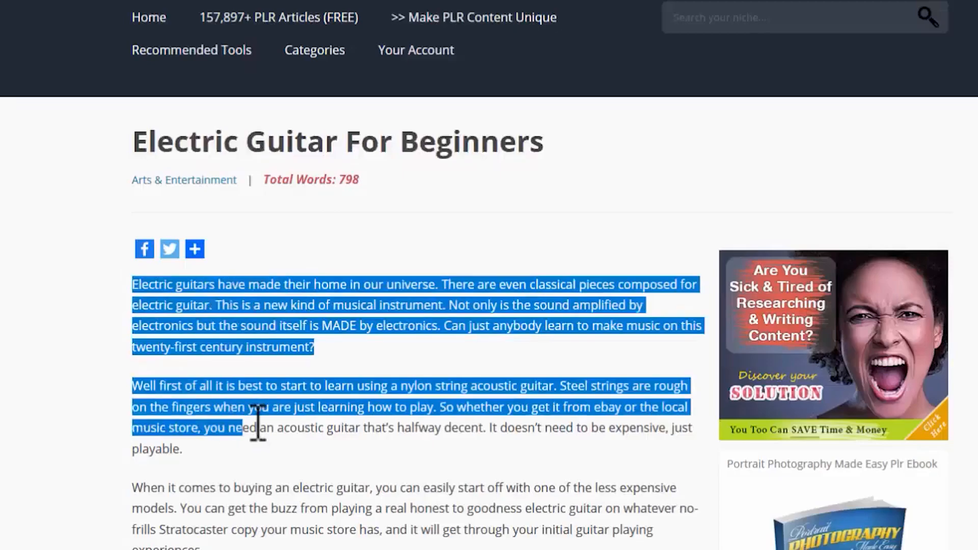
scroll(down, 3)
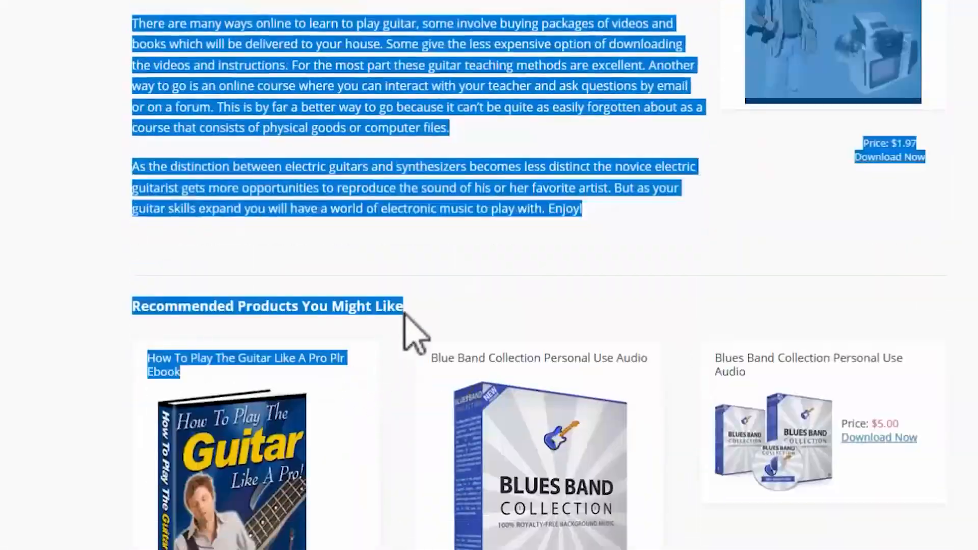
right_click(568, 209)
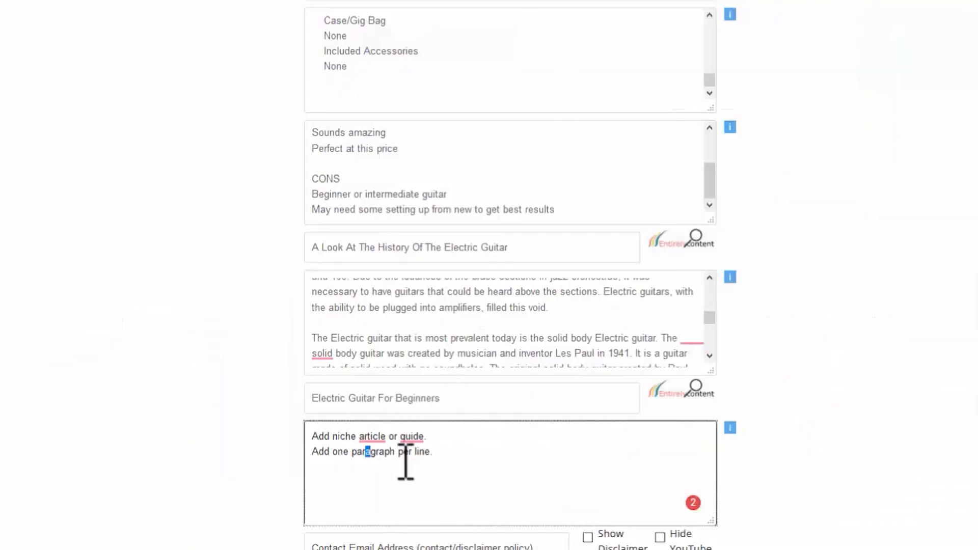
mouse_move(455, 454)
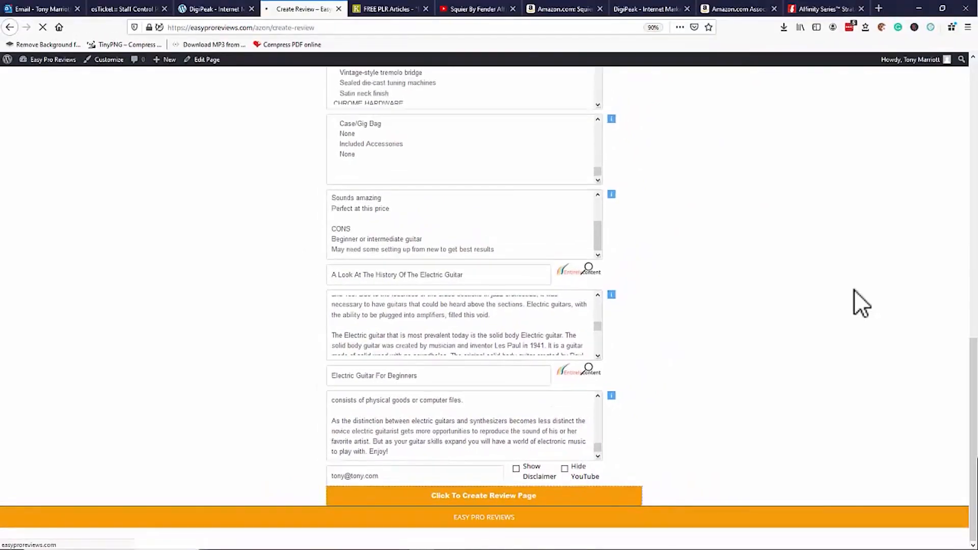
Create the Squier Stratocaster review page and launch Test Review.
click(483, 495)
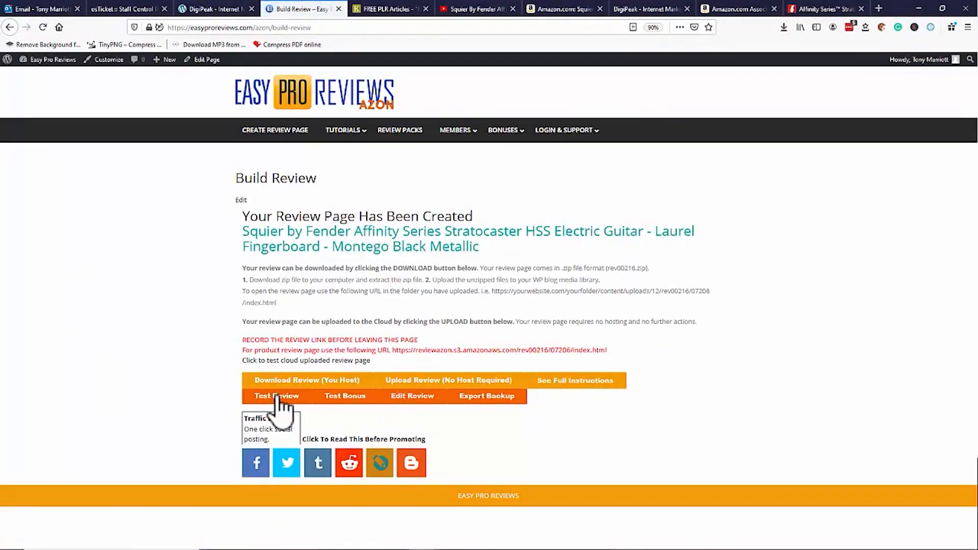
click(276, 395)
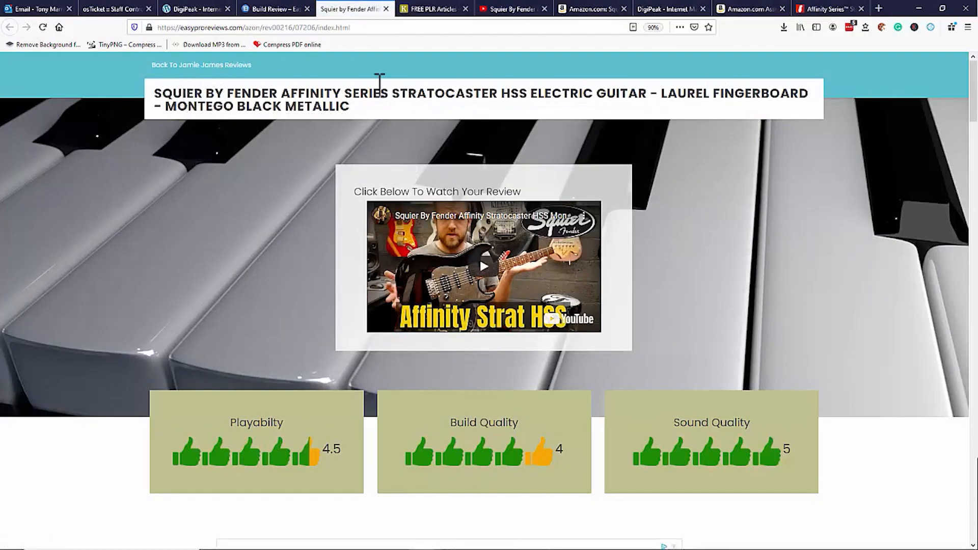
Play the embedded video briefly, then scroll past ratings and Amazon box to the numbered features.
scroll(down, 3)
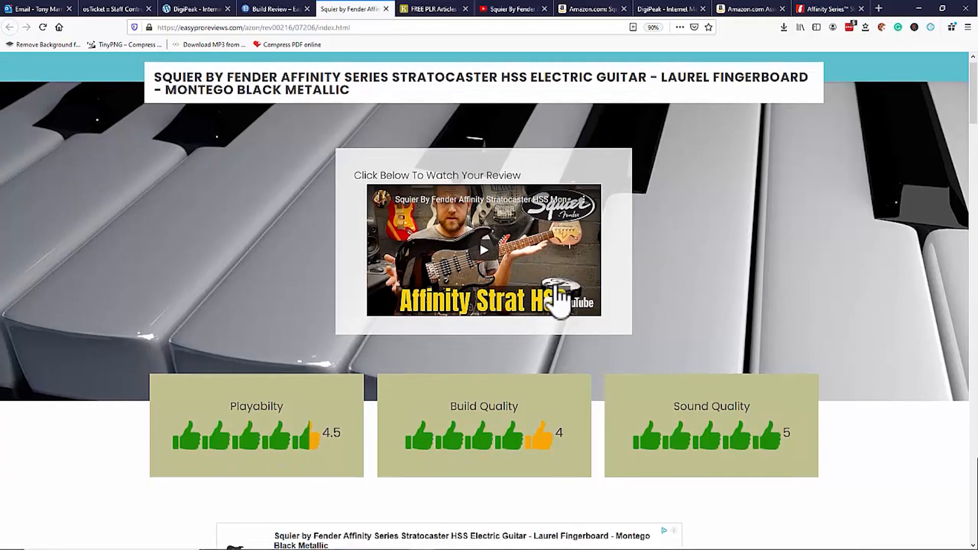
scroll(down, 3)
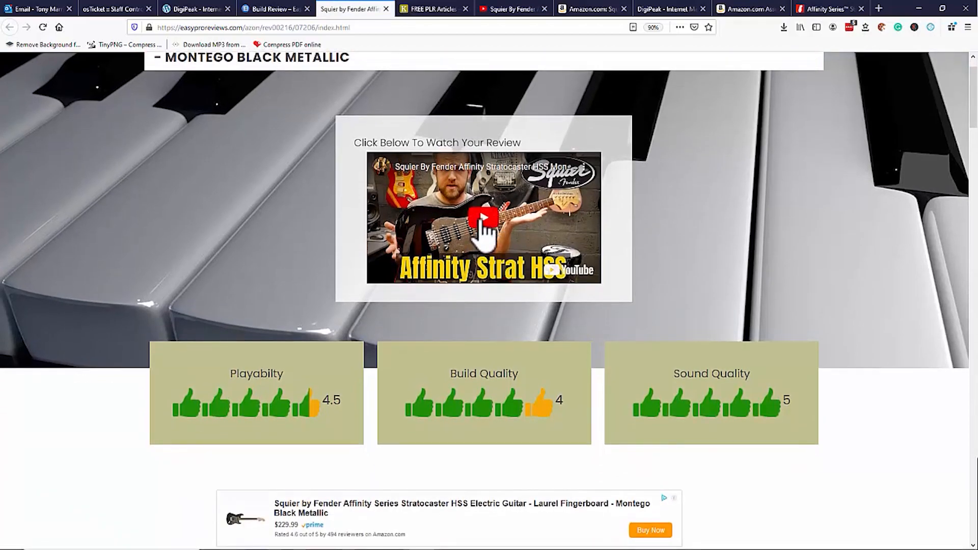
click(483, 218)
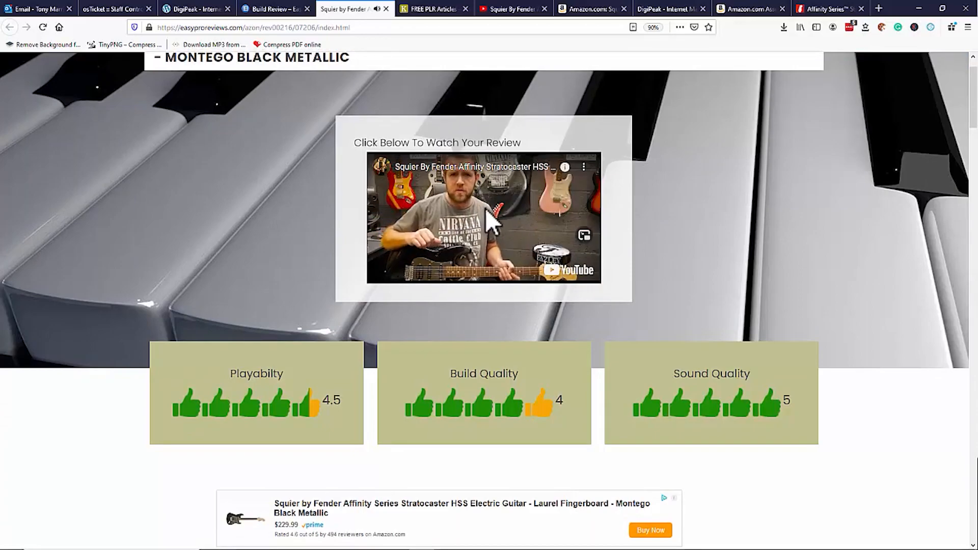
click(483, 218)
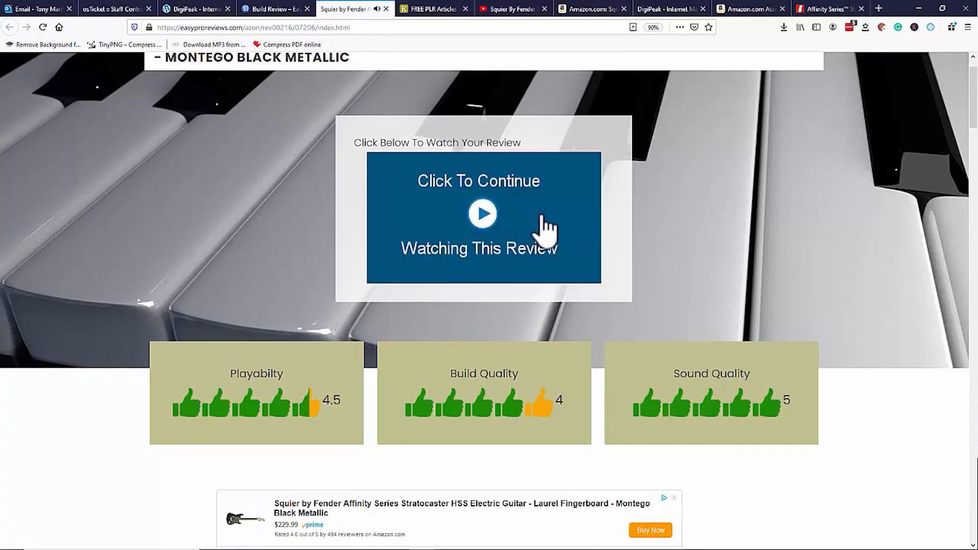
scroll(down, 3)
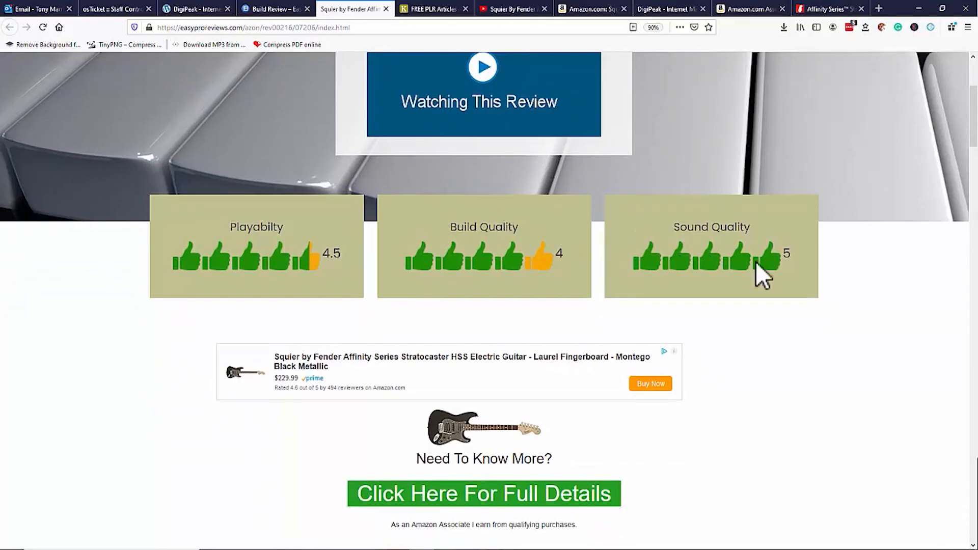
scroll(down, 3)
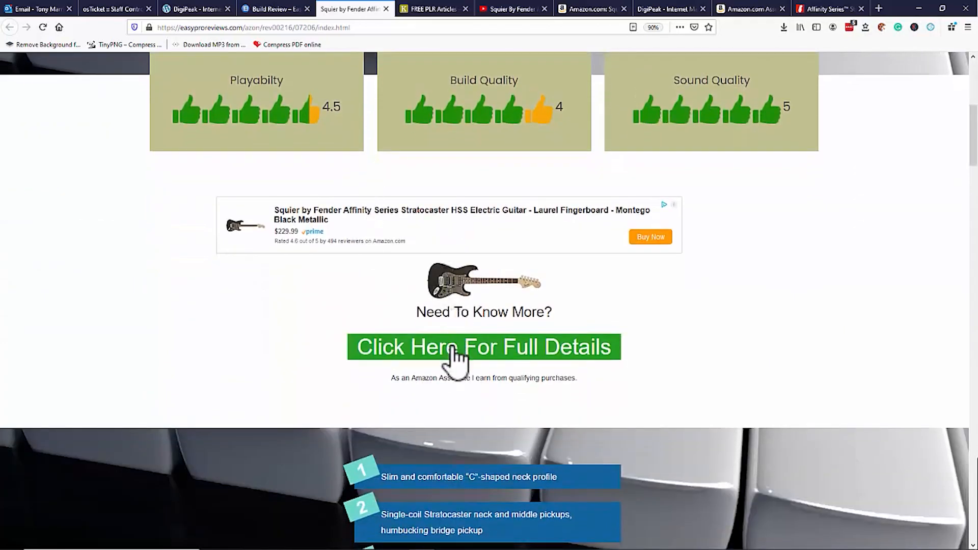
scroll(down, 3)
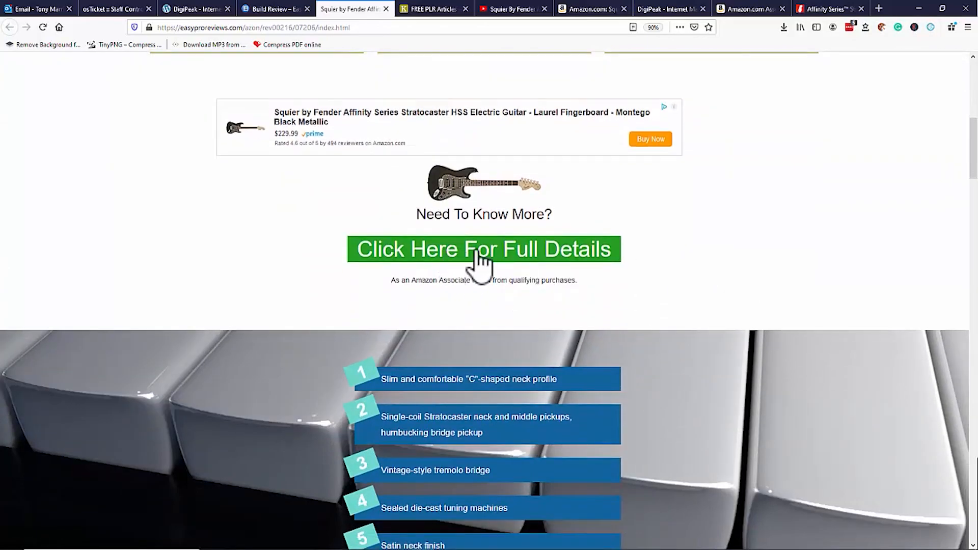
scroll(down, 3)
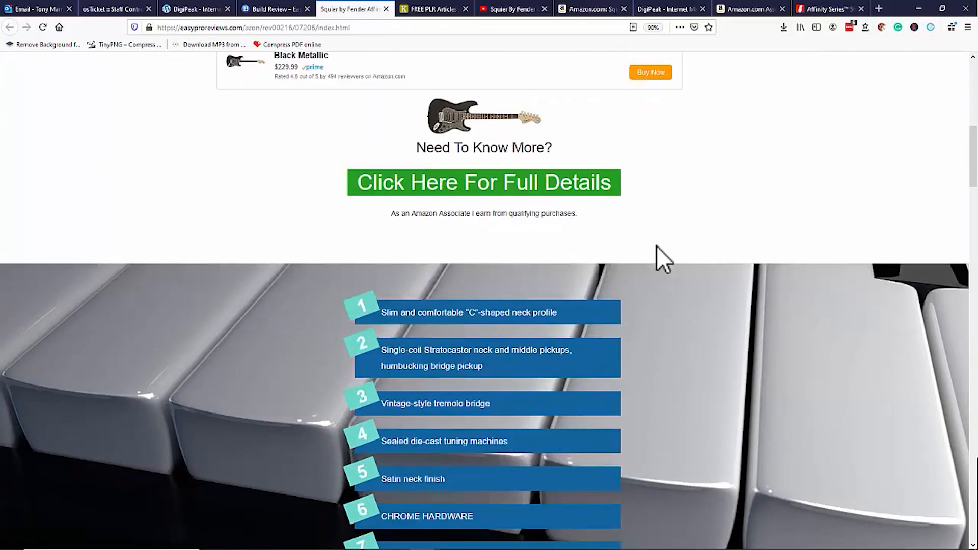
scroll(down, 3)
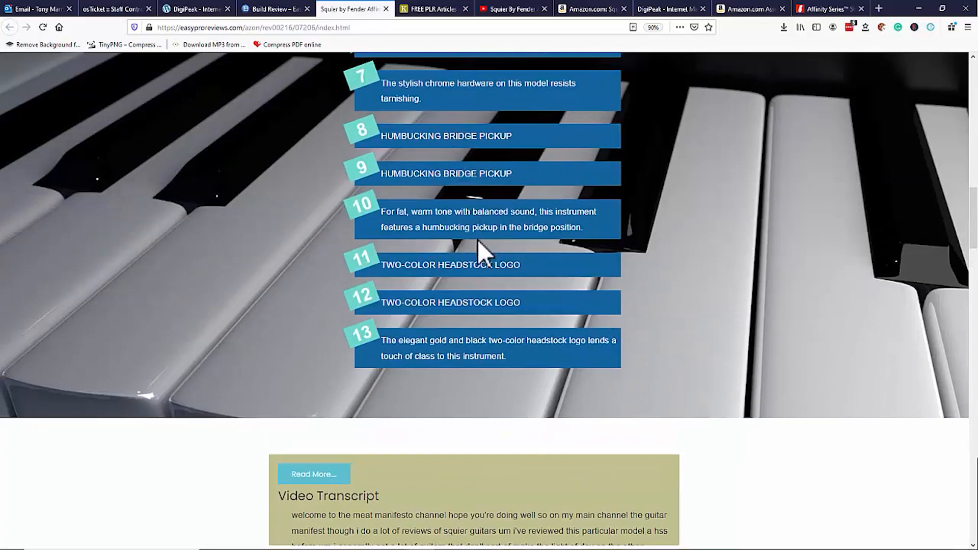
Expand the transcript via Read More and scroll the full specification down to the review summary.
scroll(down, 3)
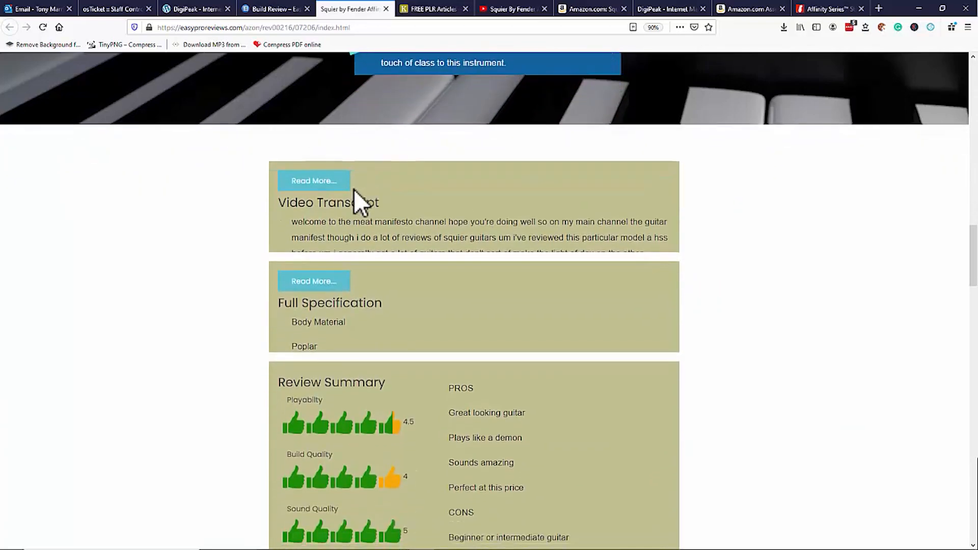
mouse_move(444, 206)
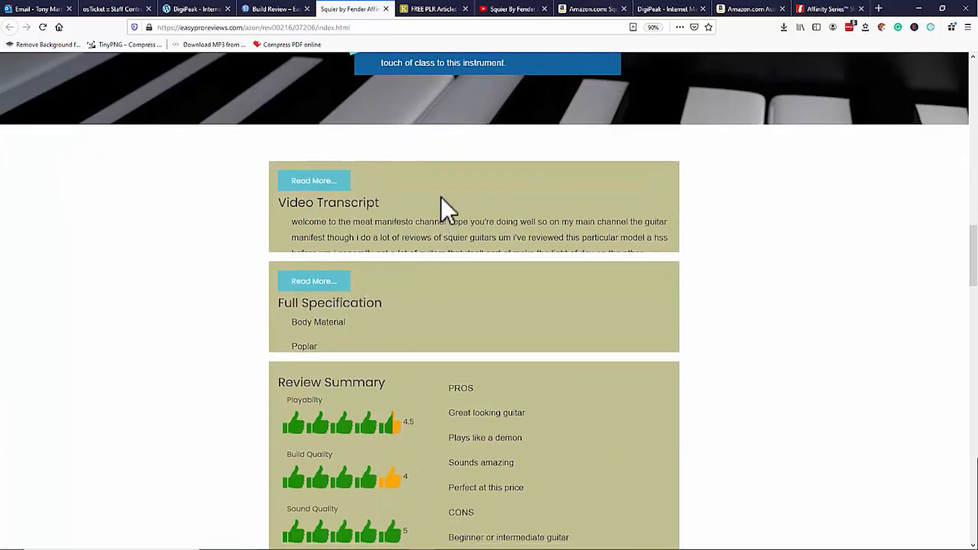
mouse_move(546, 374)
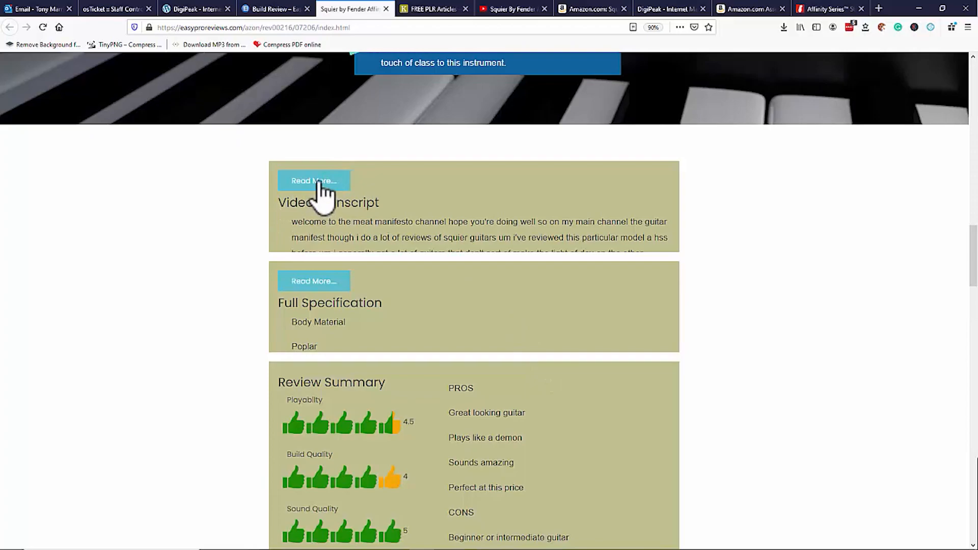
click(313, 180)
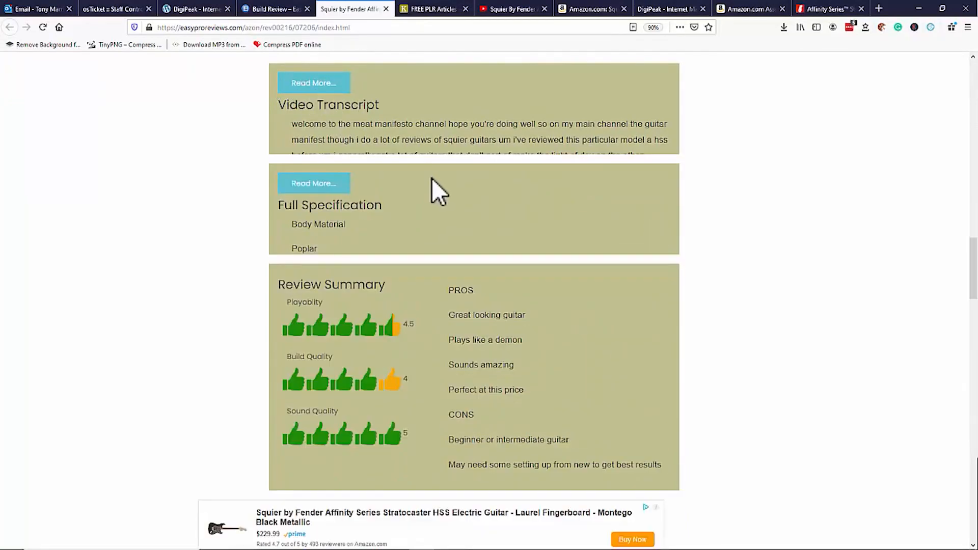
scroll(down, 3)
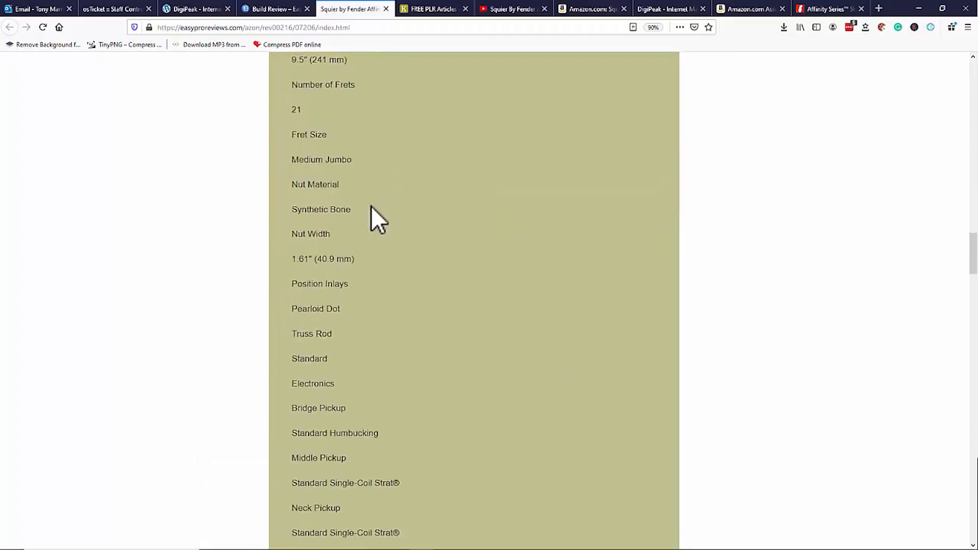
scroll(up, 3)
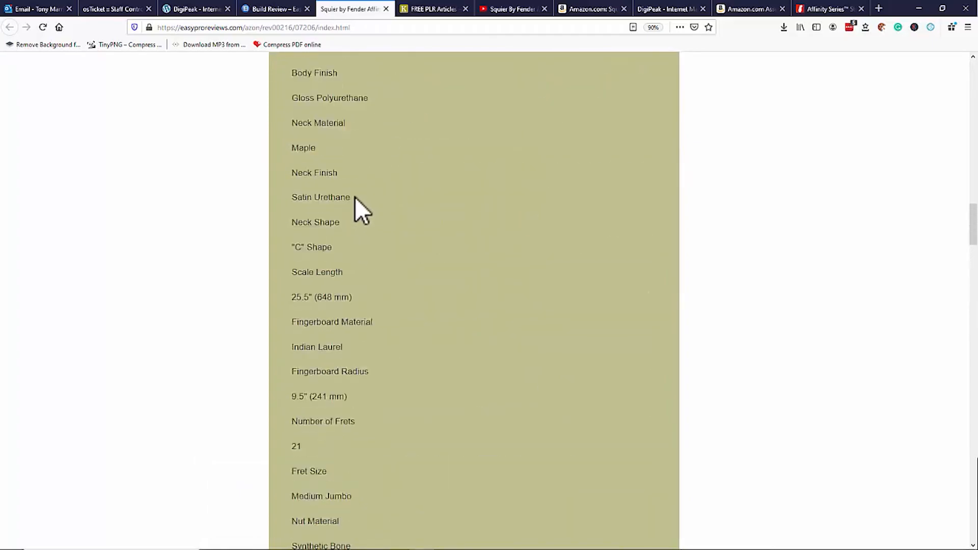
scroll(up, 3)
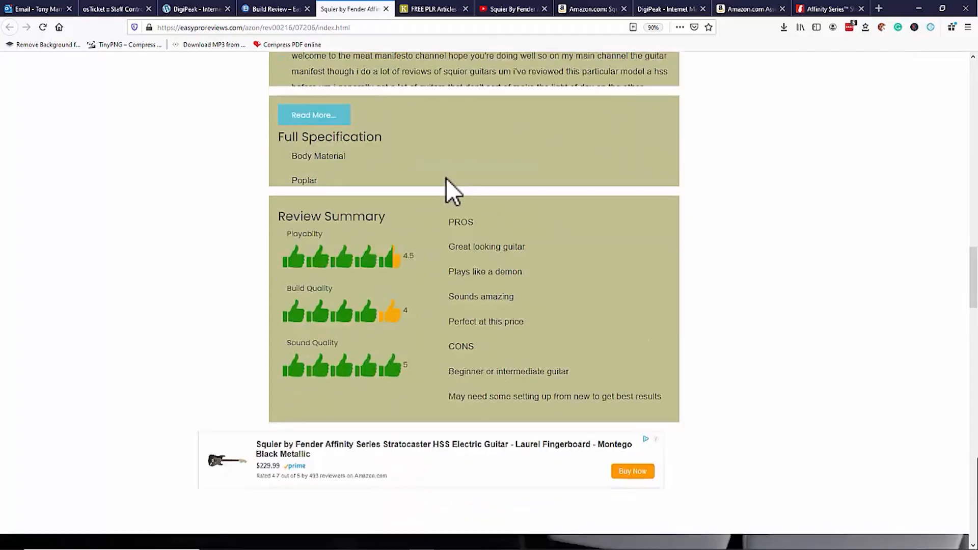
scroll(down, 3)
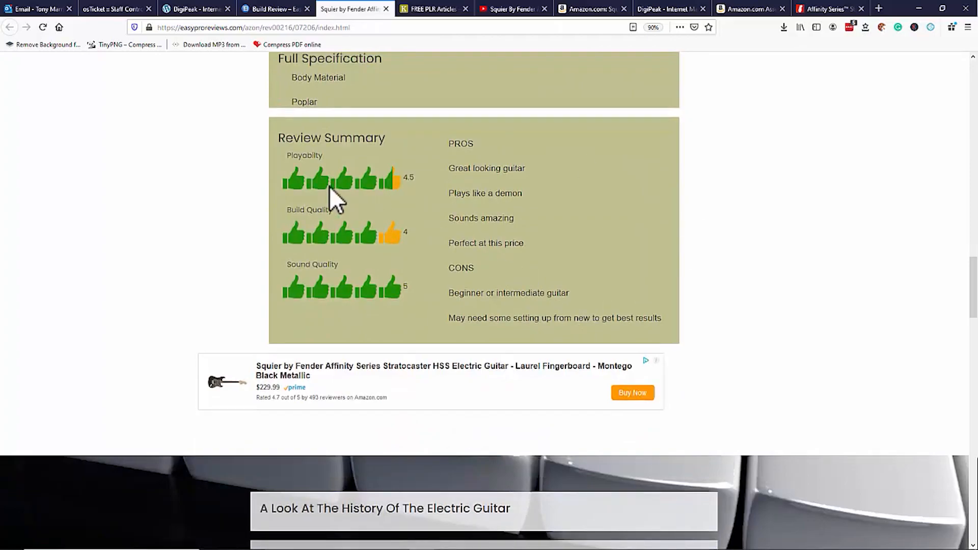
mouse_move(346, 214)
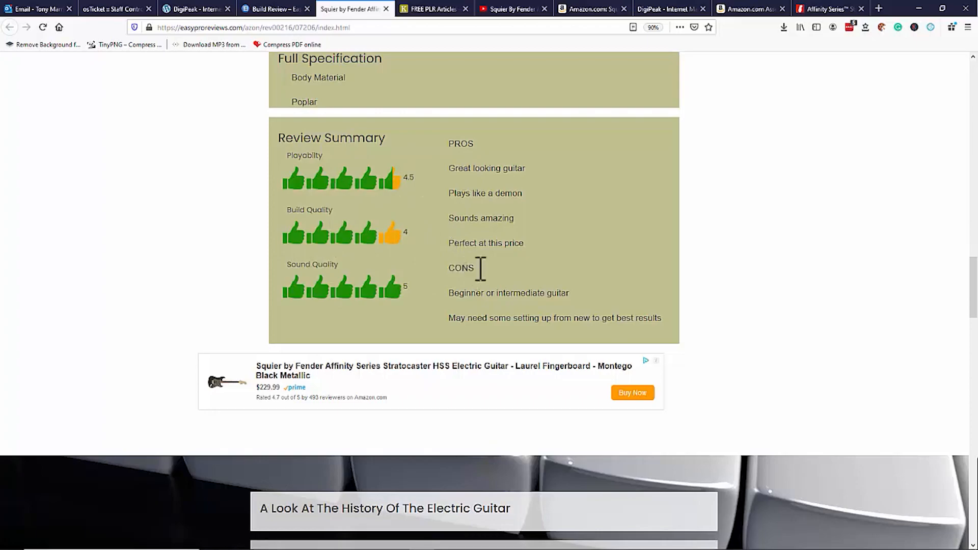
mouse_move(571, 315)
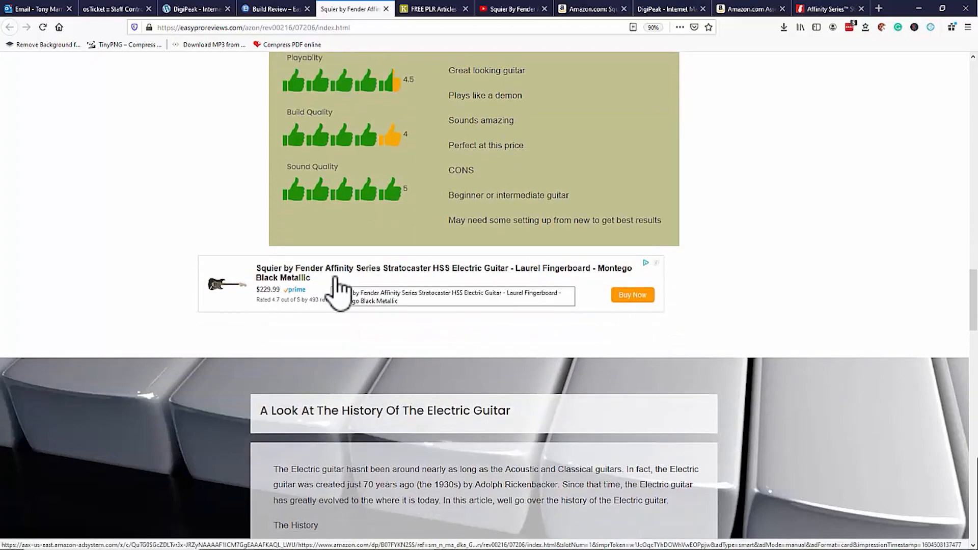
mouse_move(561, 287)
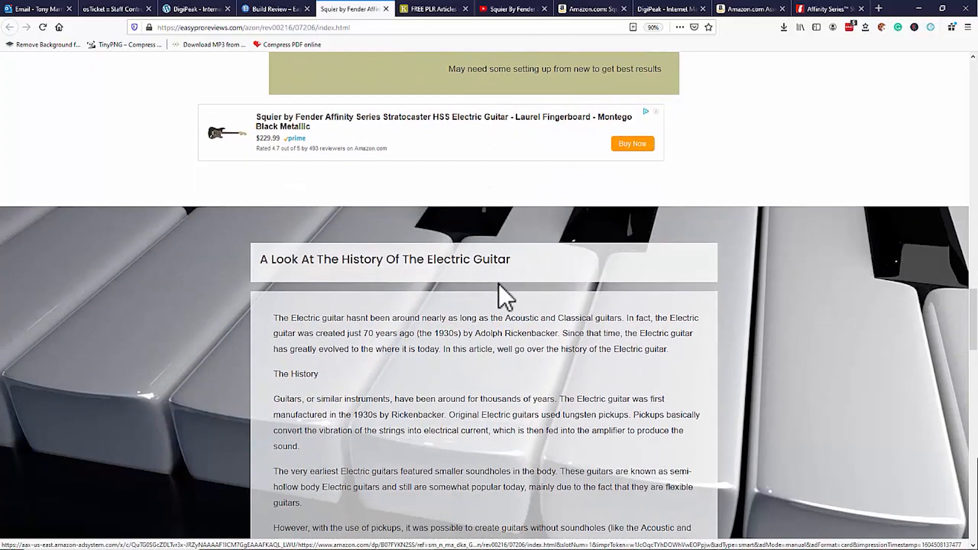
Scroll the PLR article down to the Go To Product Page and Return To Main Blog buttons.
scroll(down, 3)
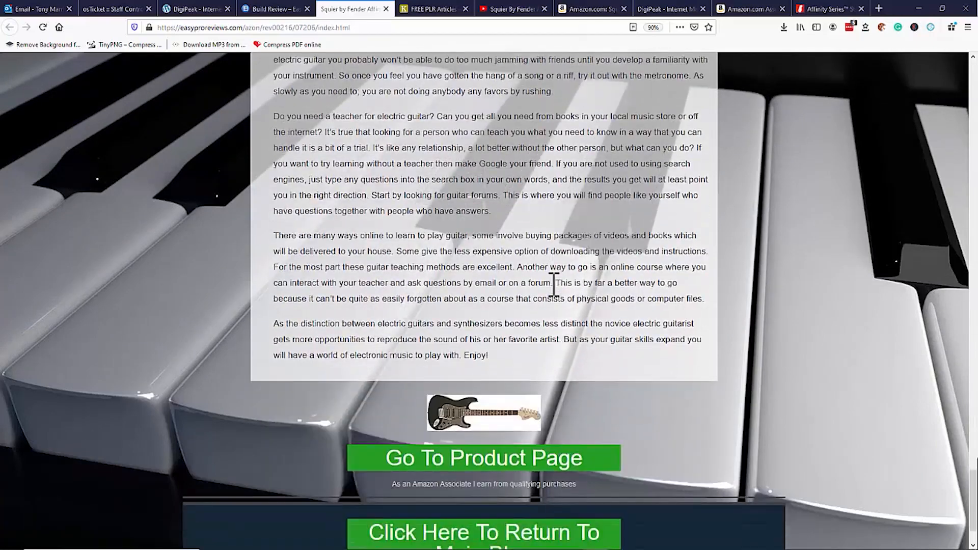
scroll(down, 3)
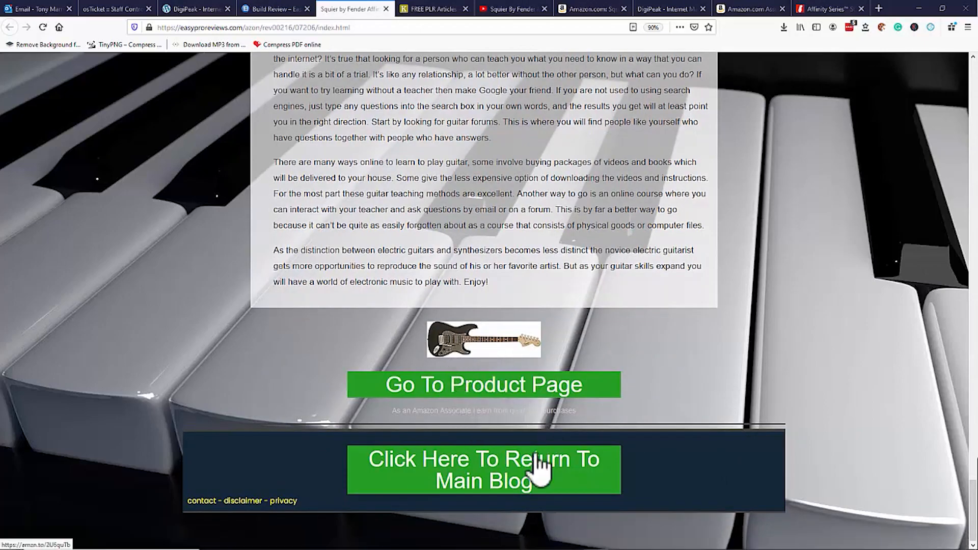
mouse_move(512, 474)
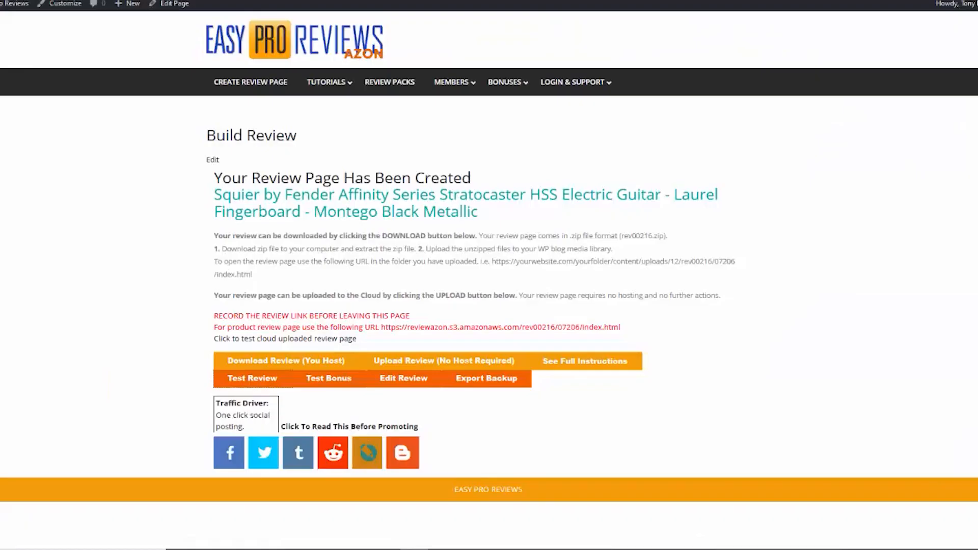
mouse_move(465, 387)
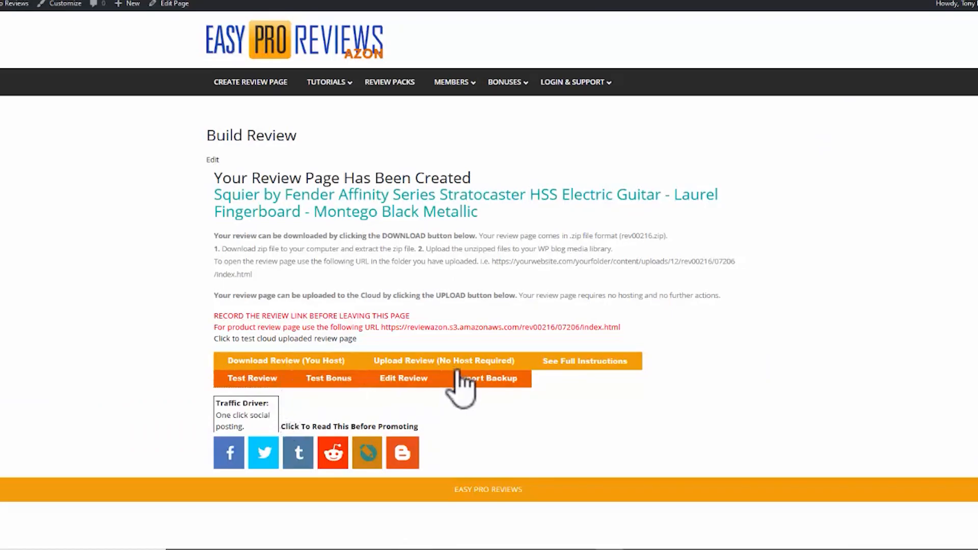
mouse_move(474, 259)
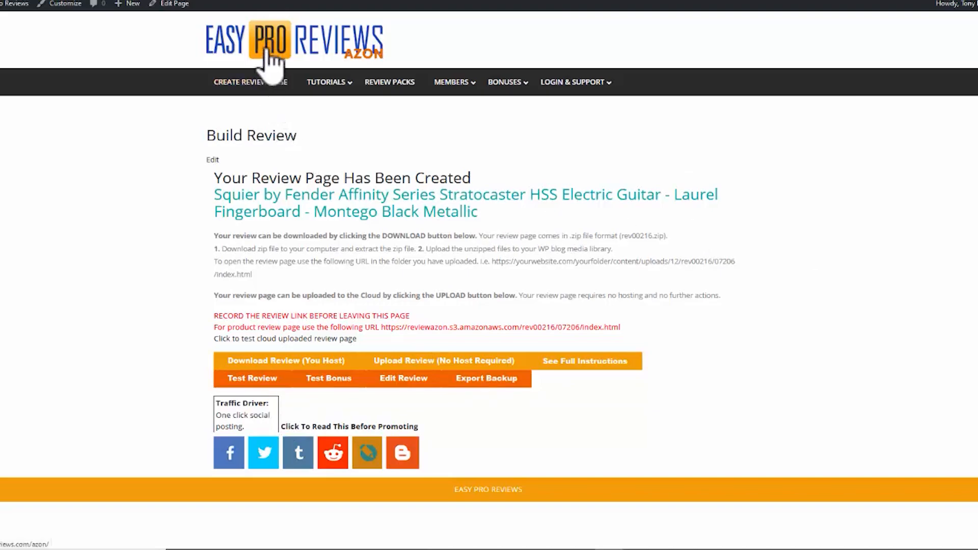
mouse_move(430, 37)
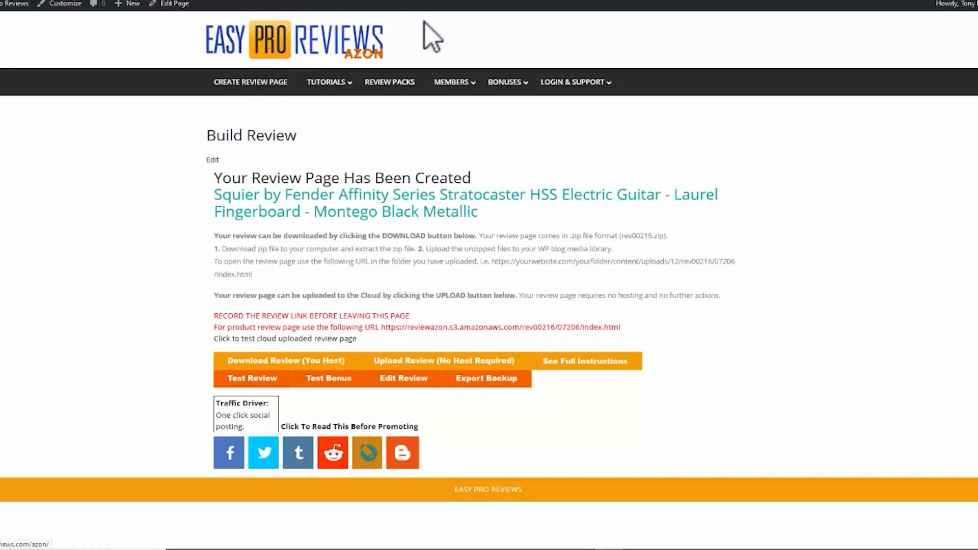
click(755, 8)
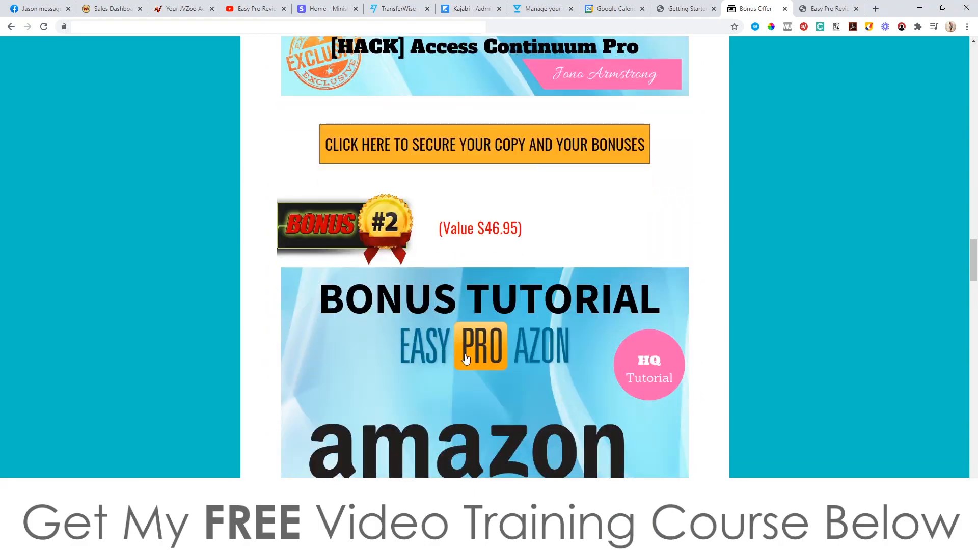
Scroll past the demo video, Prices & Up-Sells and key benefits down to the Bonus #3 tutorial.
scroll(down, 3)
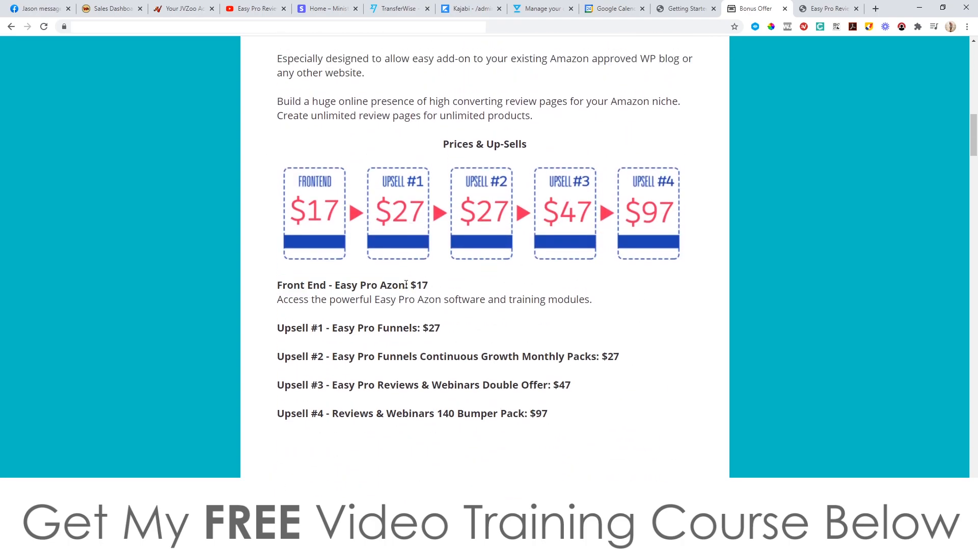
scroll(down, 3)
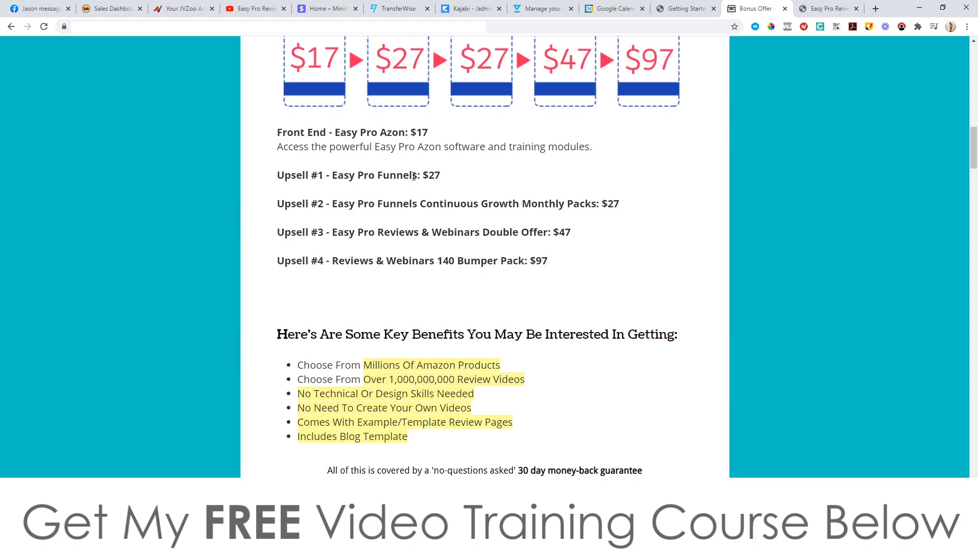
scroll(up, 3)
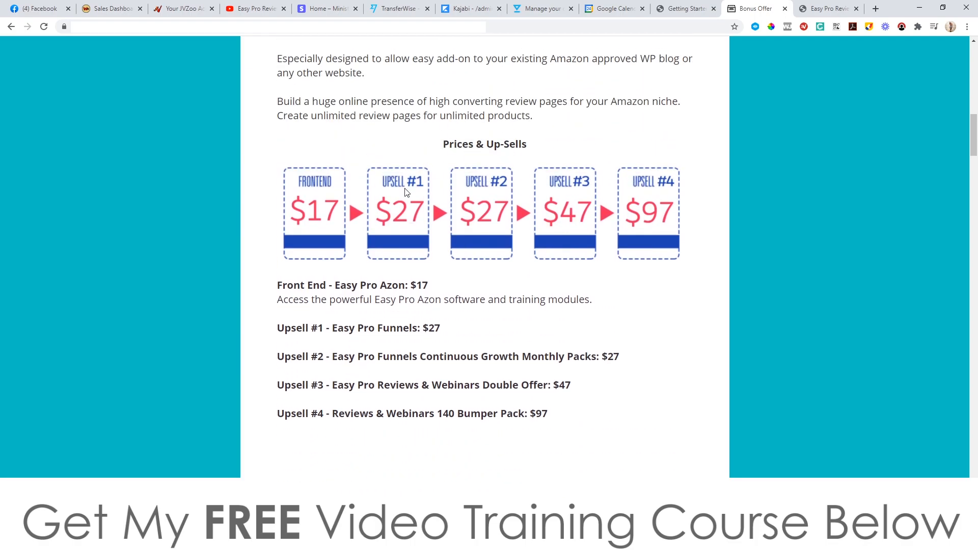
scroll(down, 3)
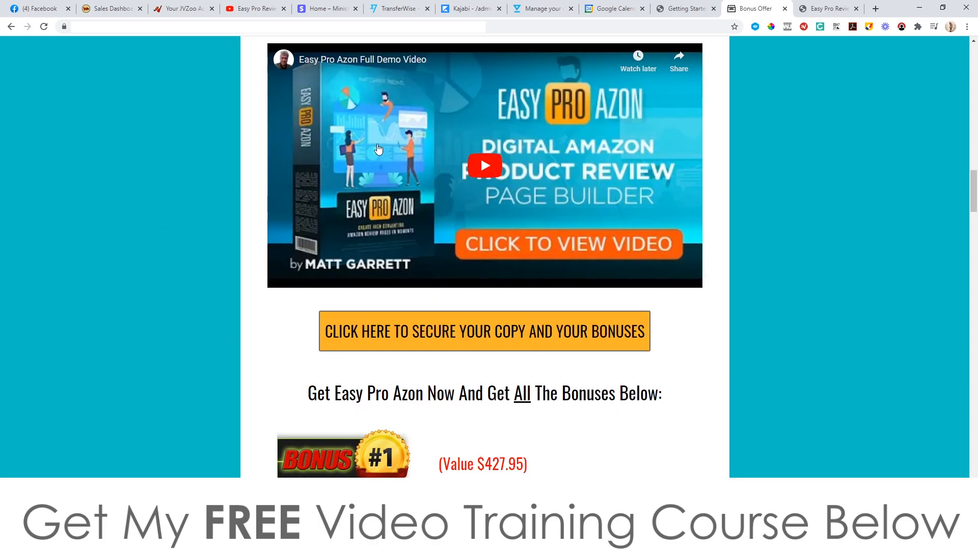
mouse_move(406, 199)
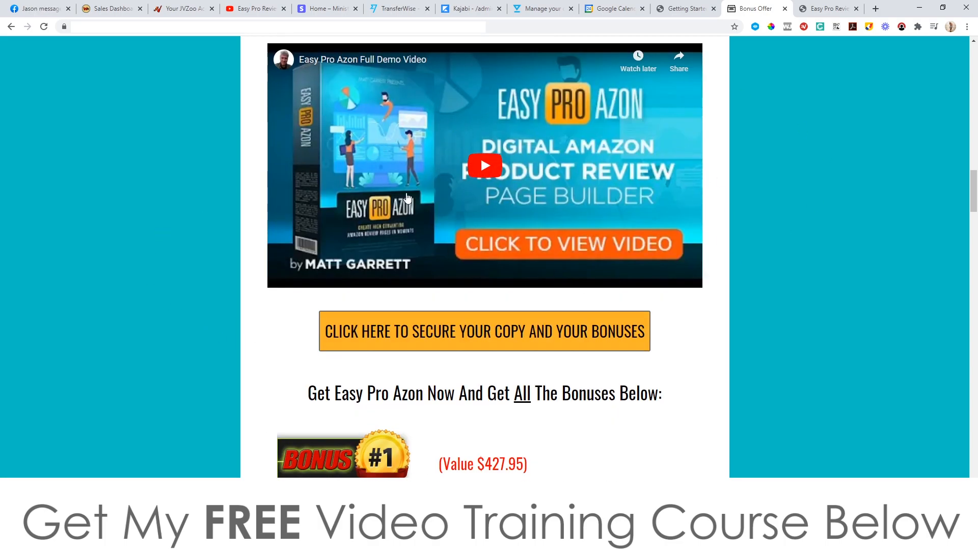
mouse_move(323, 229)
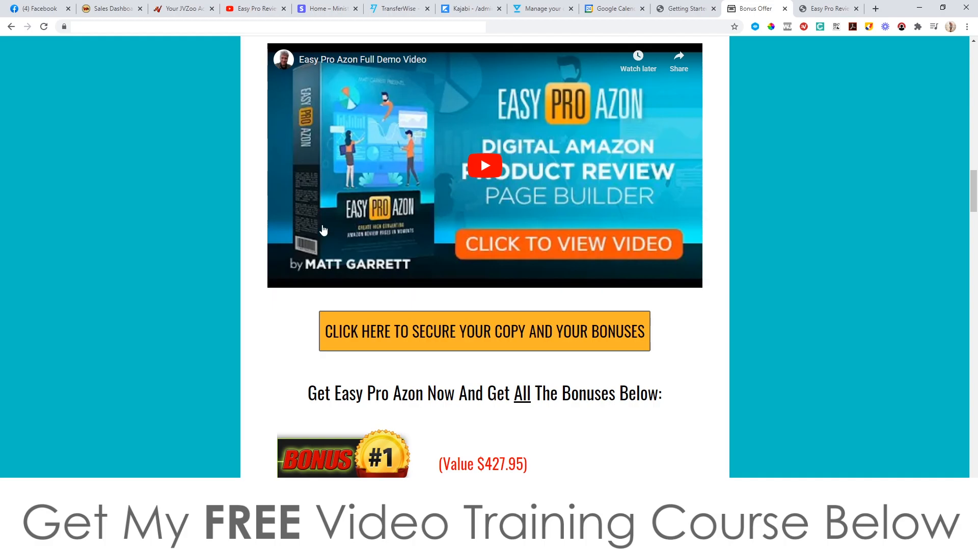
scroll(down, 3)
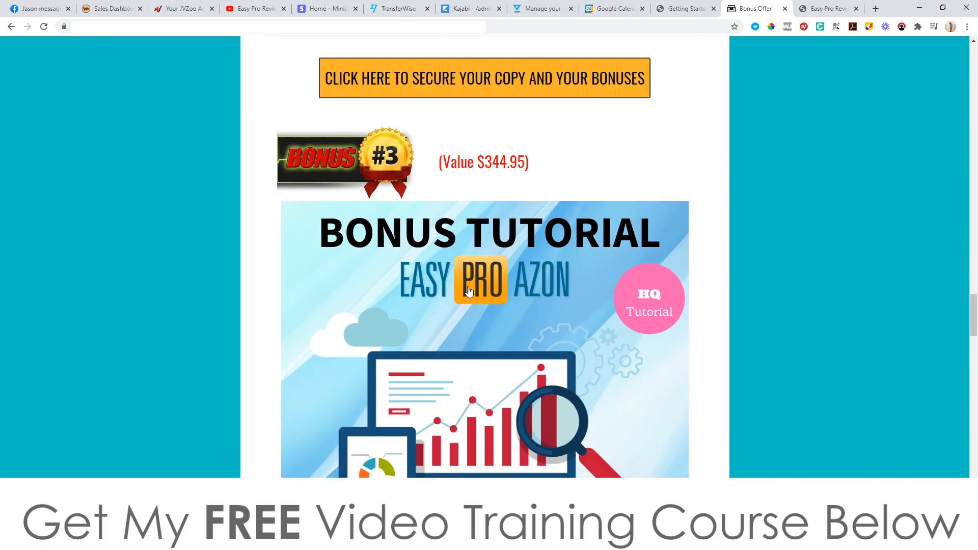